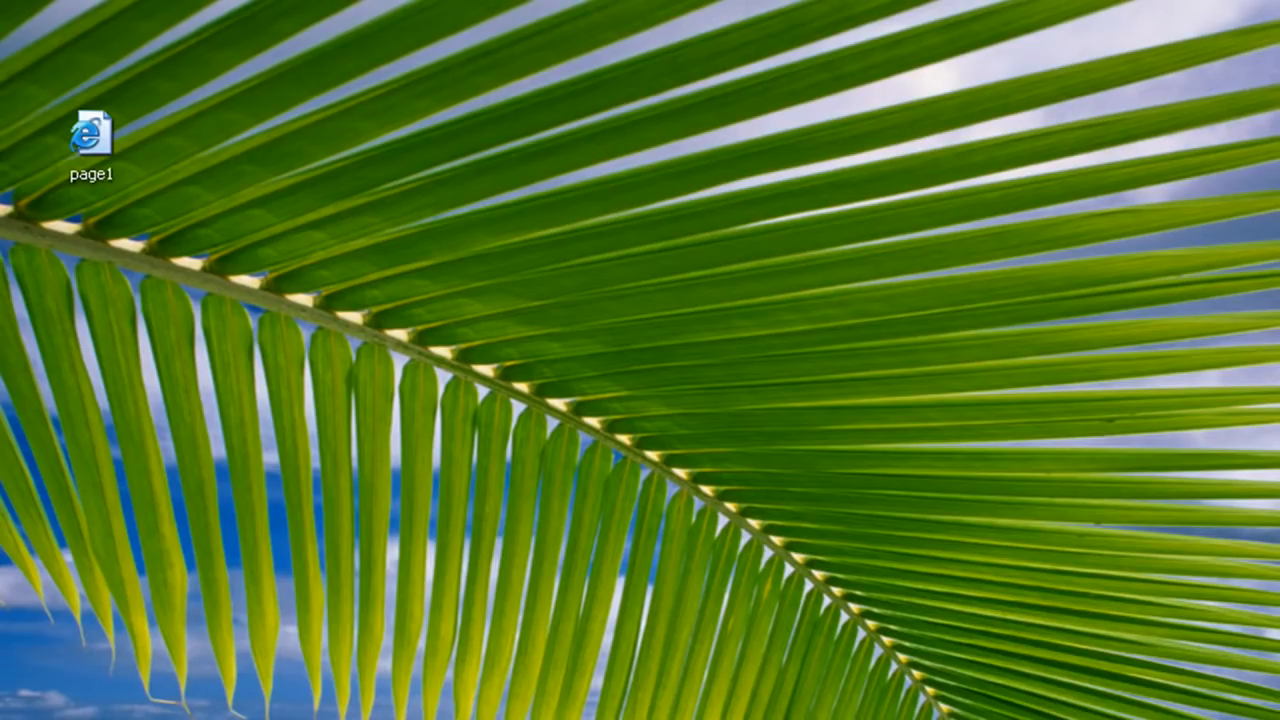
Open page1.html from the desktop to view The Dragonfiles page in Internet Explorer.
double_click(91, 135)
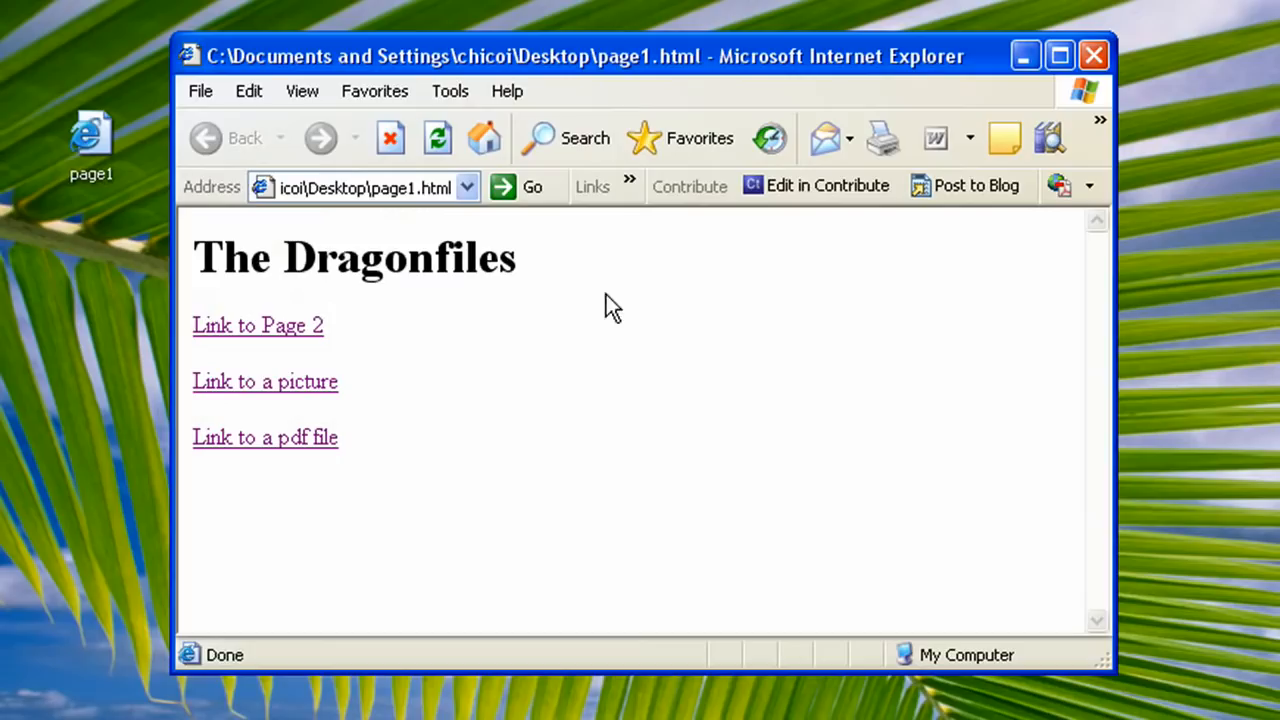
mouse_move(562, 310)
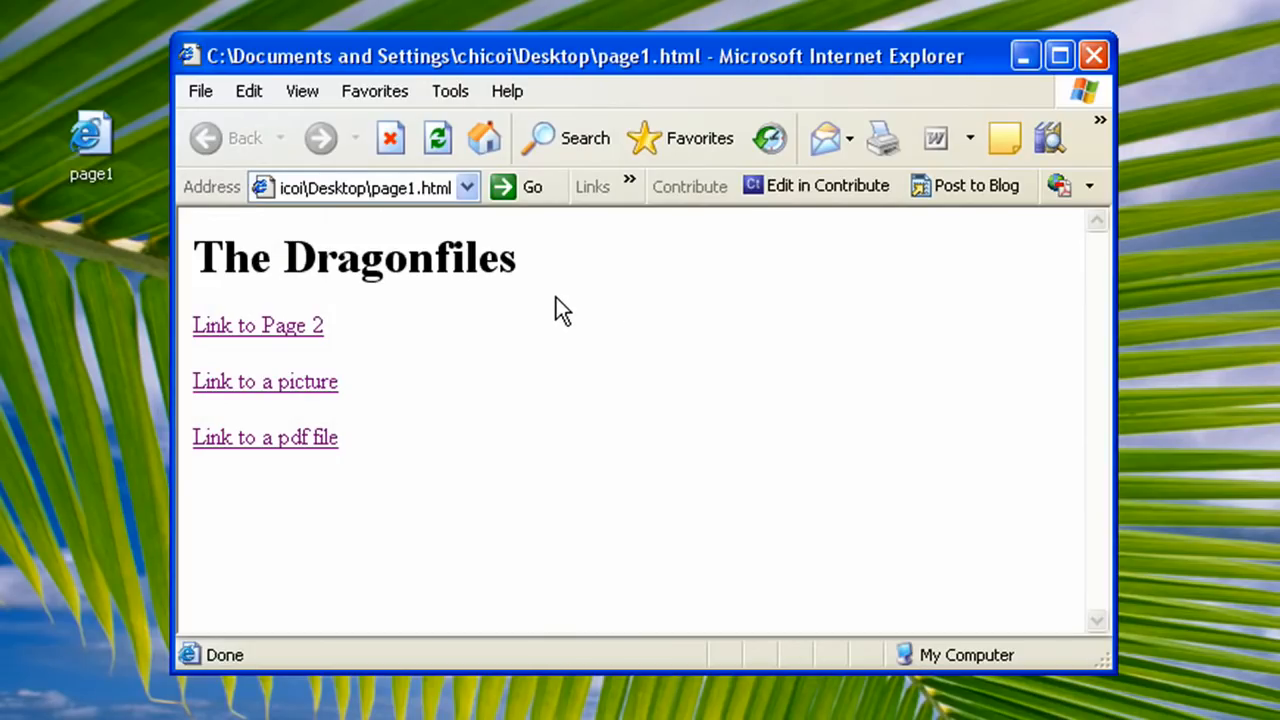
mouse_move(597, 393)
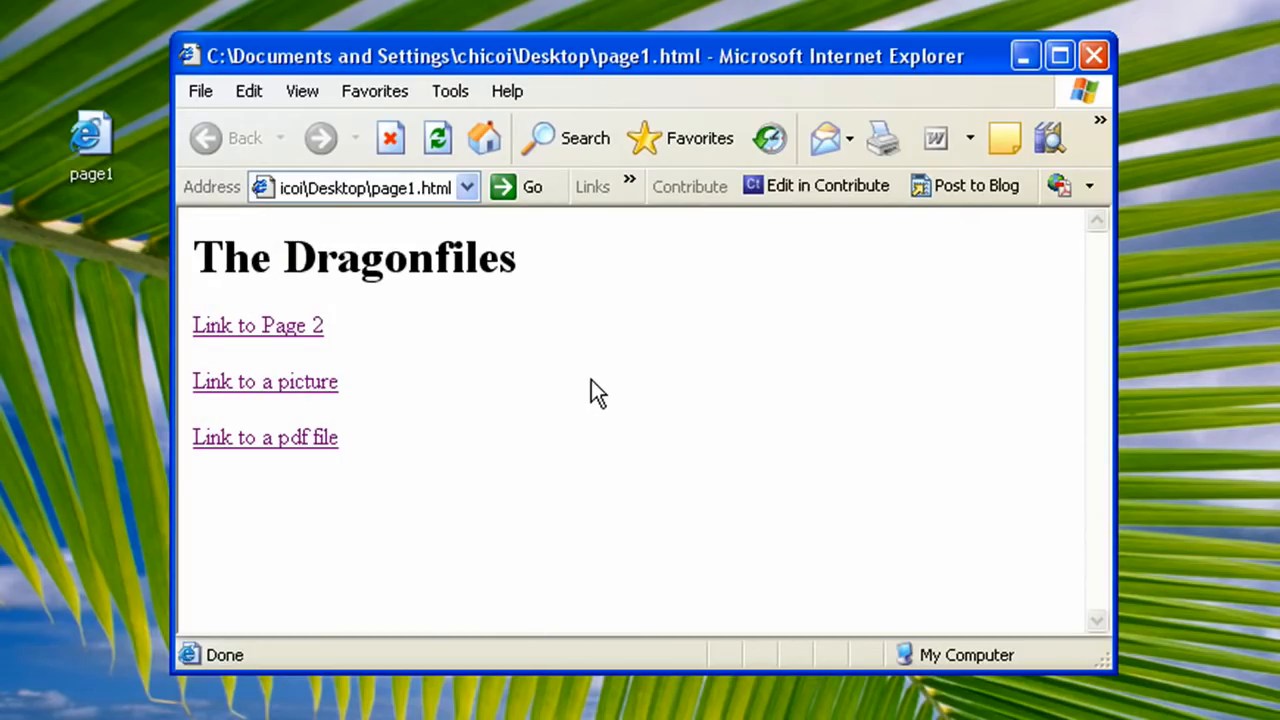
mouse_move(570, 345)
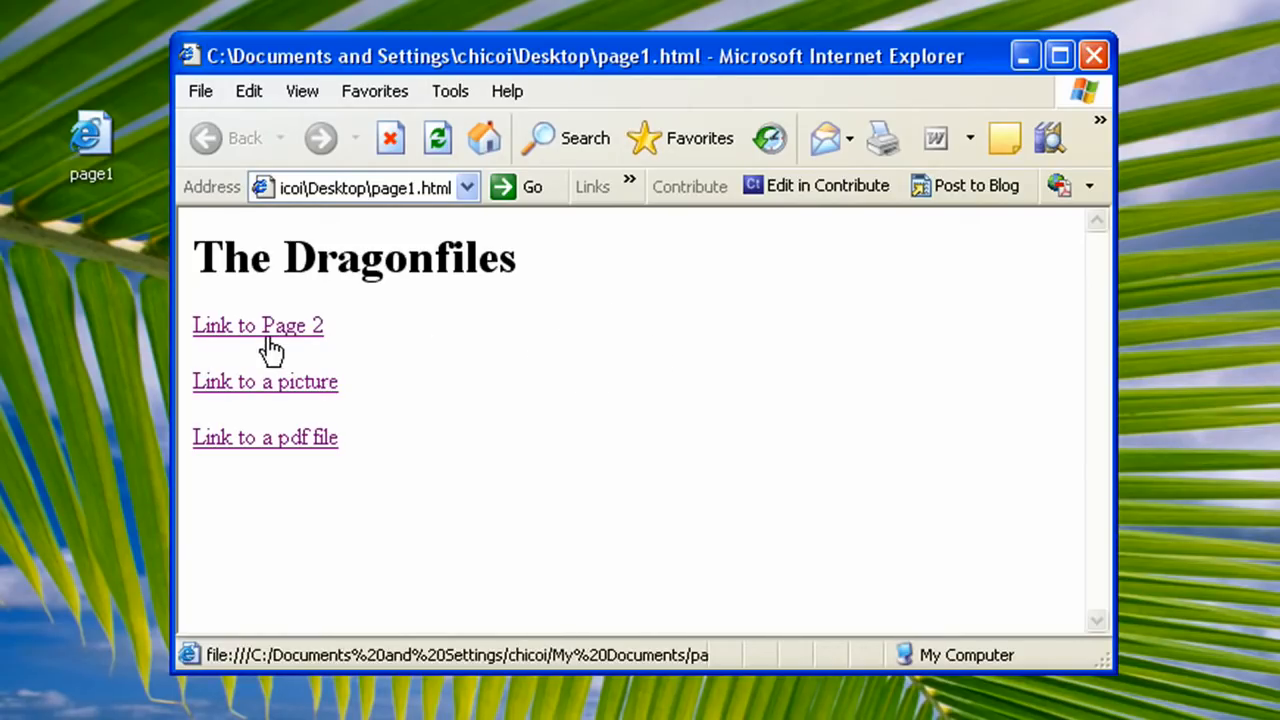
mouse_move(624, 389)
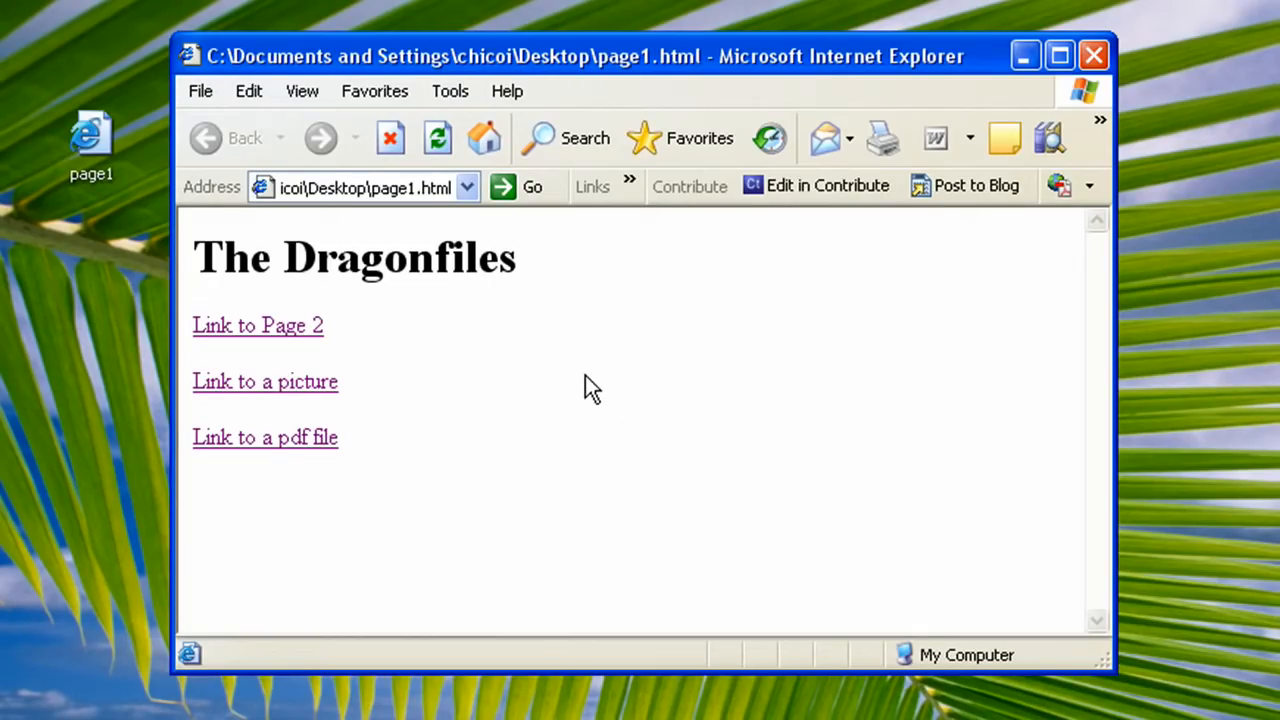
mouse_move(285, 330)
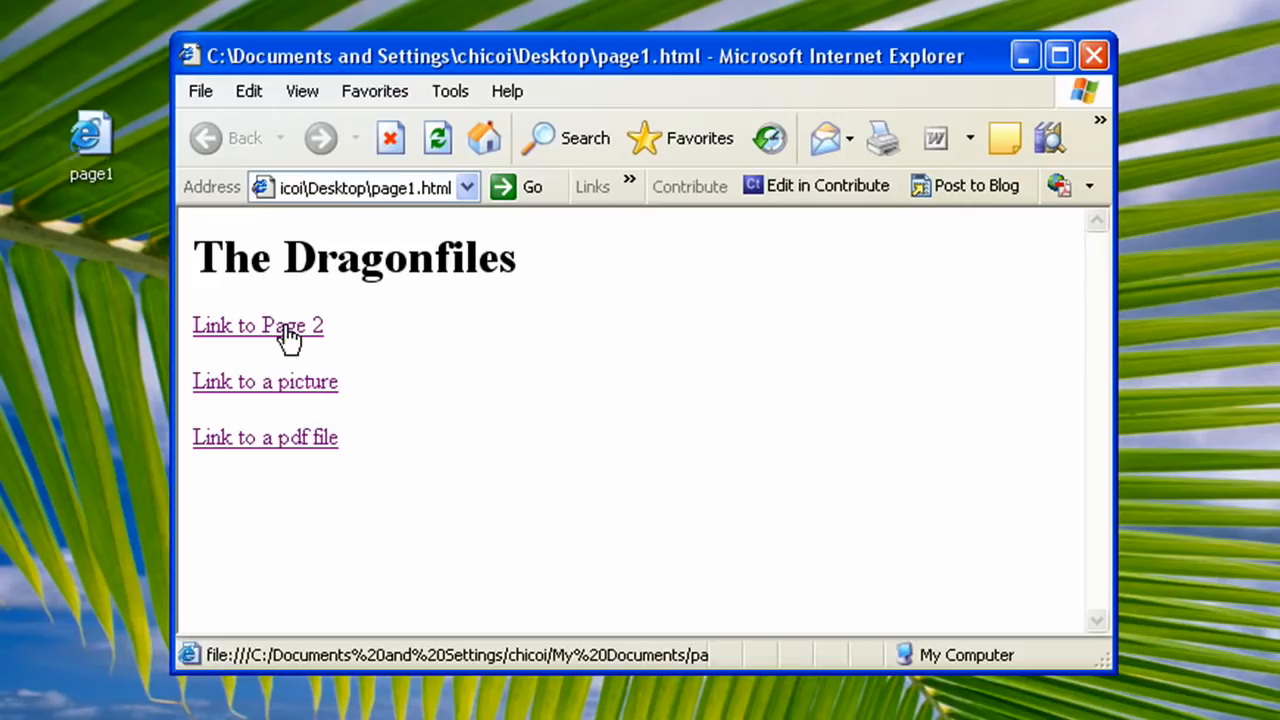
left_click(257, 325)
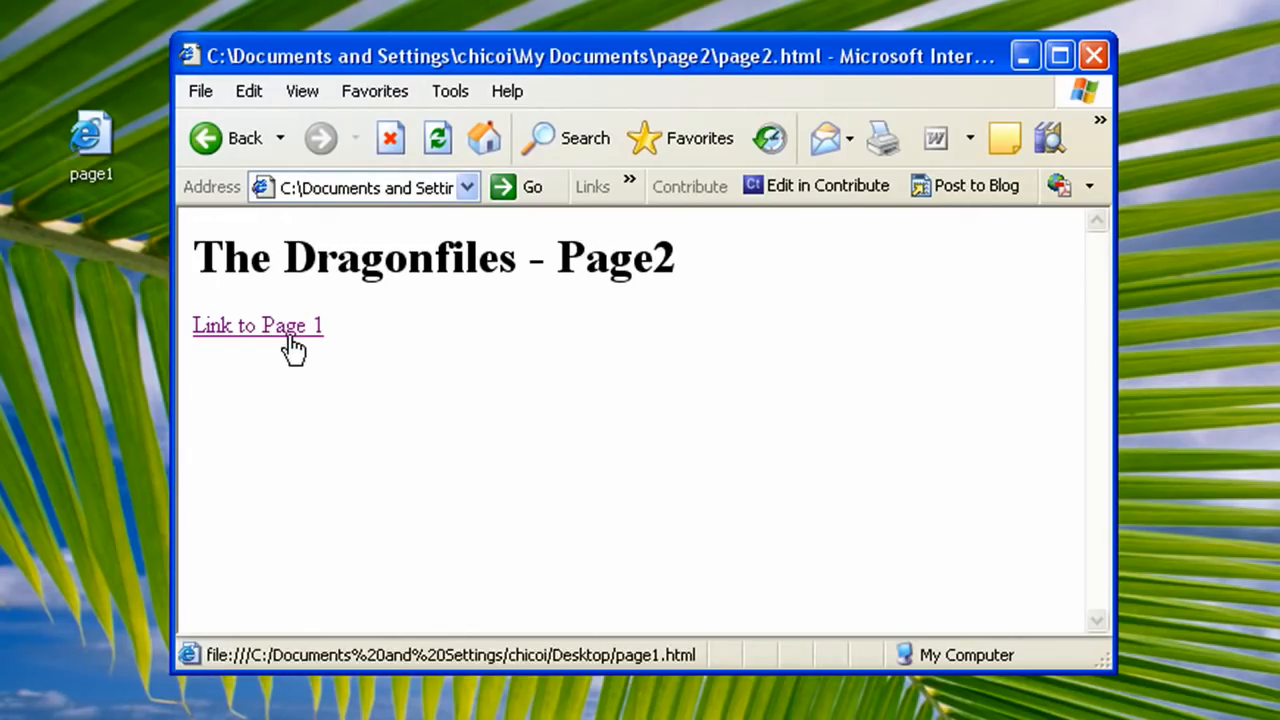
mouse_move(538, 381)
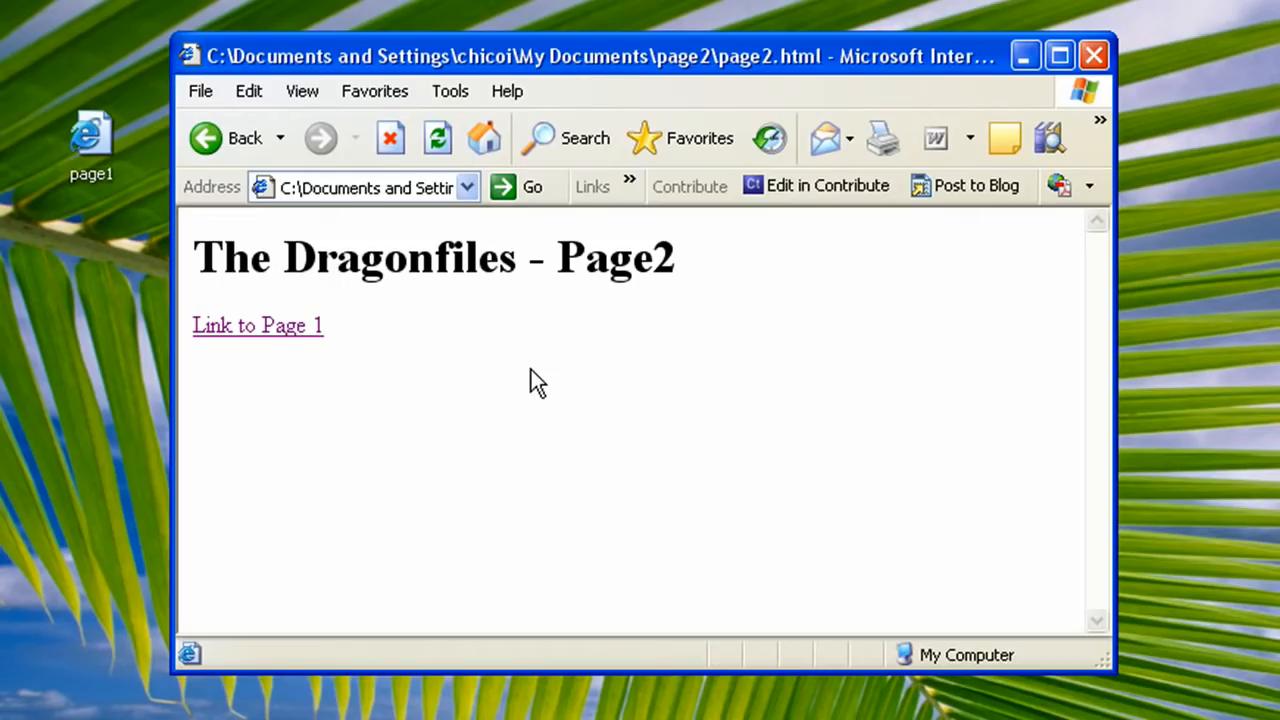
mouse_move(458, 364)
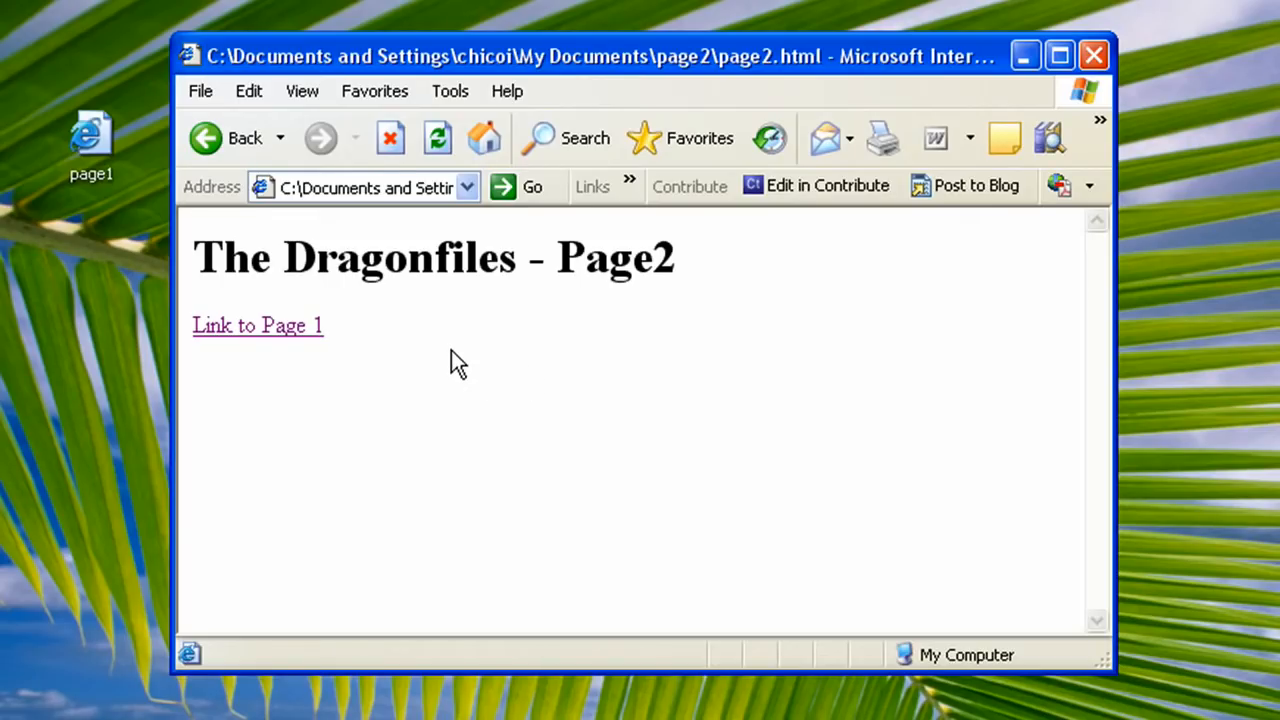
mouse_move(726, 59)
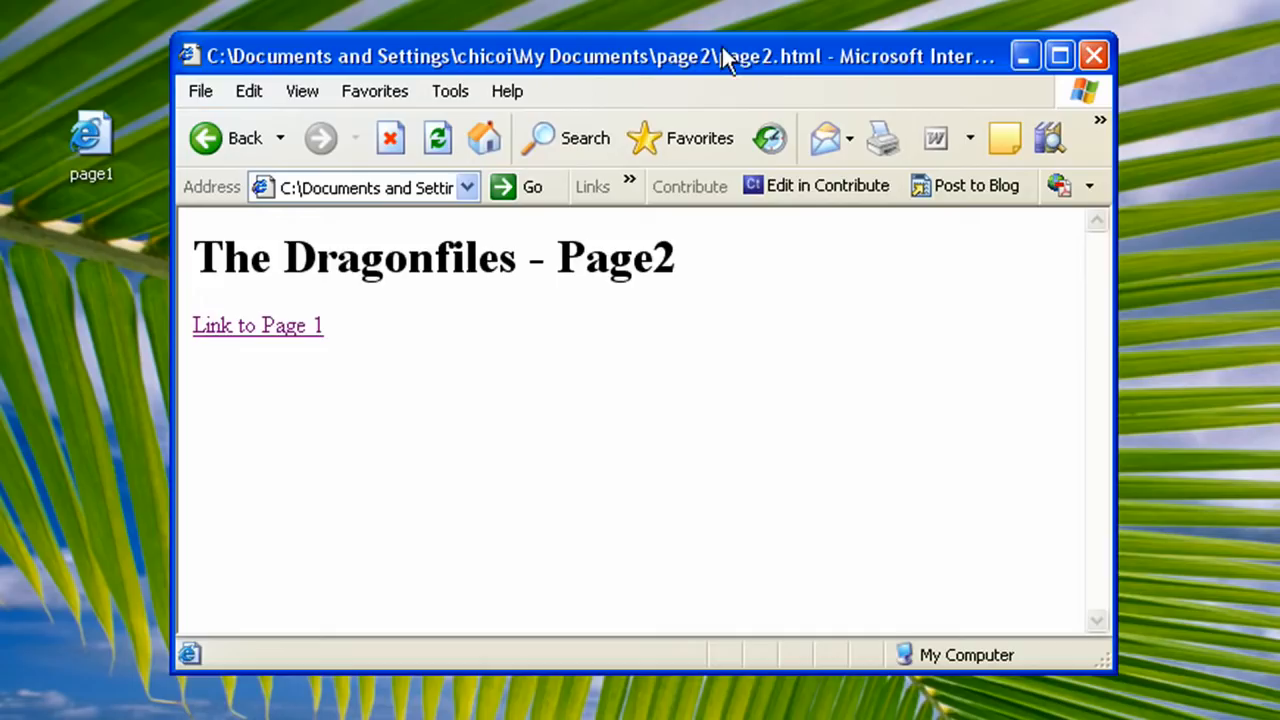
mouse_move(535, 70)
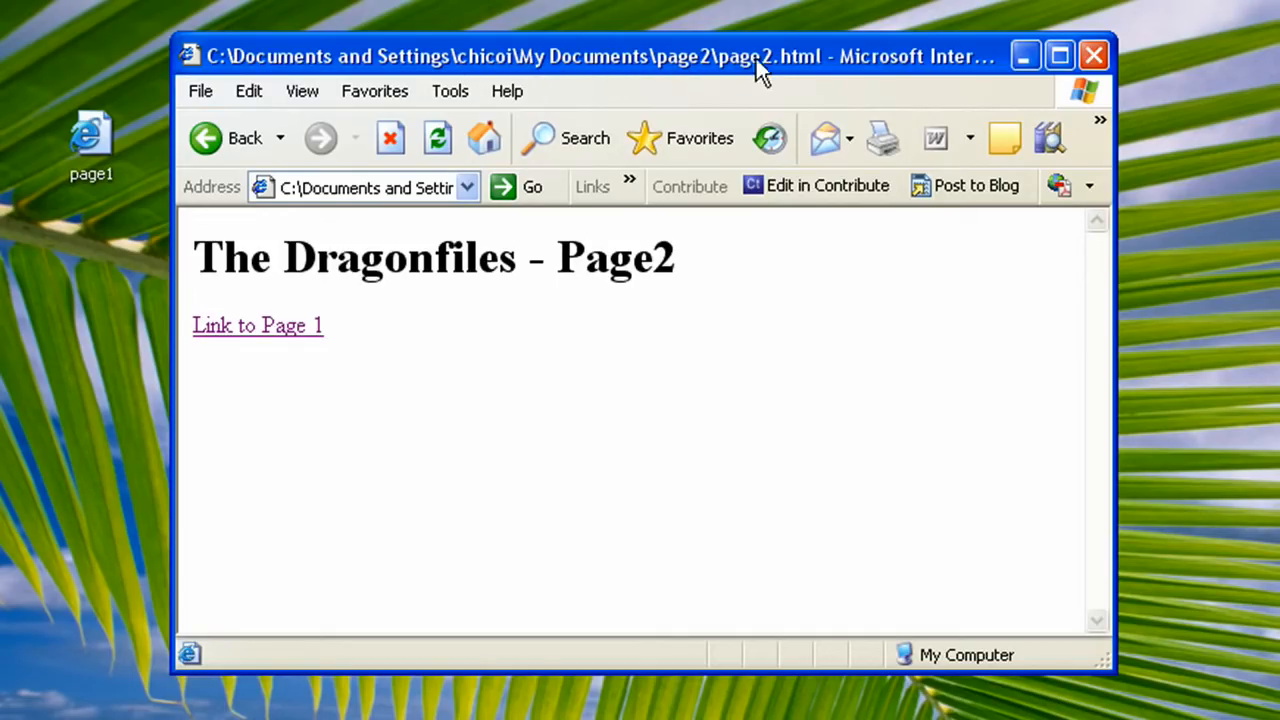
mouse_move(293, 340)
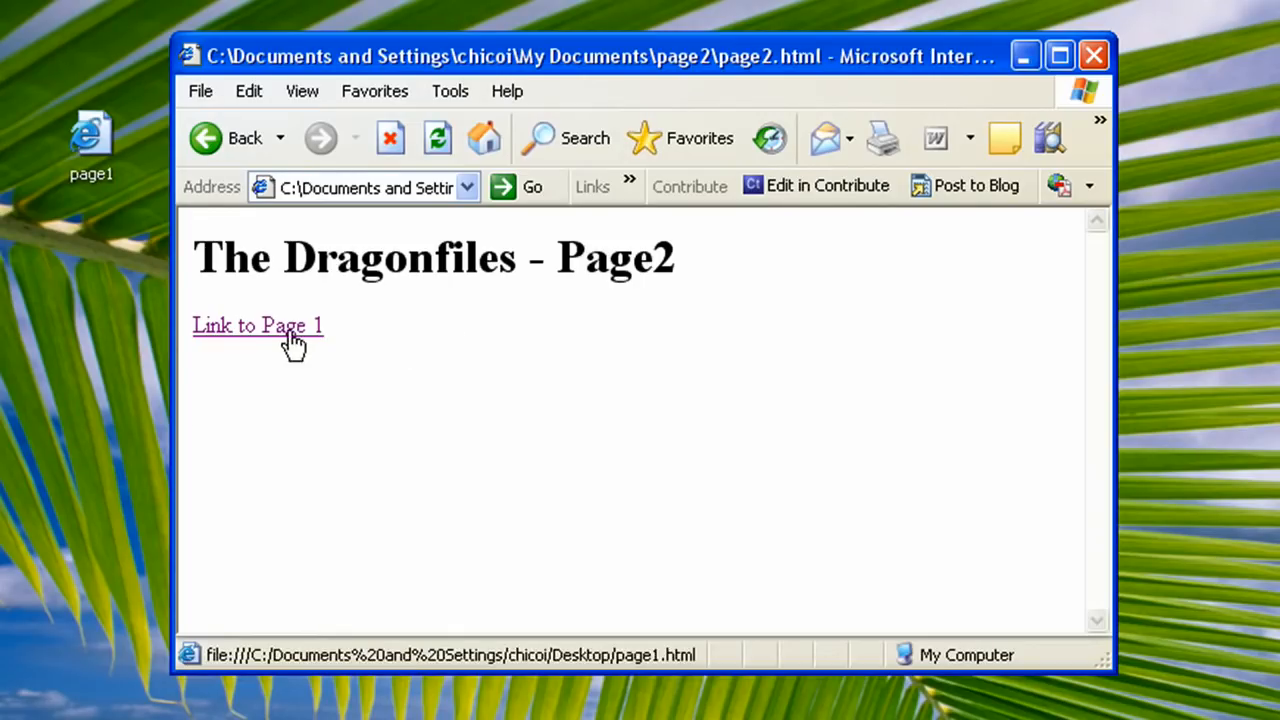
left_click(257, 325)
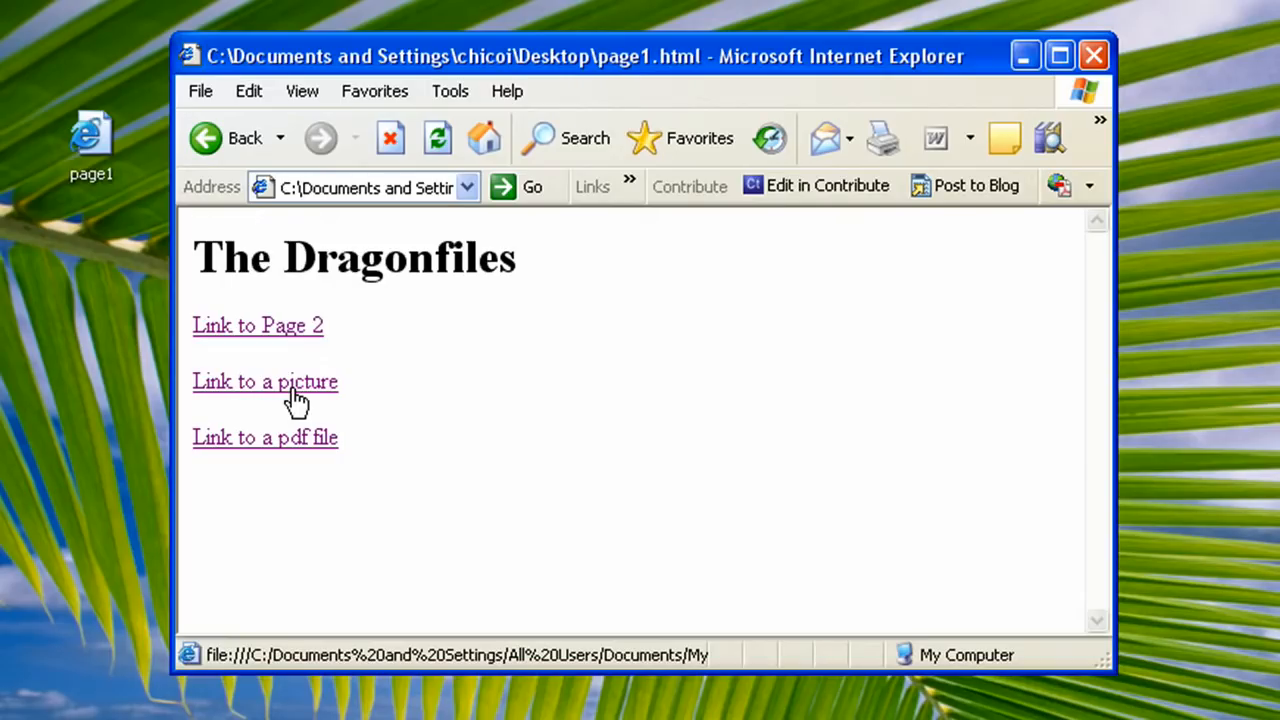
left_click(265, 381)
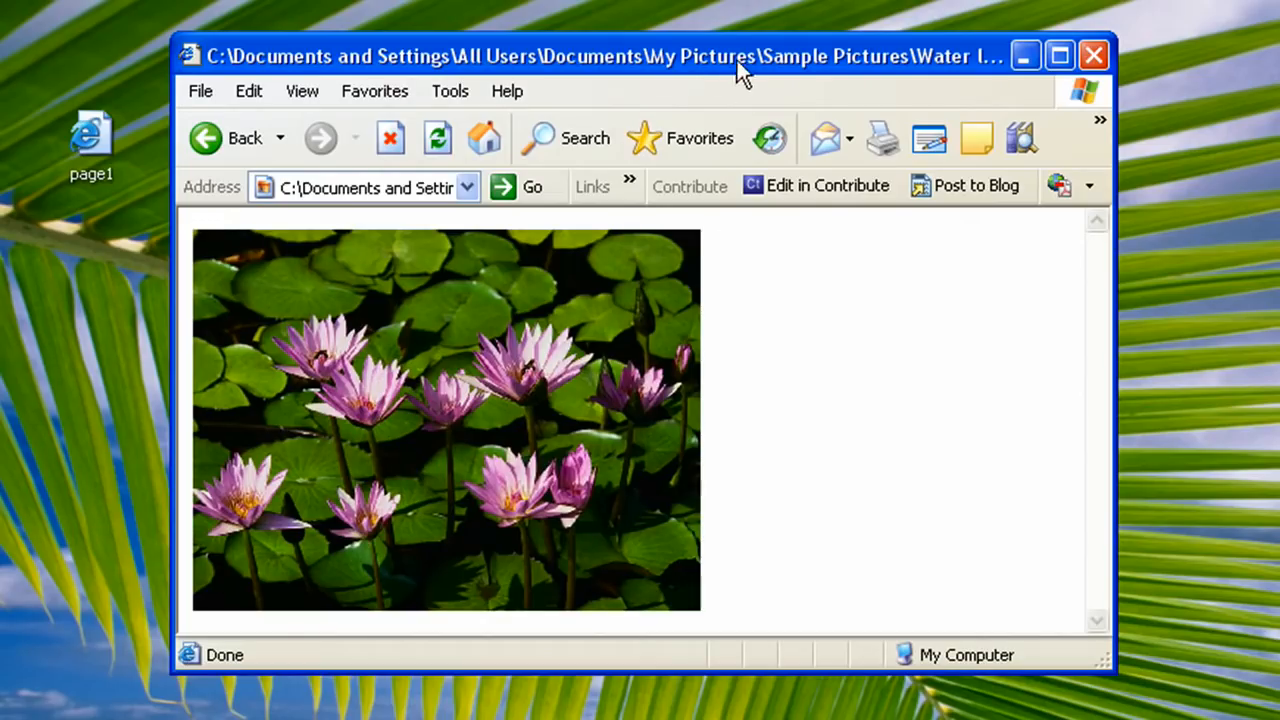
mouse_move(787, 75)
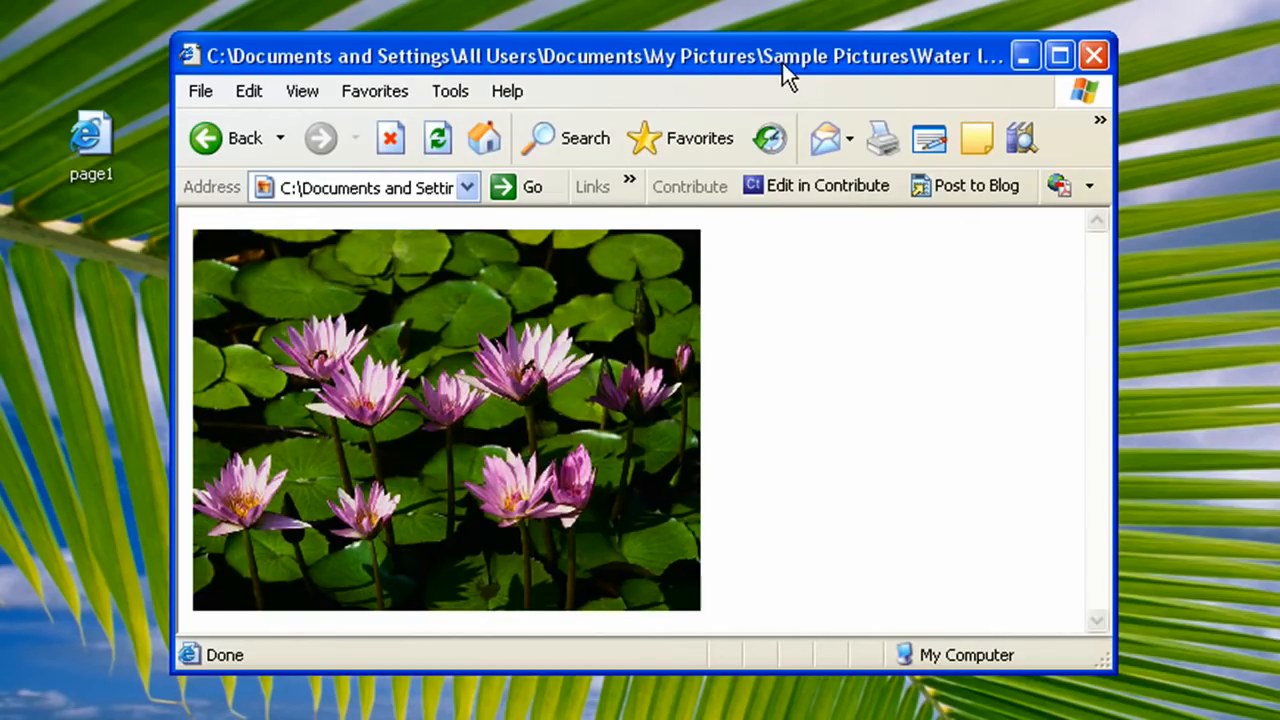
mouse_move(530, 450)
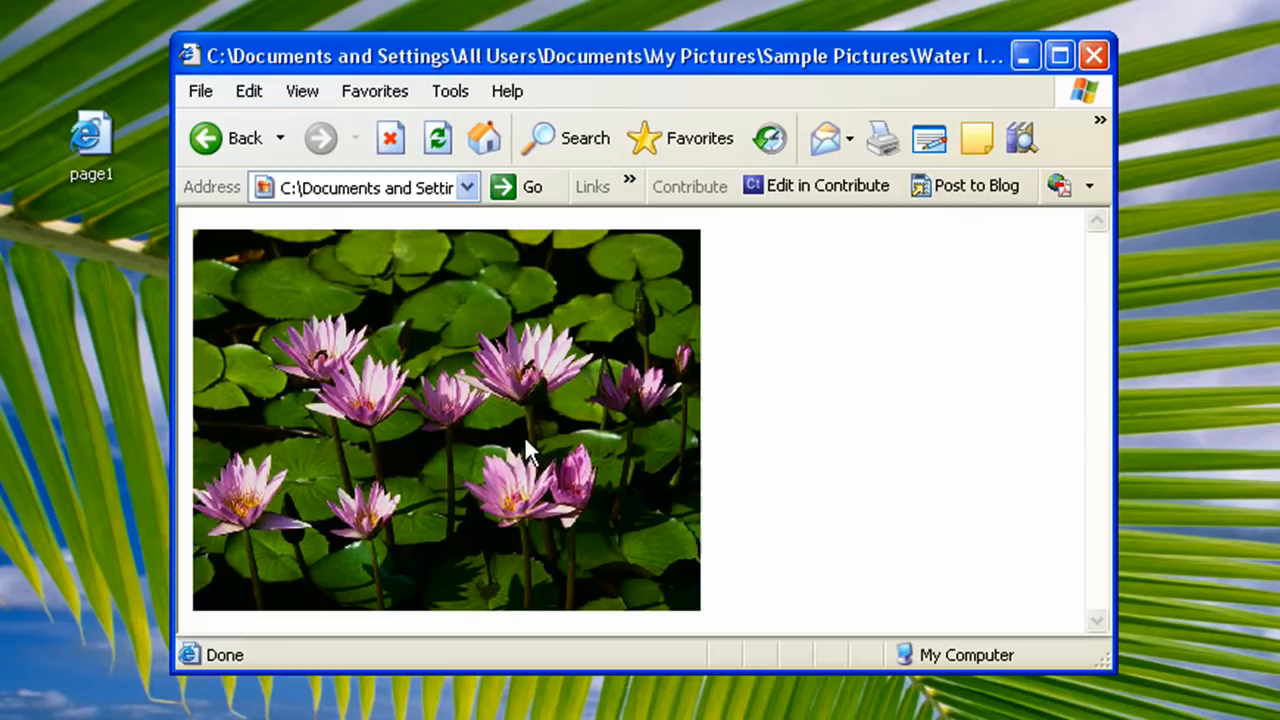
mouse_move(728, 322)
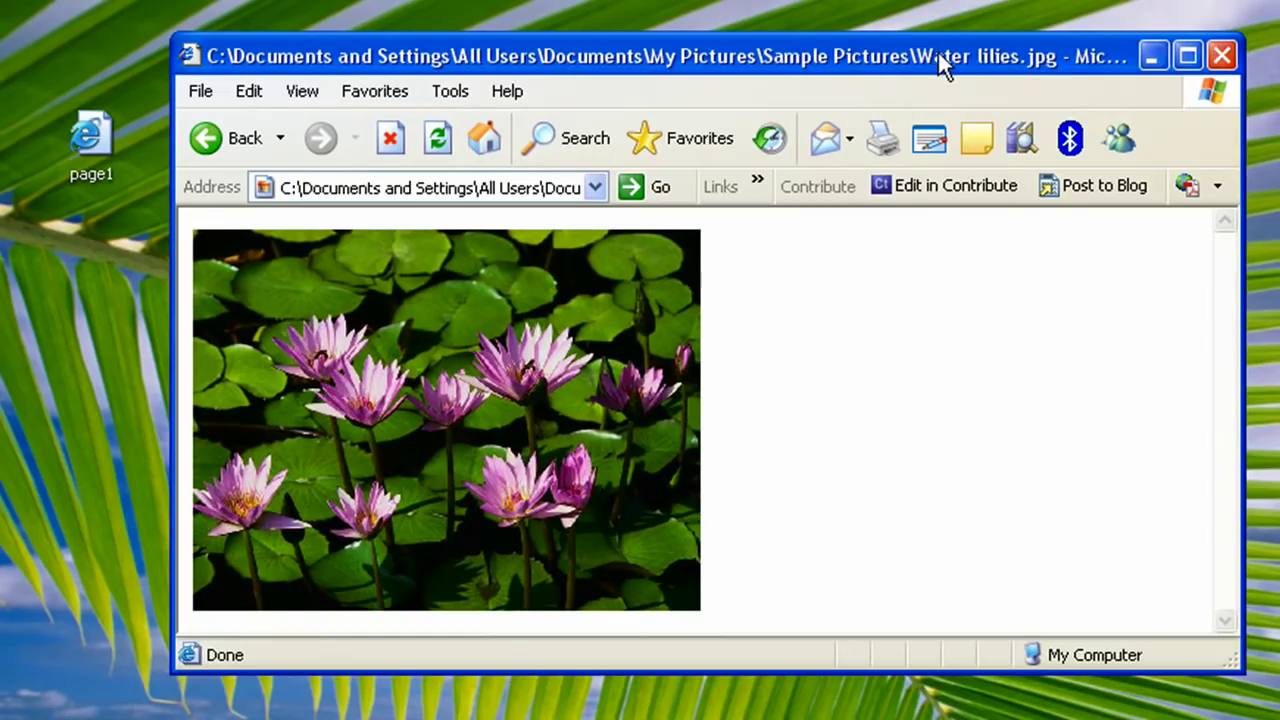
mouse_move(1222, 252)
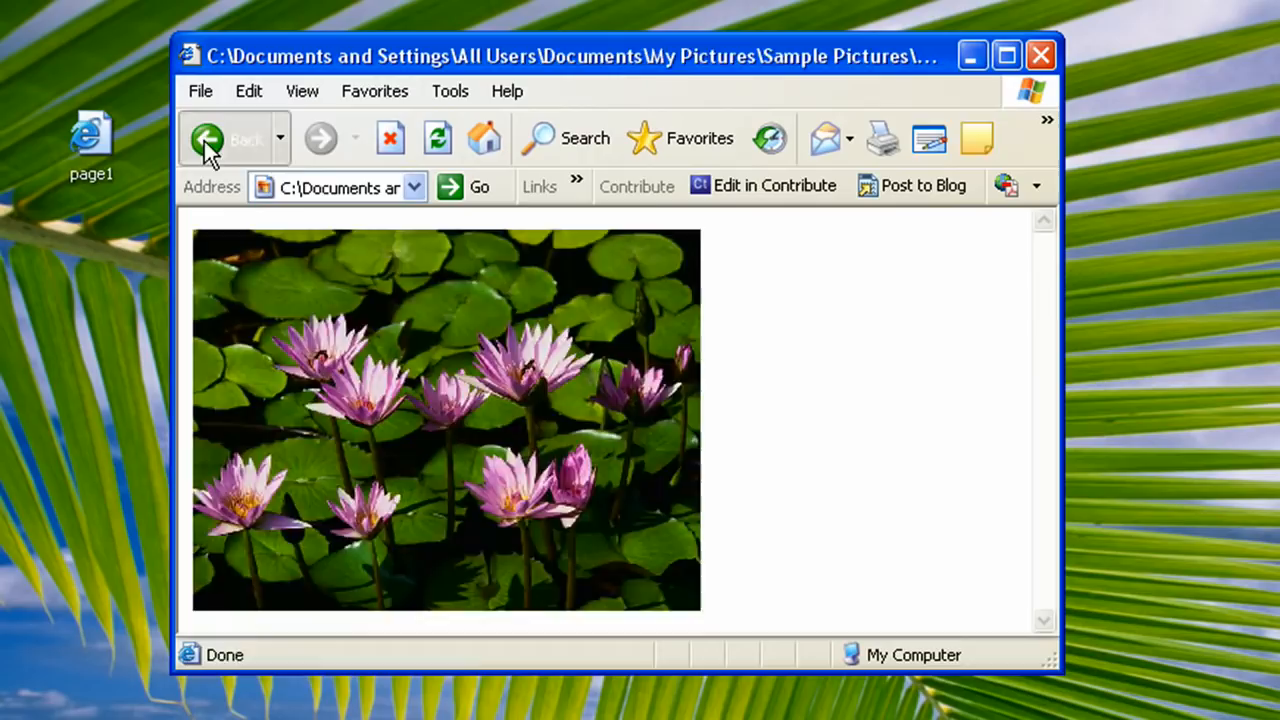
left_click(213, 138)
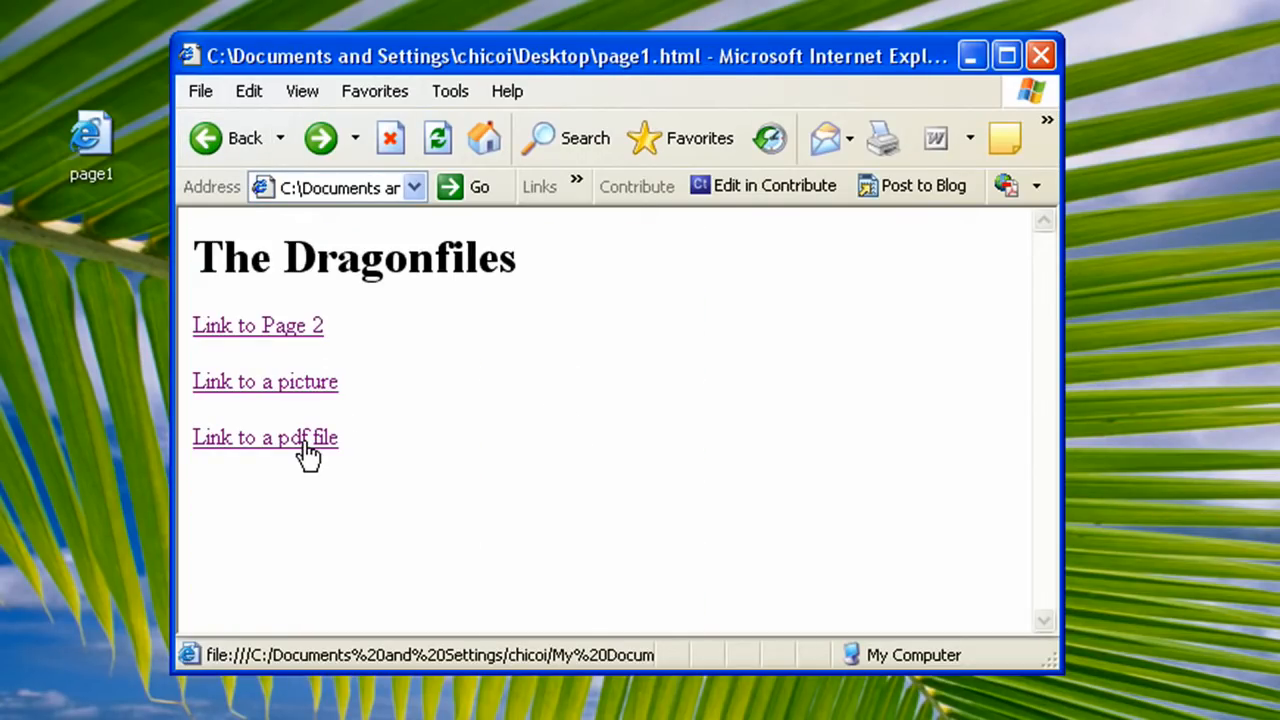
Follow 'Link to a pdf file' to Dragonfiles.pdf, then close Internet Explorer.
left_click(265, 438)
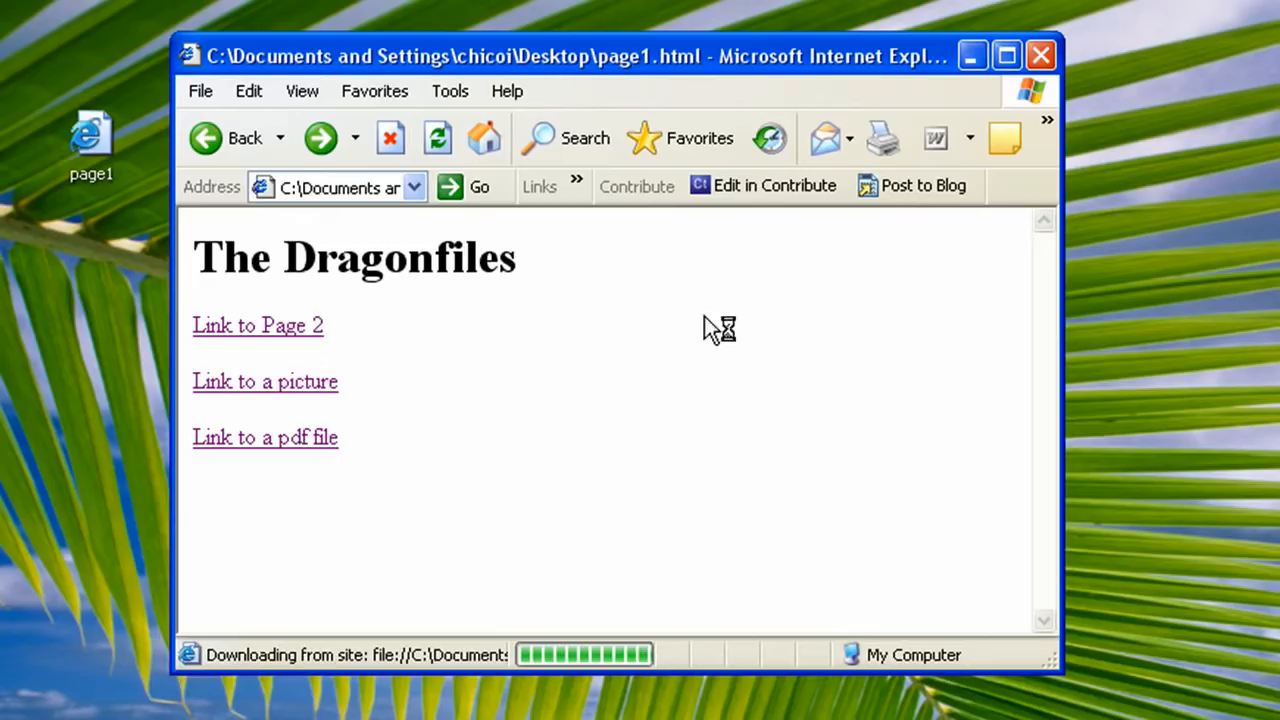
left_click(264, 437)
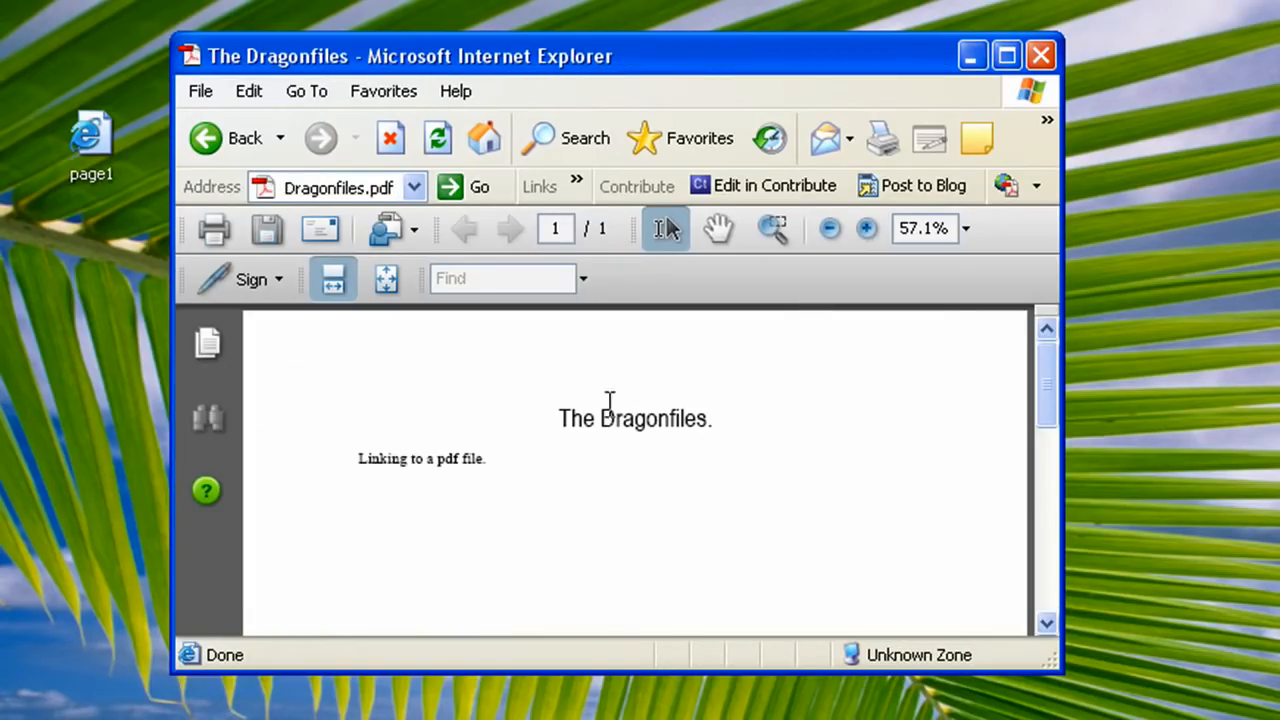
mouse_move(577, 339)
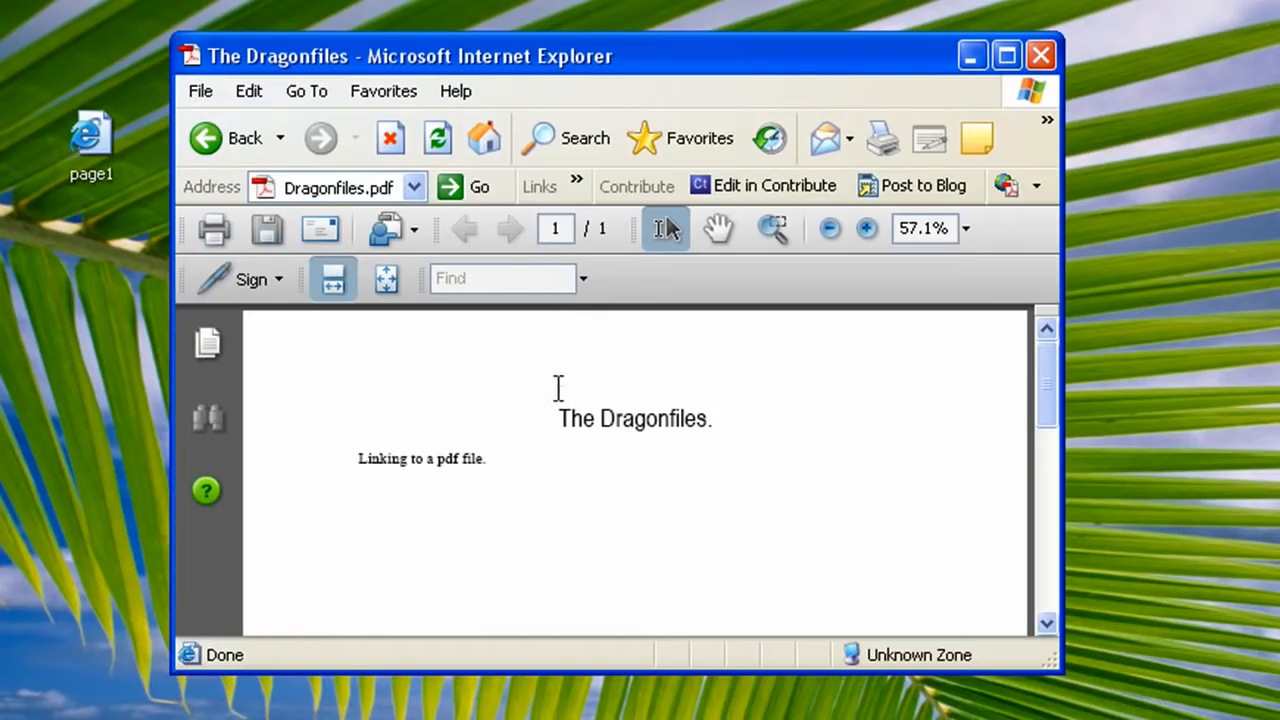
mouse_move(817, 448)
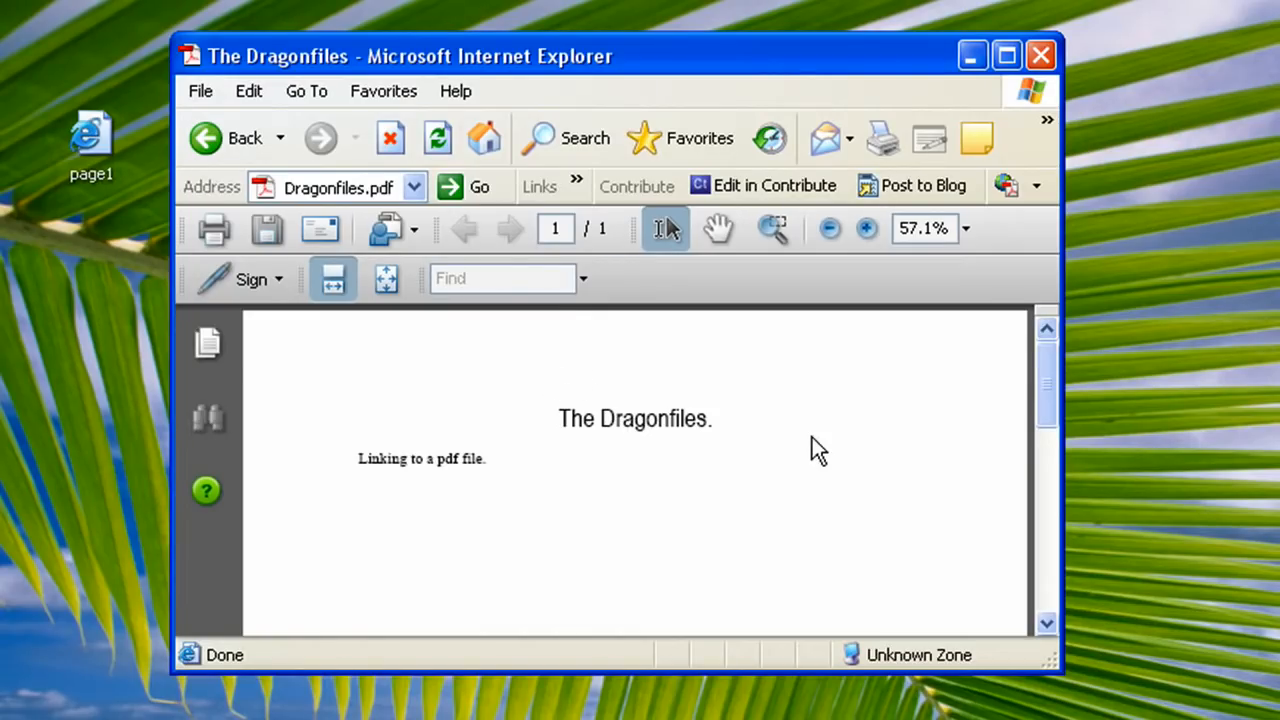
left_click(1039, 58)
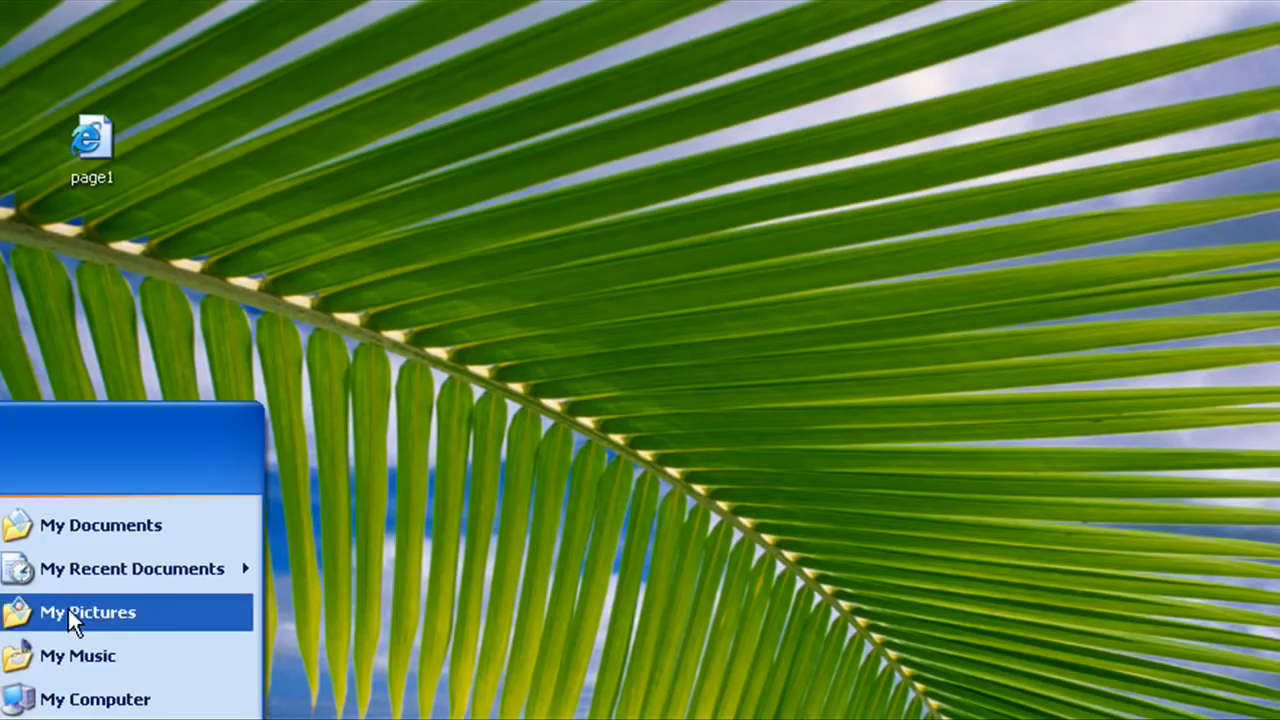
Browse the page2 folder and Sample Pictures, then minimize the Explorer window.
left_click(101, 525)
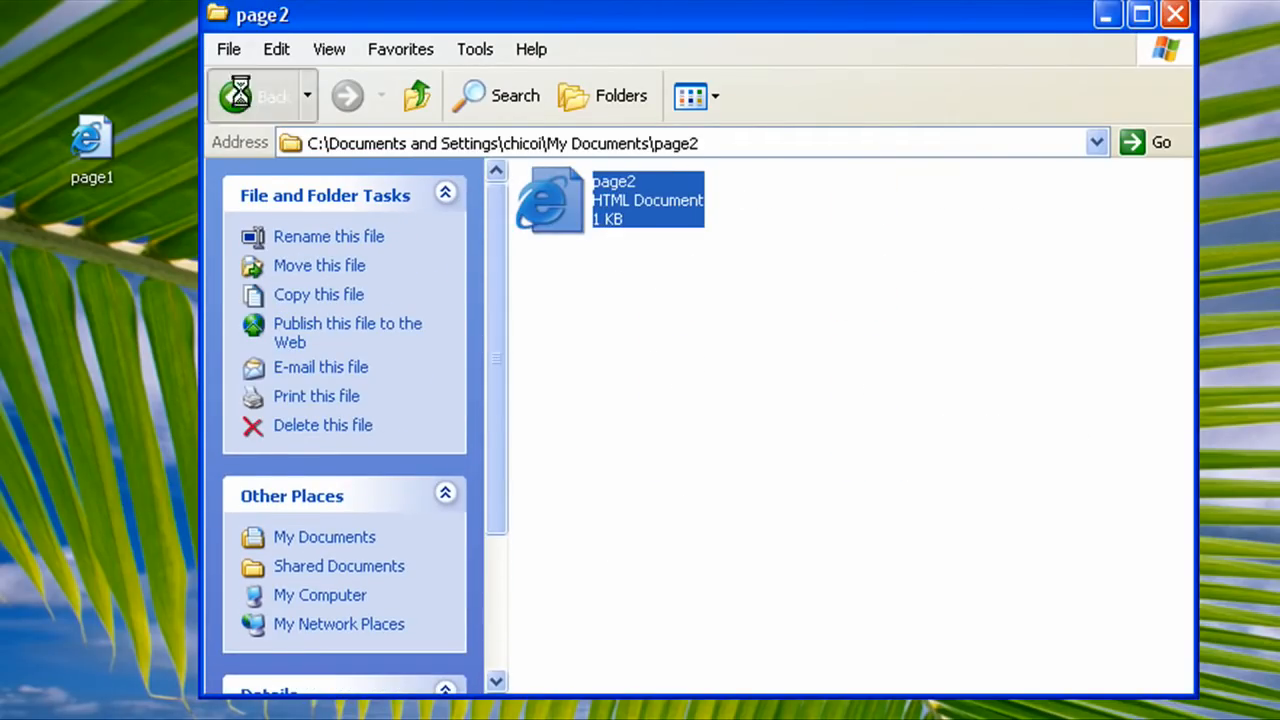
left_click(250, 95)
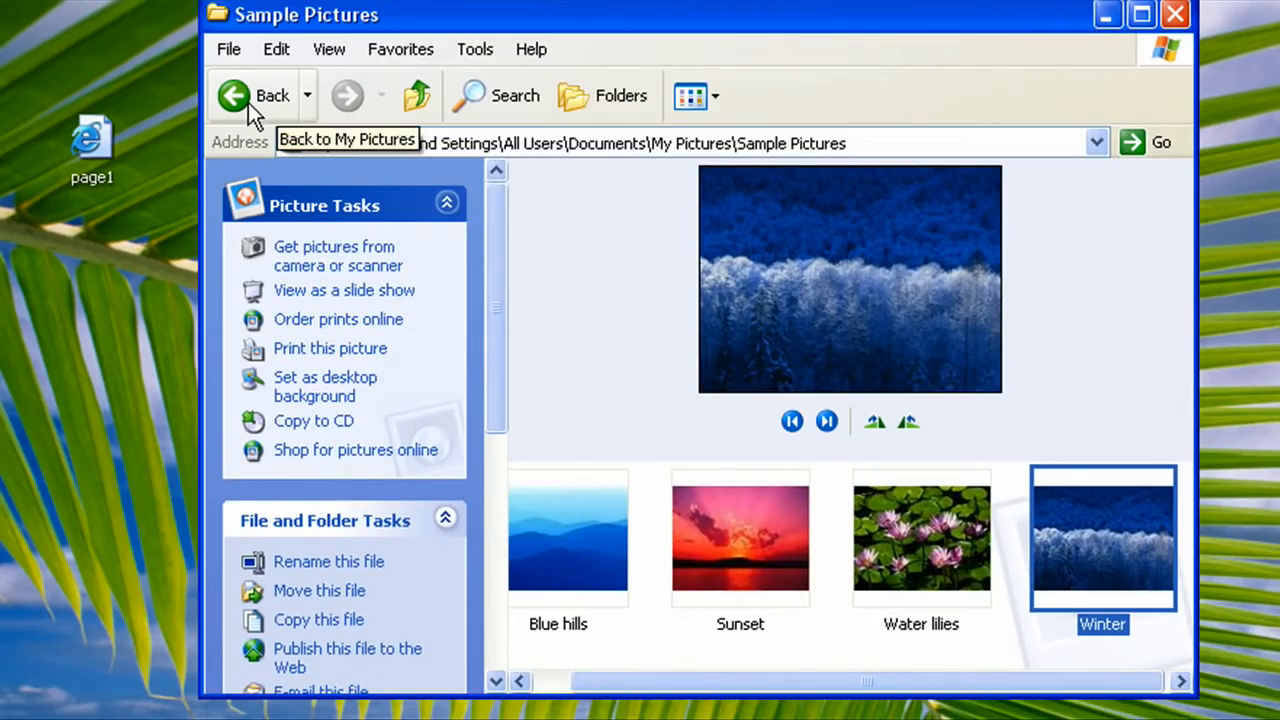
left_click(1170, 22)
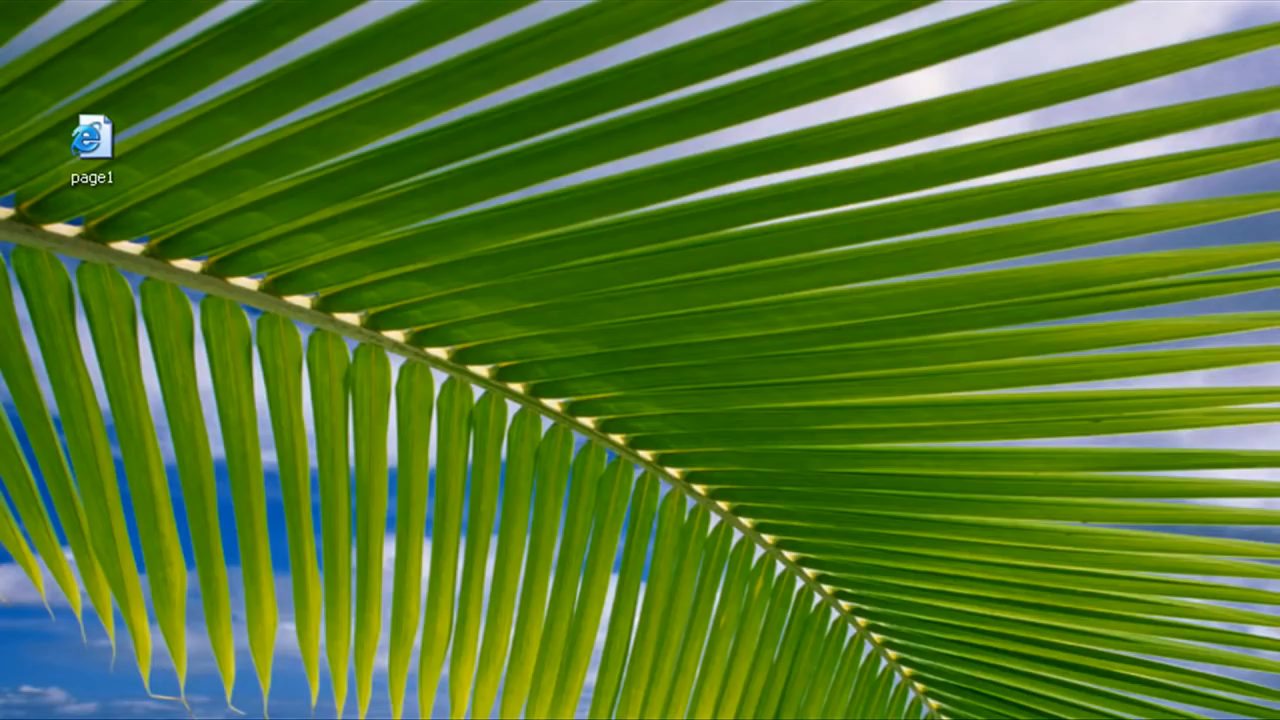
Open page1 in Notepad and type an empty <a href=''> before 'Link to page 2'.
left_click(94, 140)
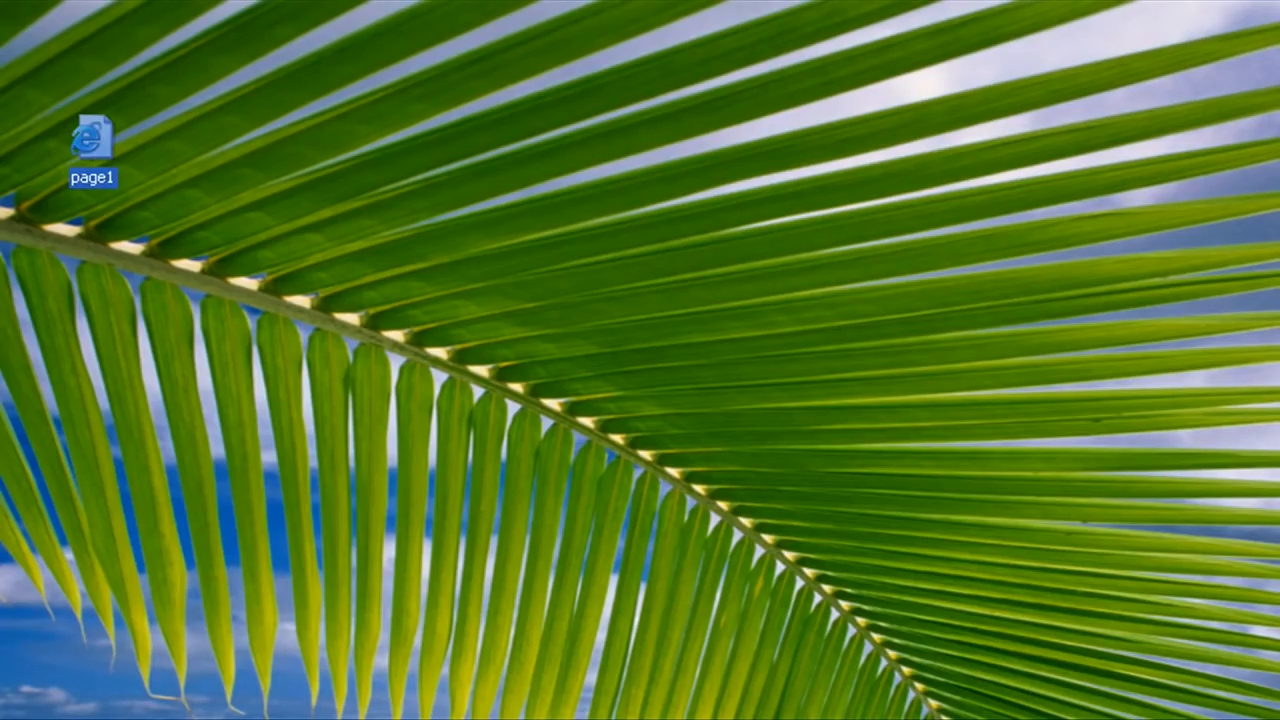
double_click(92, 135)
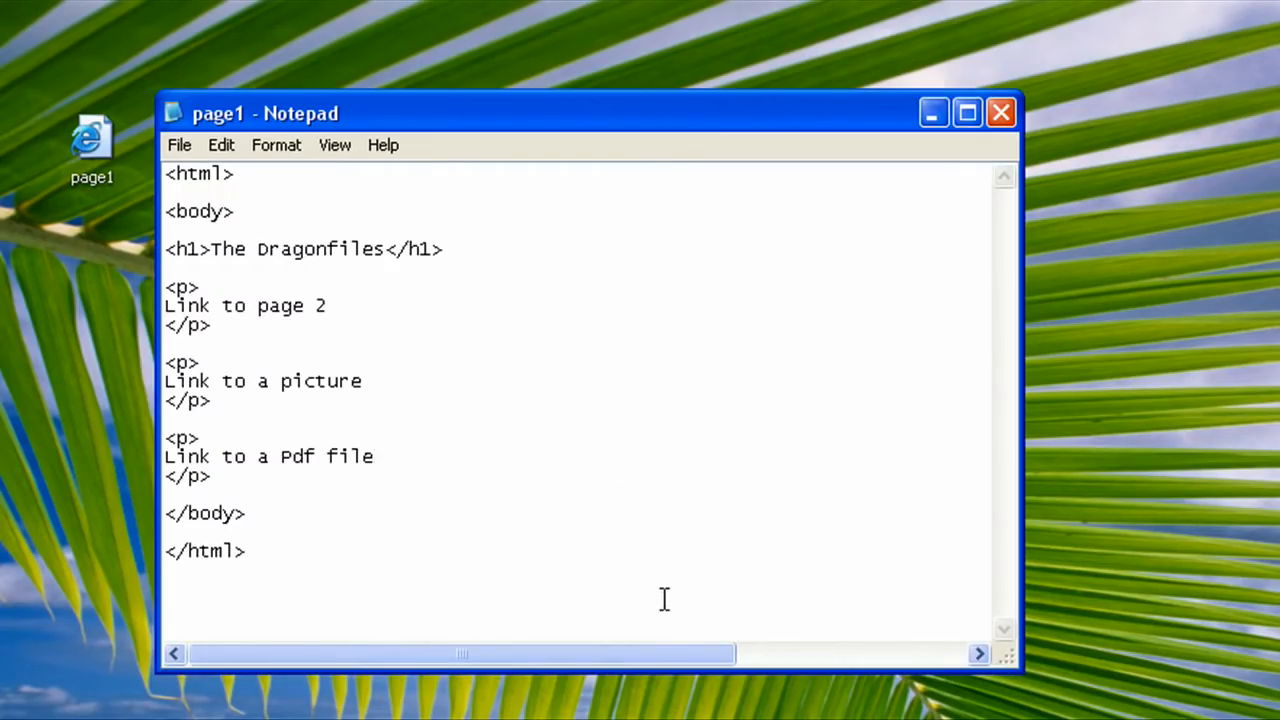
mouse_move(428, 414)
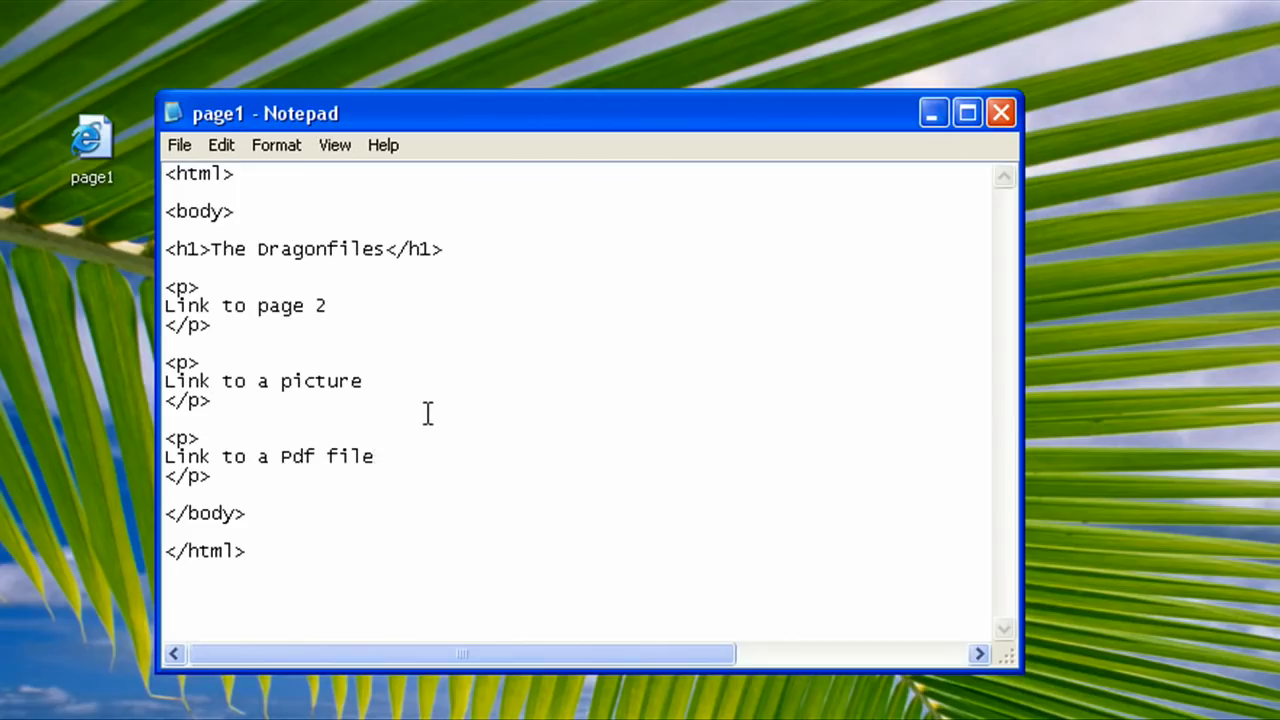
mouse_move(427, 424)
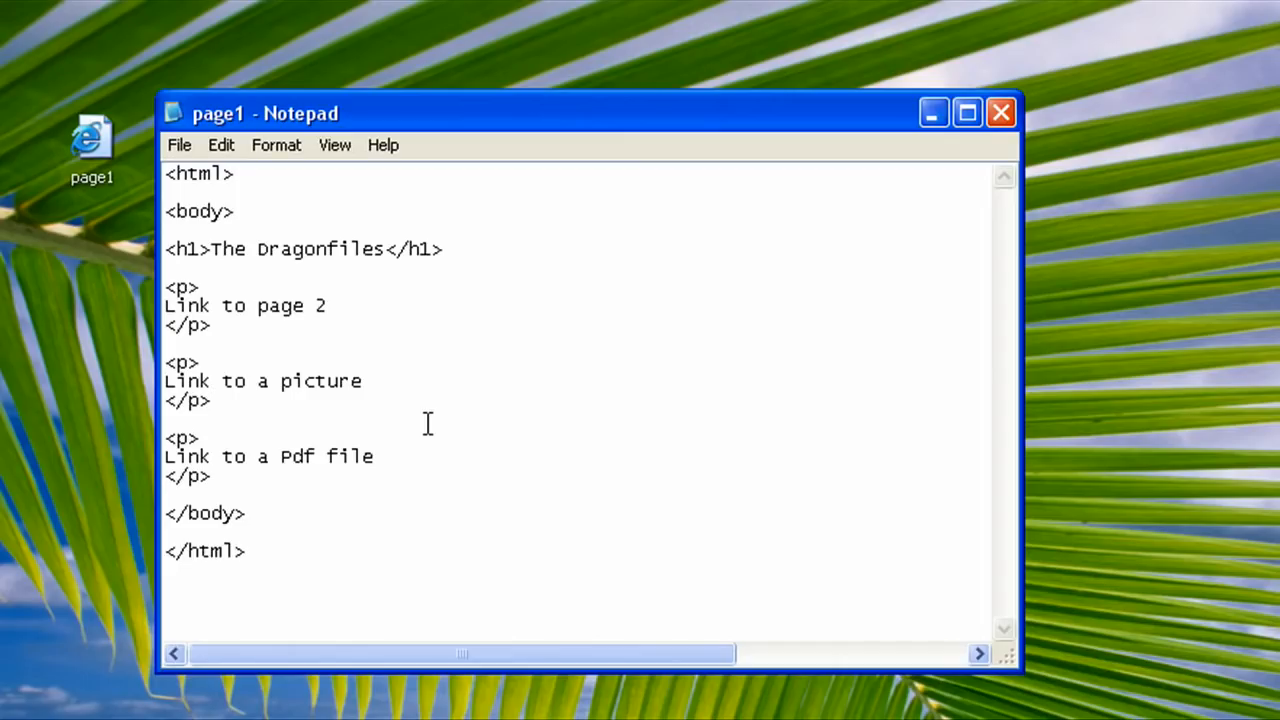
mouse_move(427, 429)
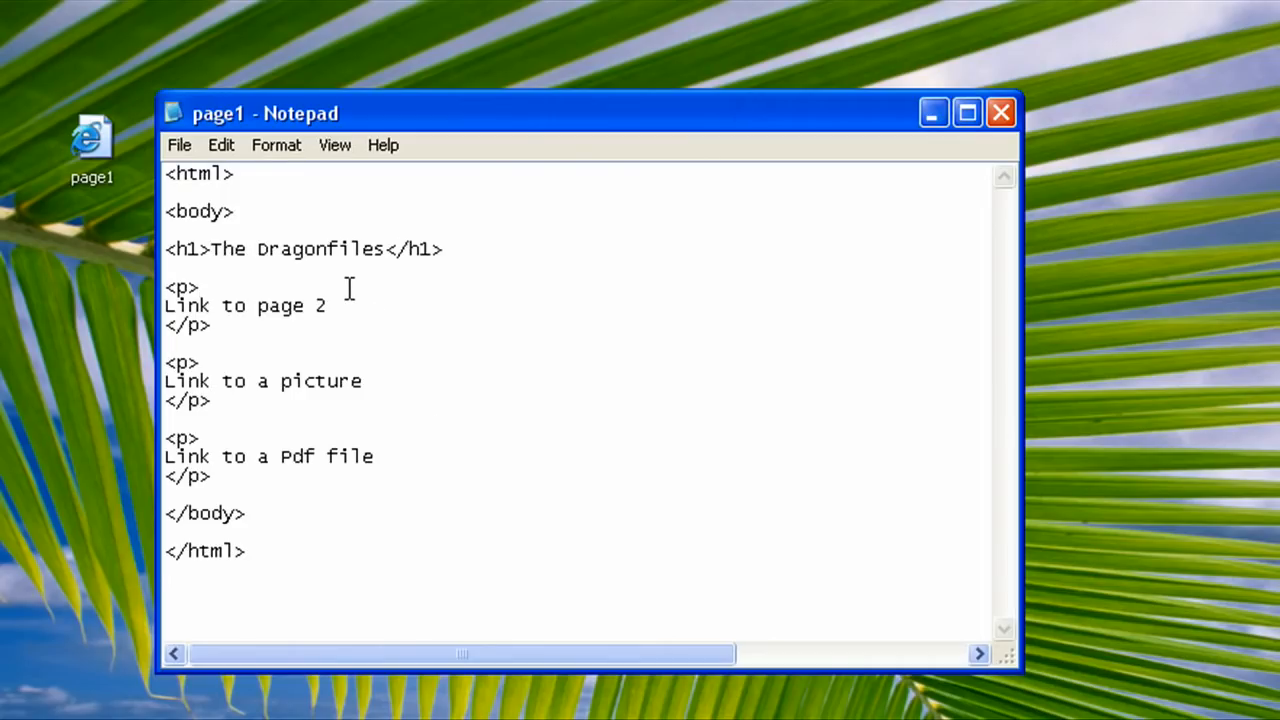
type("<a >")
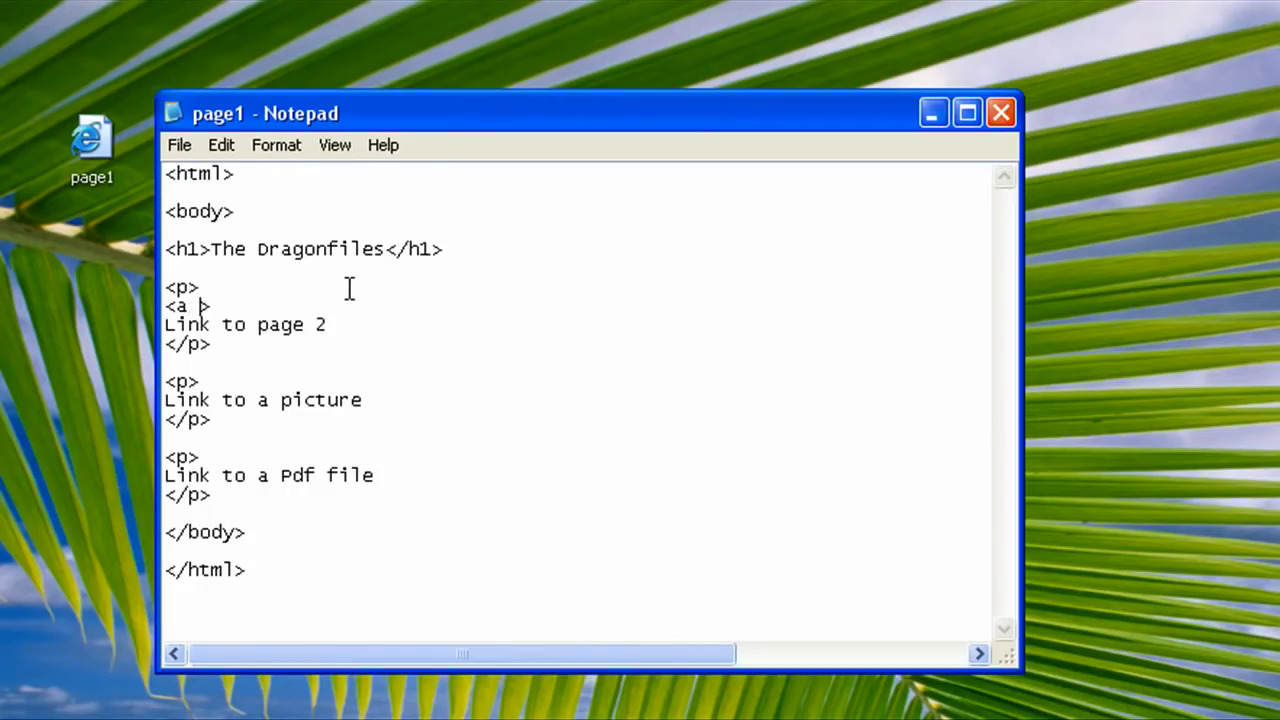
type("href='")
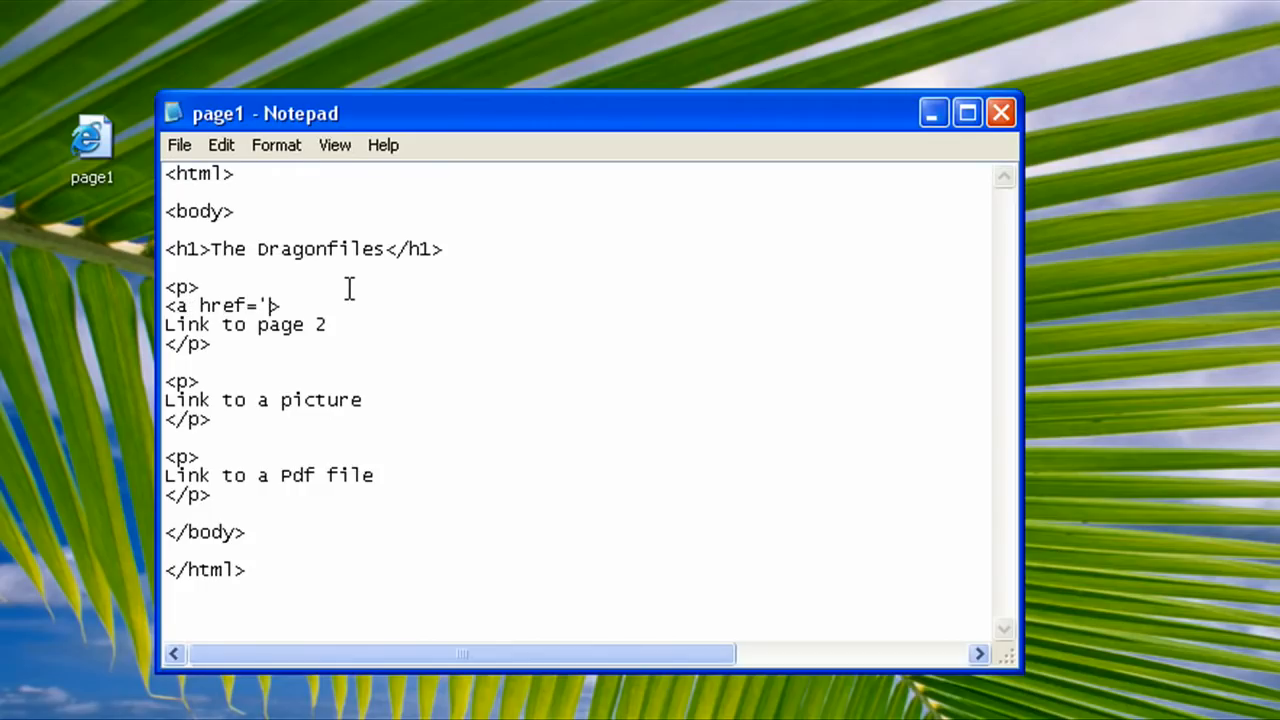
type("'")
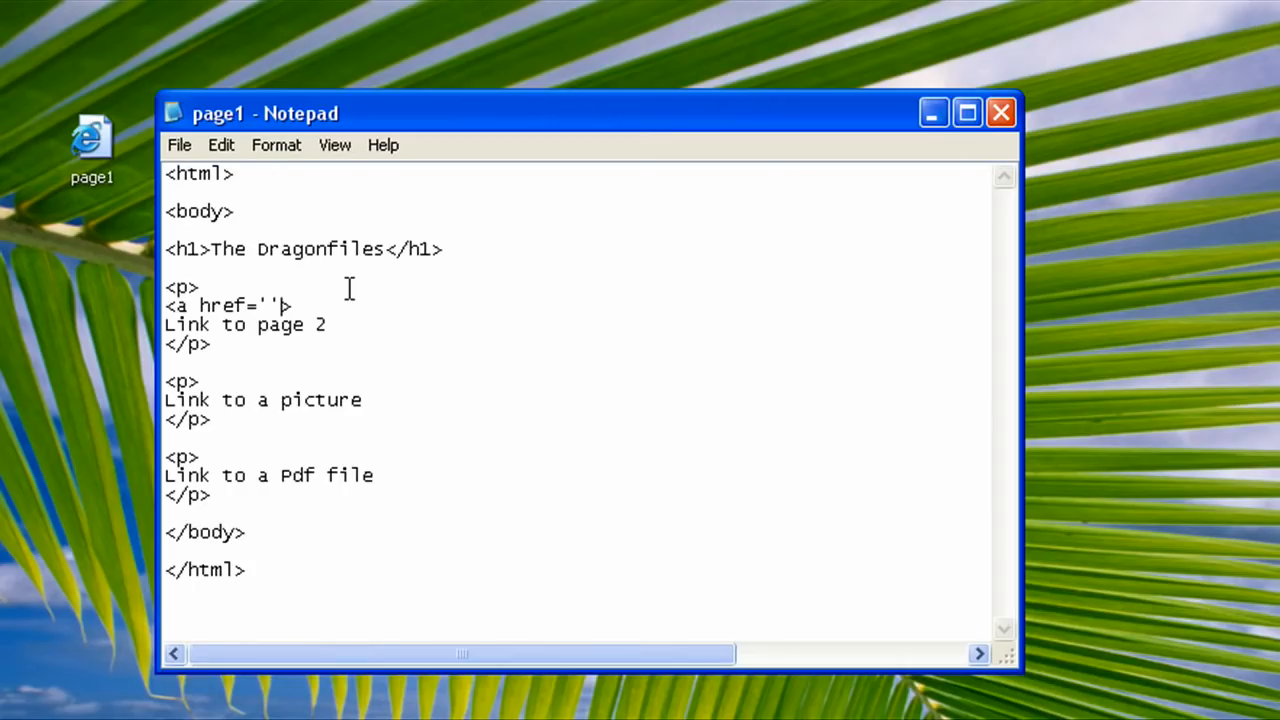
type("<>")
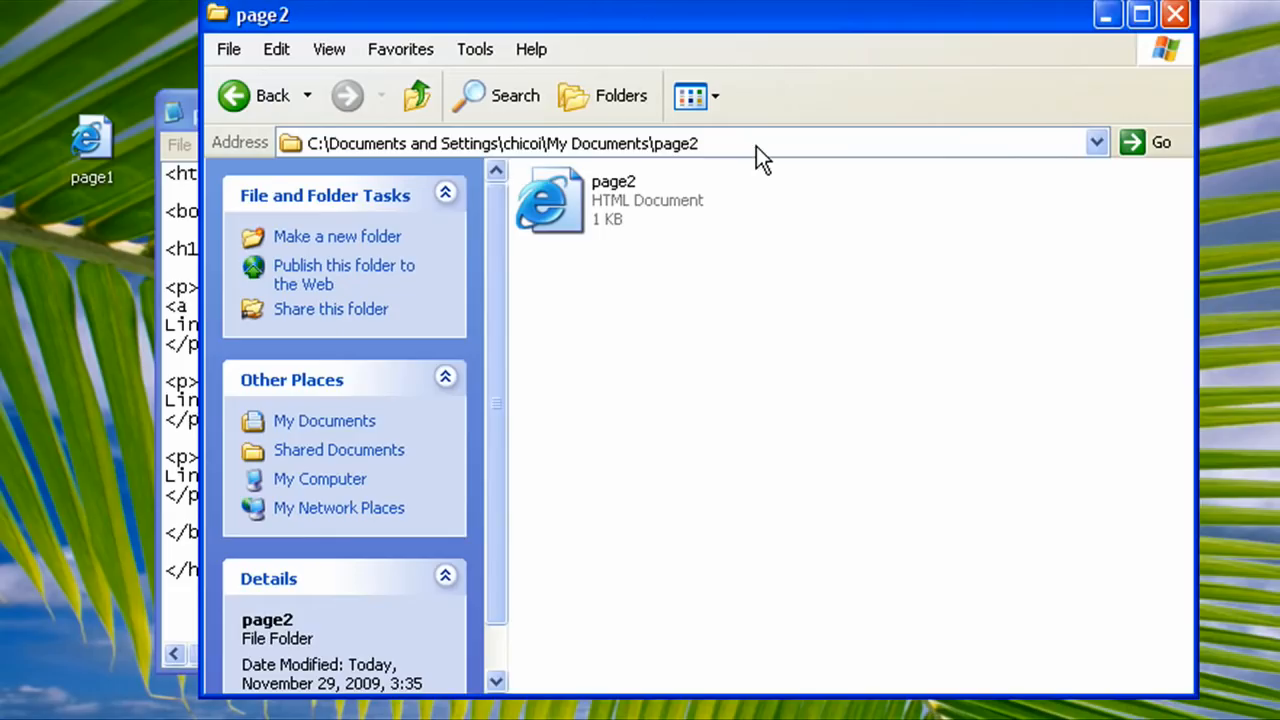
Copy the page2 folder's full path from the Explorer address bar.
left_click(756, 142)
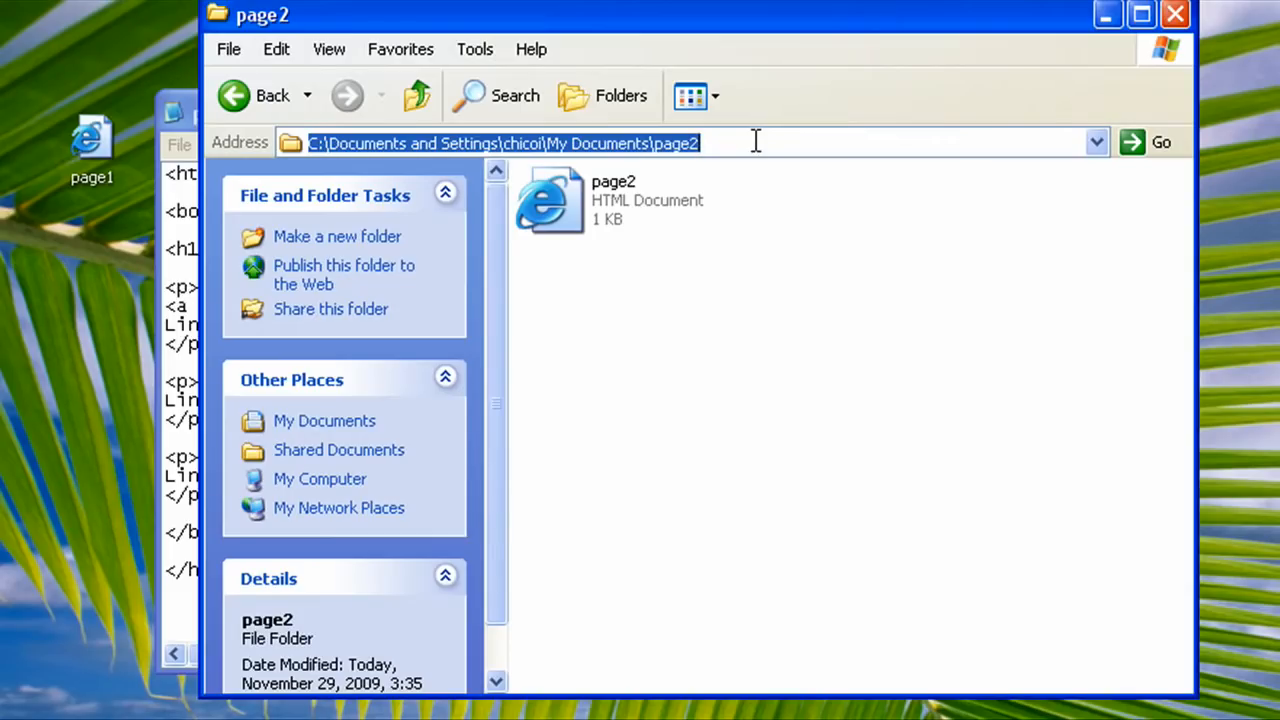
right_click(754, 142)
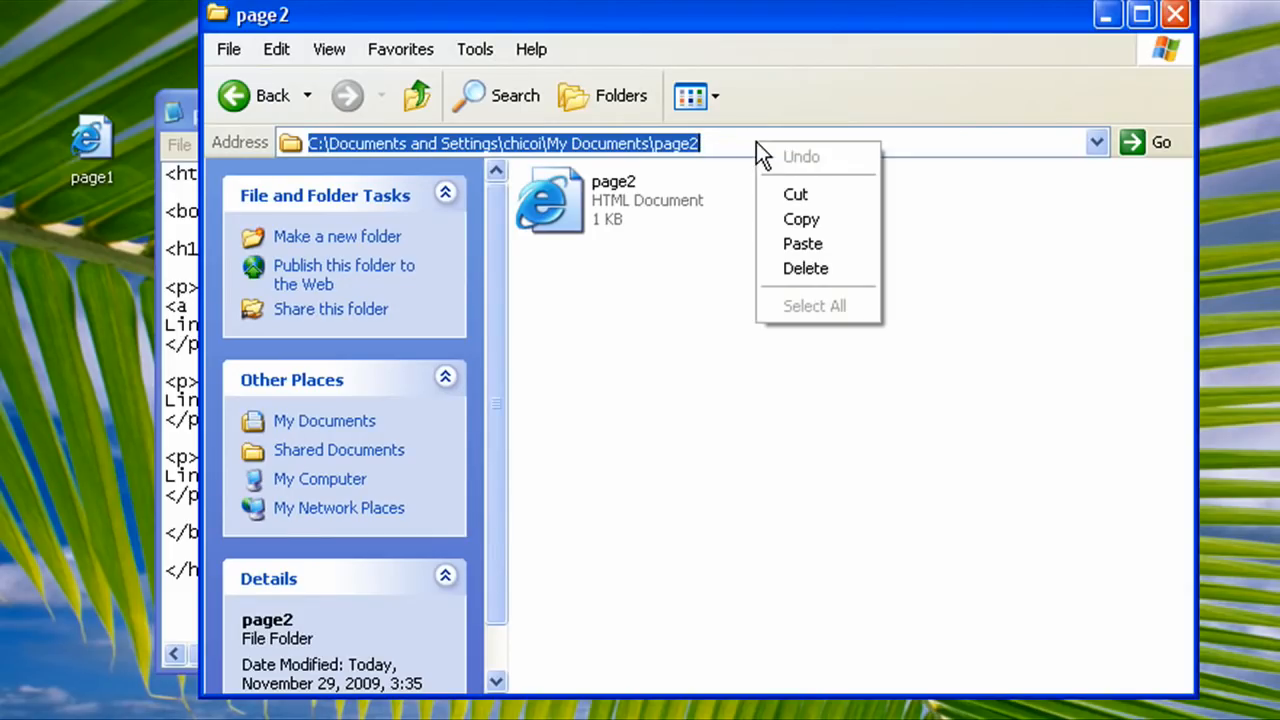
left_click(801, 219)
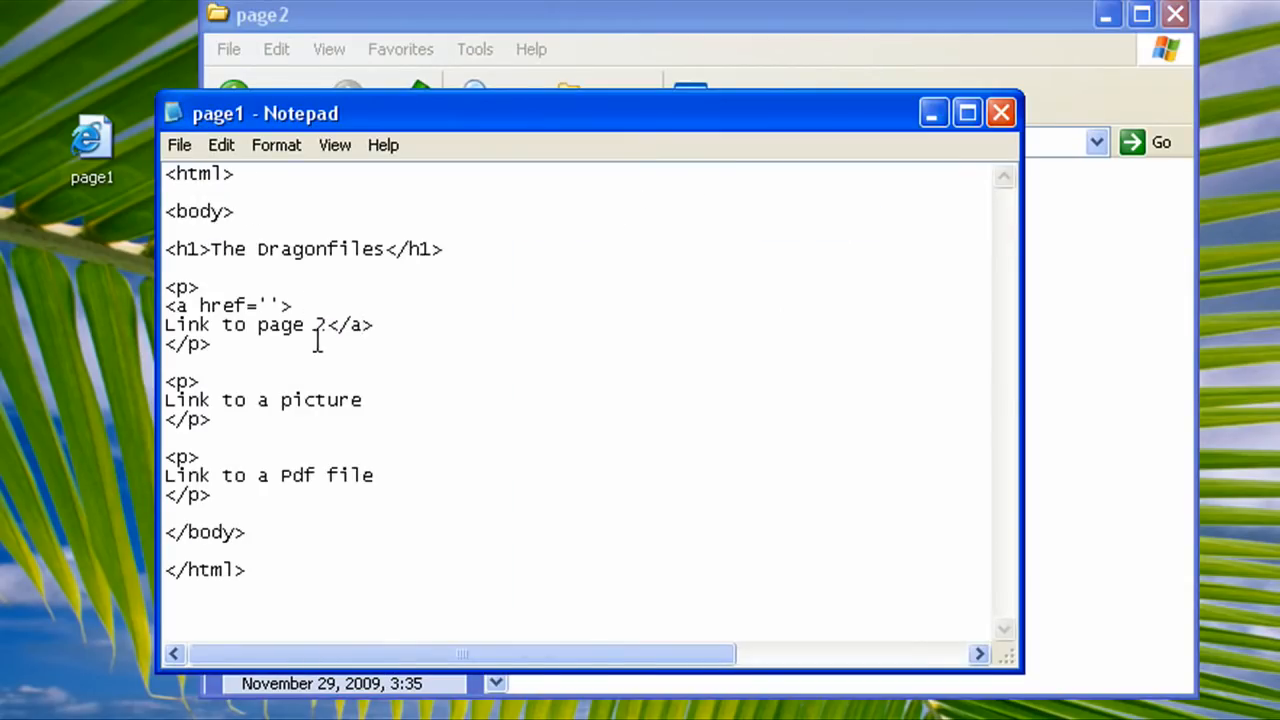
Insert the path C:\Documents and Settings\chicoi\My Documents\page2 into the empty href.
left_click(269, 305)
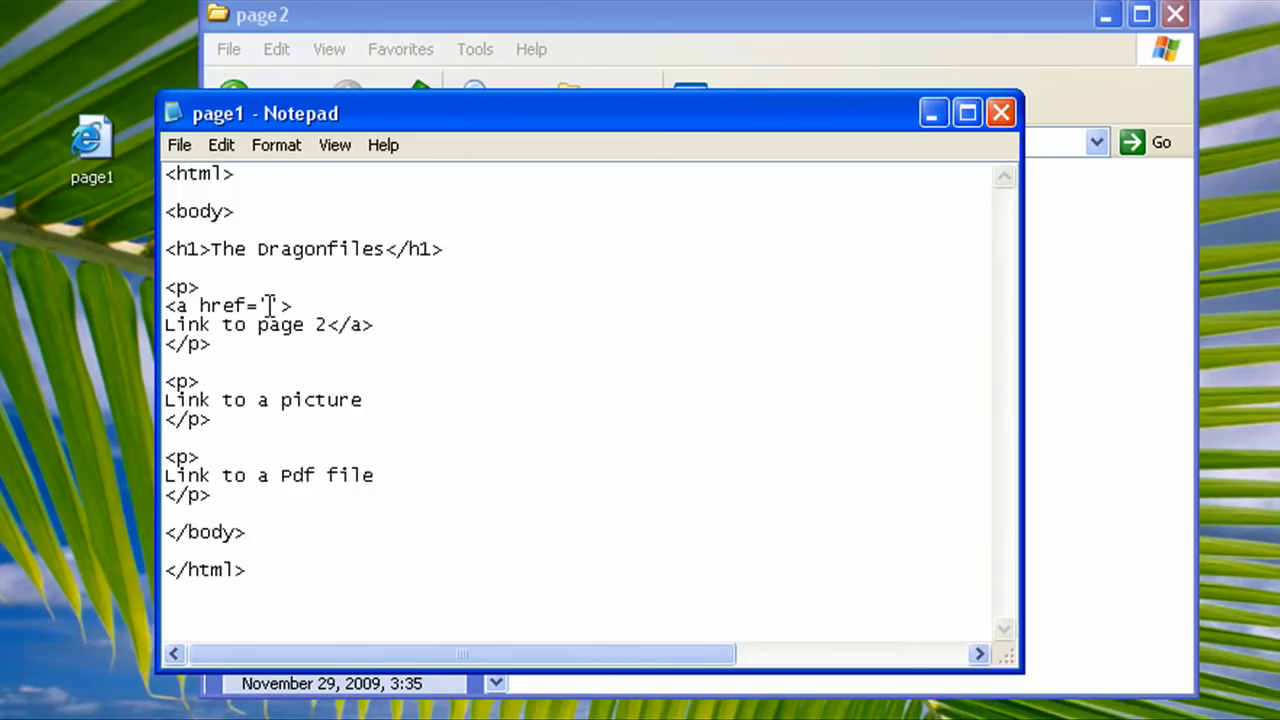
type("C:\\Documents and Settings\\chicoi\\My Documents\\page2")
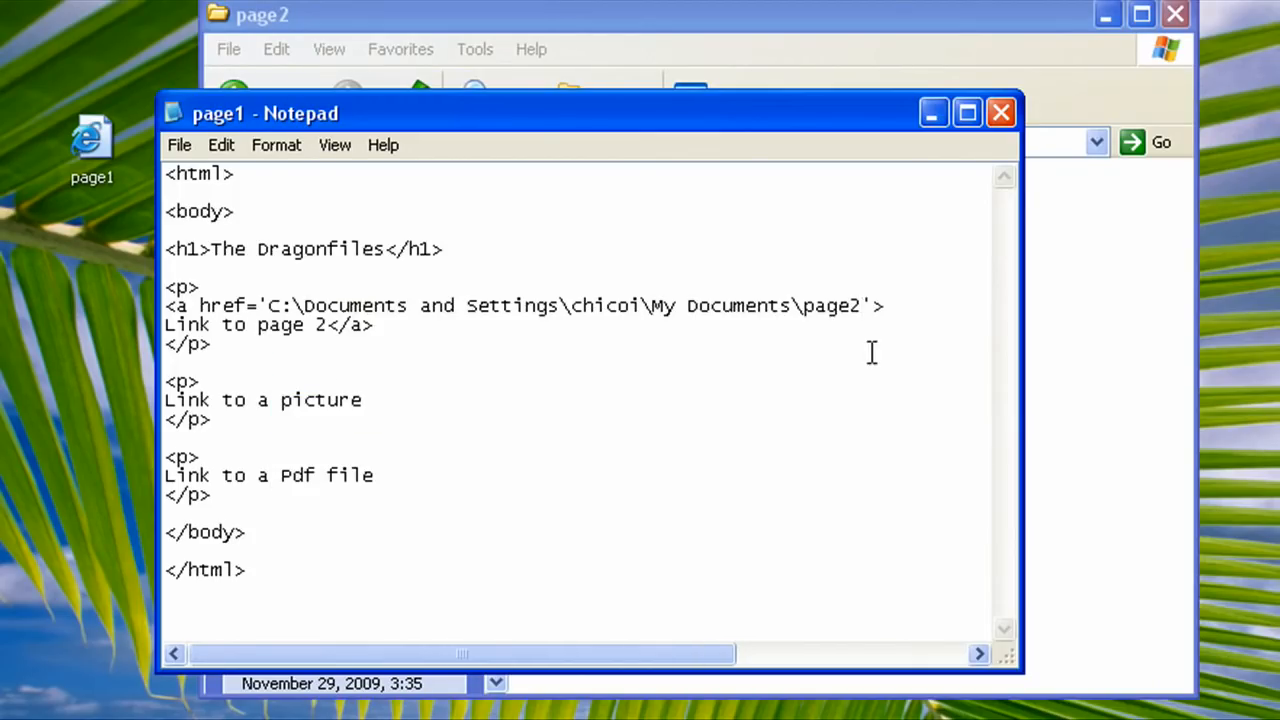
mouse_move(867, 343)
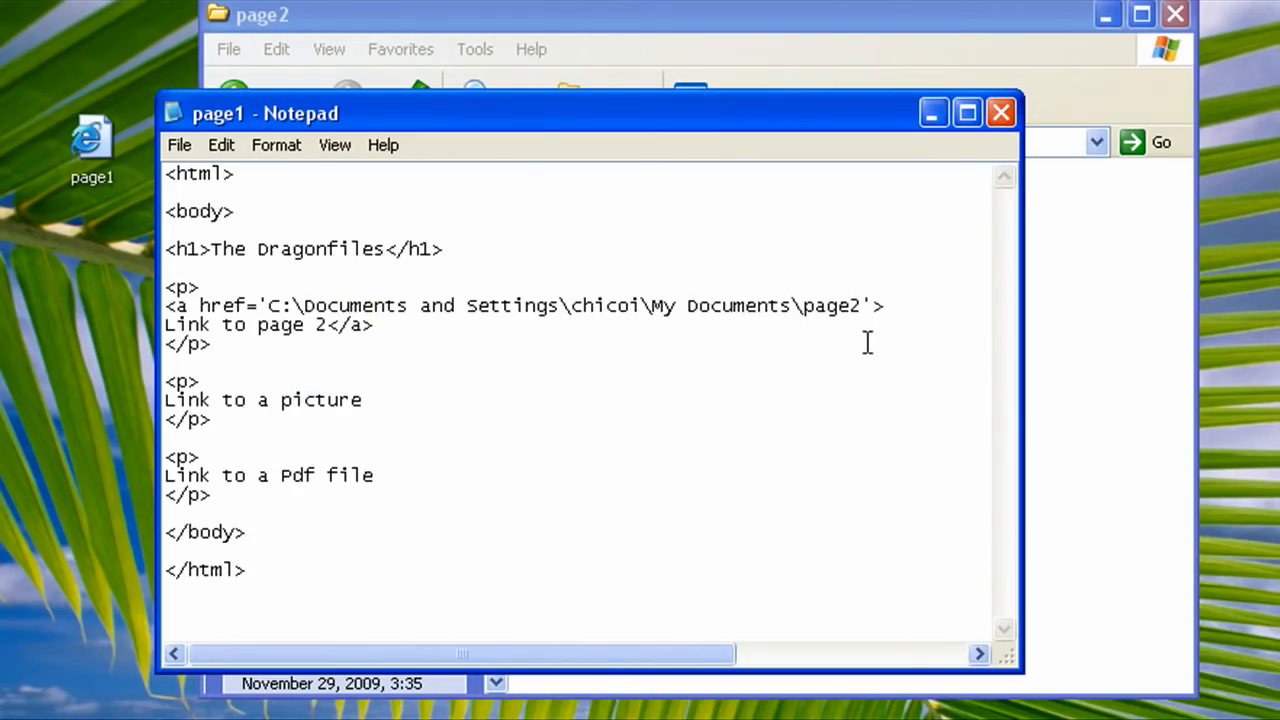
mouse_move(891, 322)
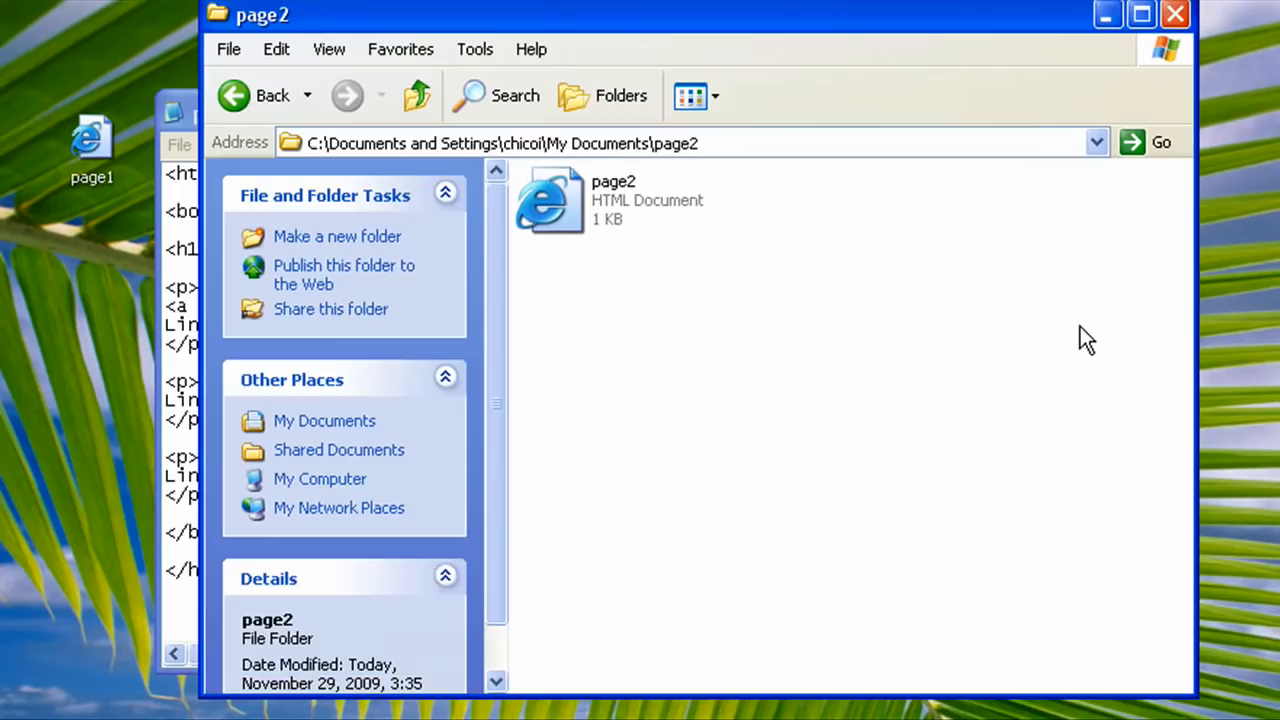
left_click(610, 200)
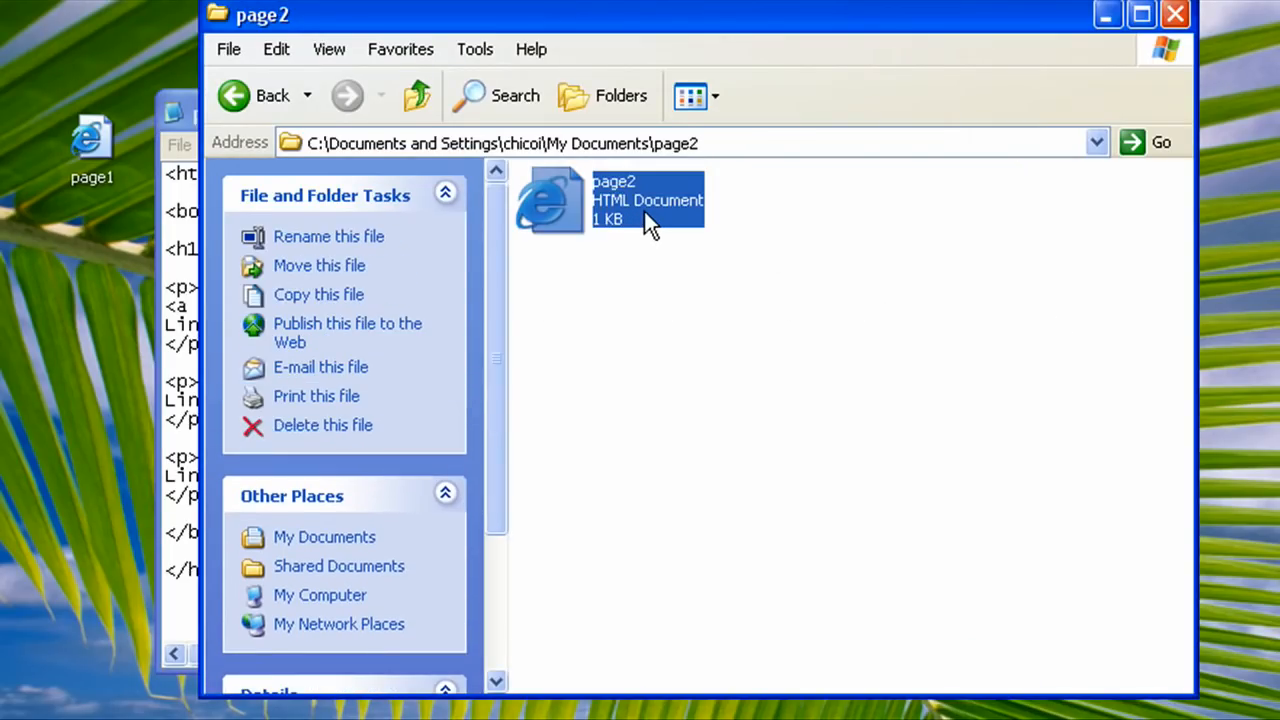
left_click(328, 236)
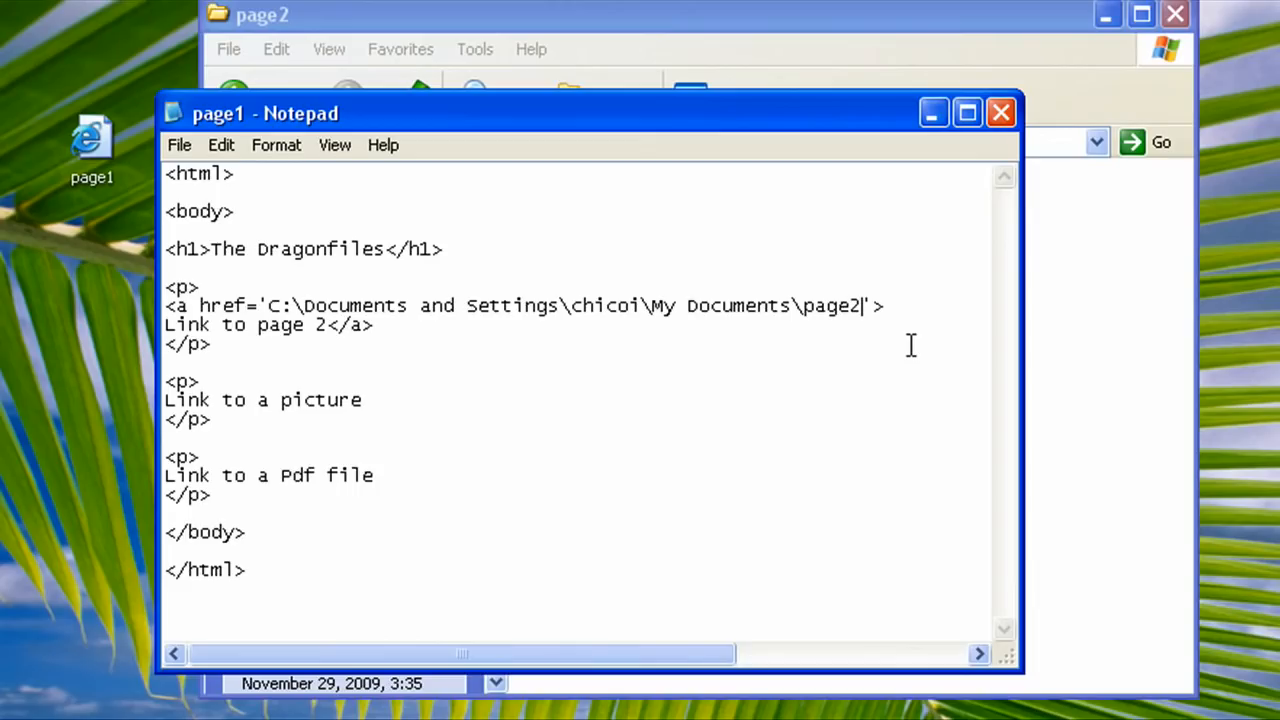
Append \page2.html to the href and save page1.
type("\\")
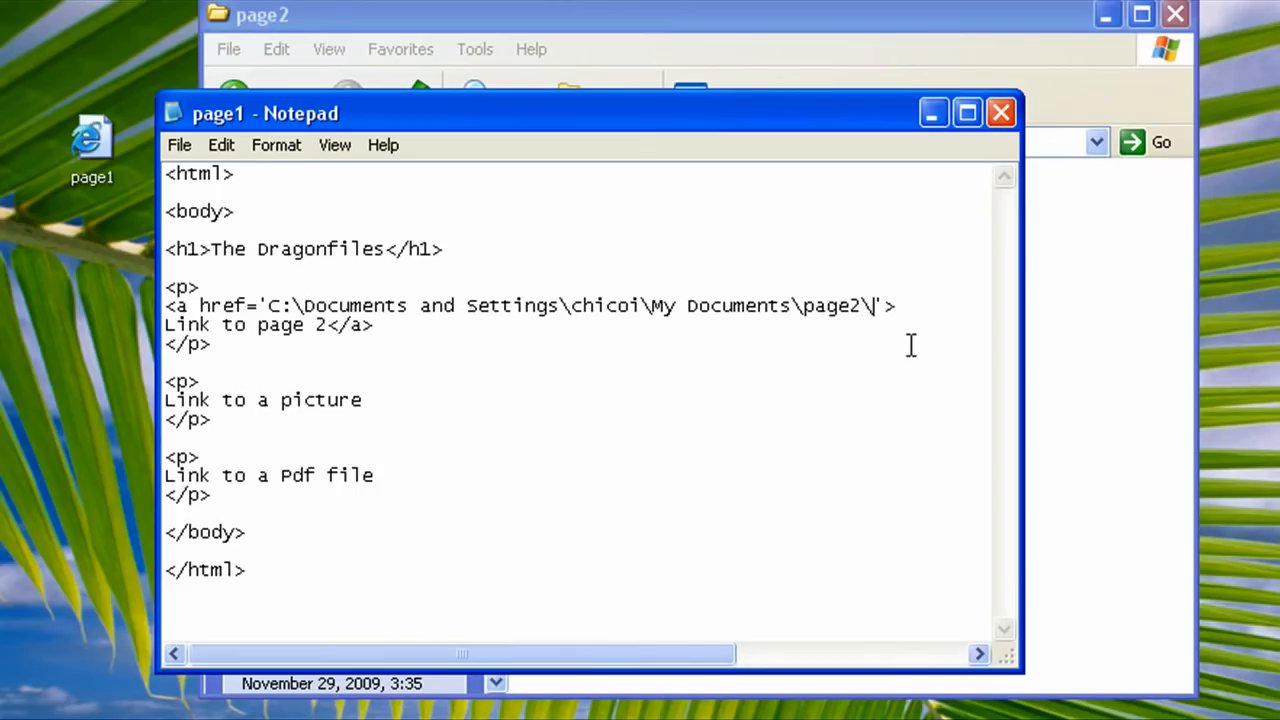
type("p")
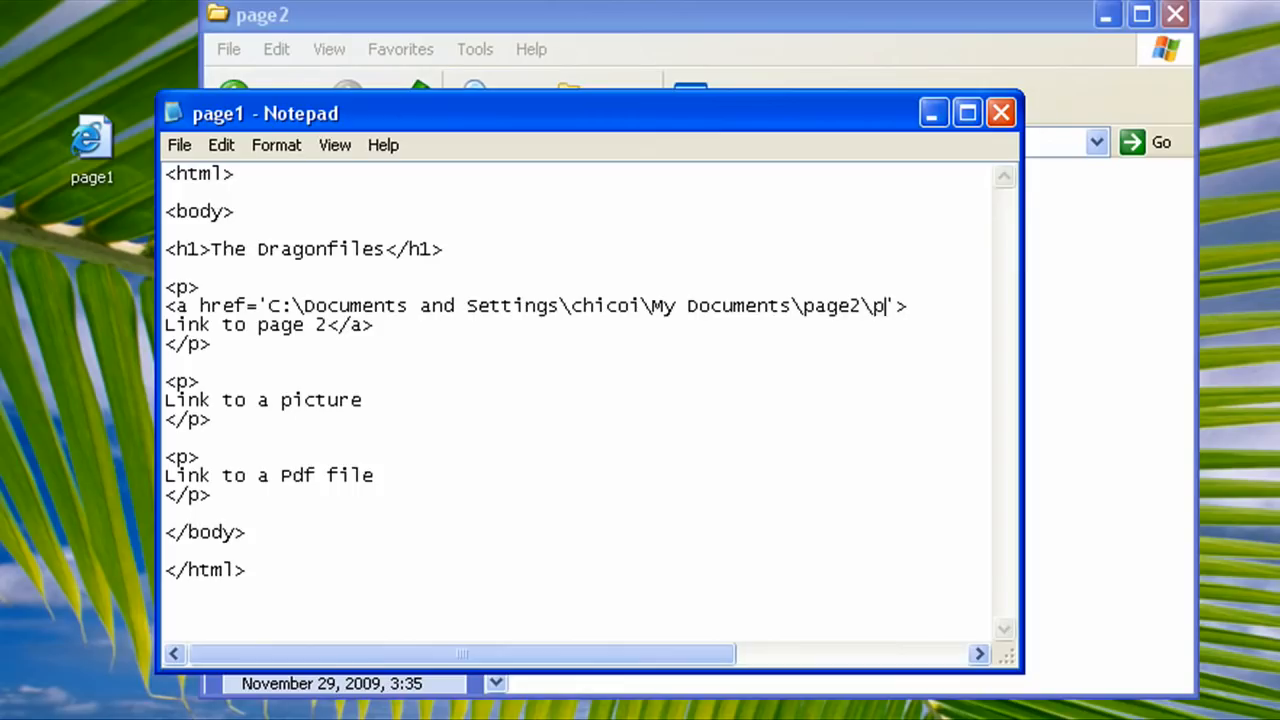
type("age2.")
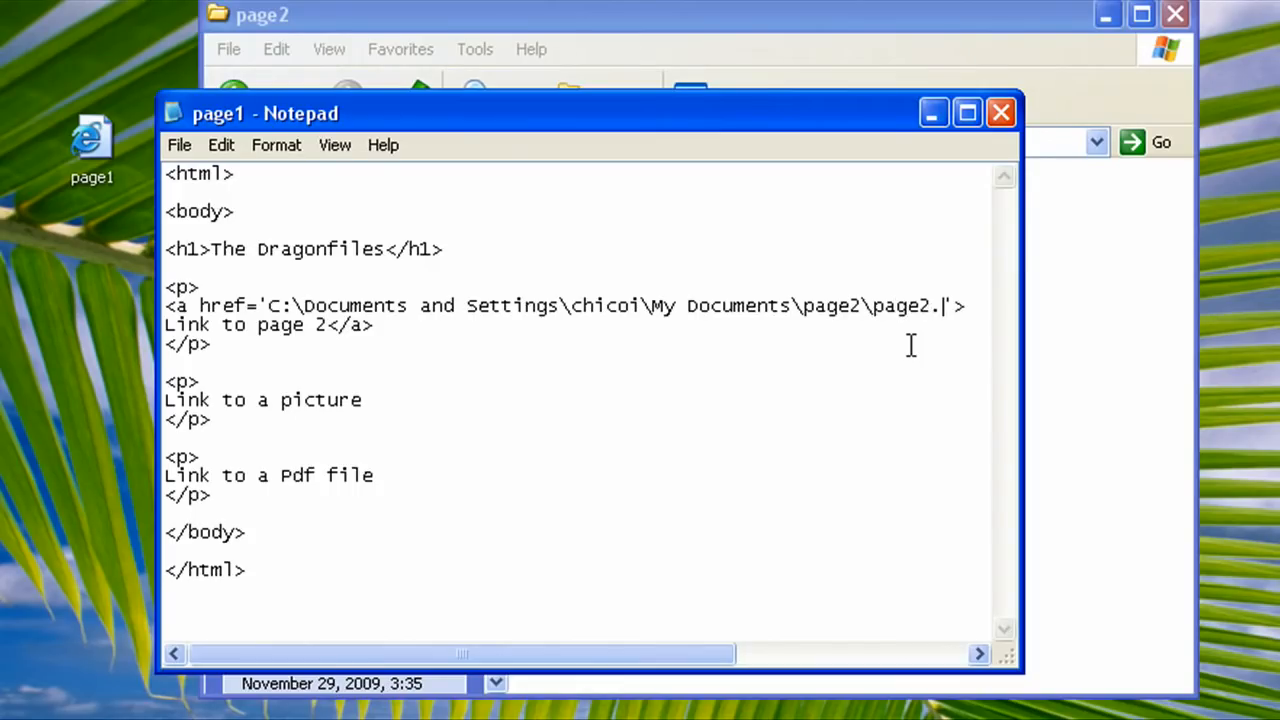
type("html")
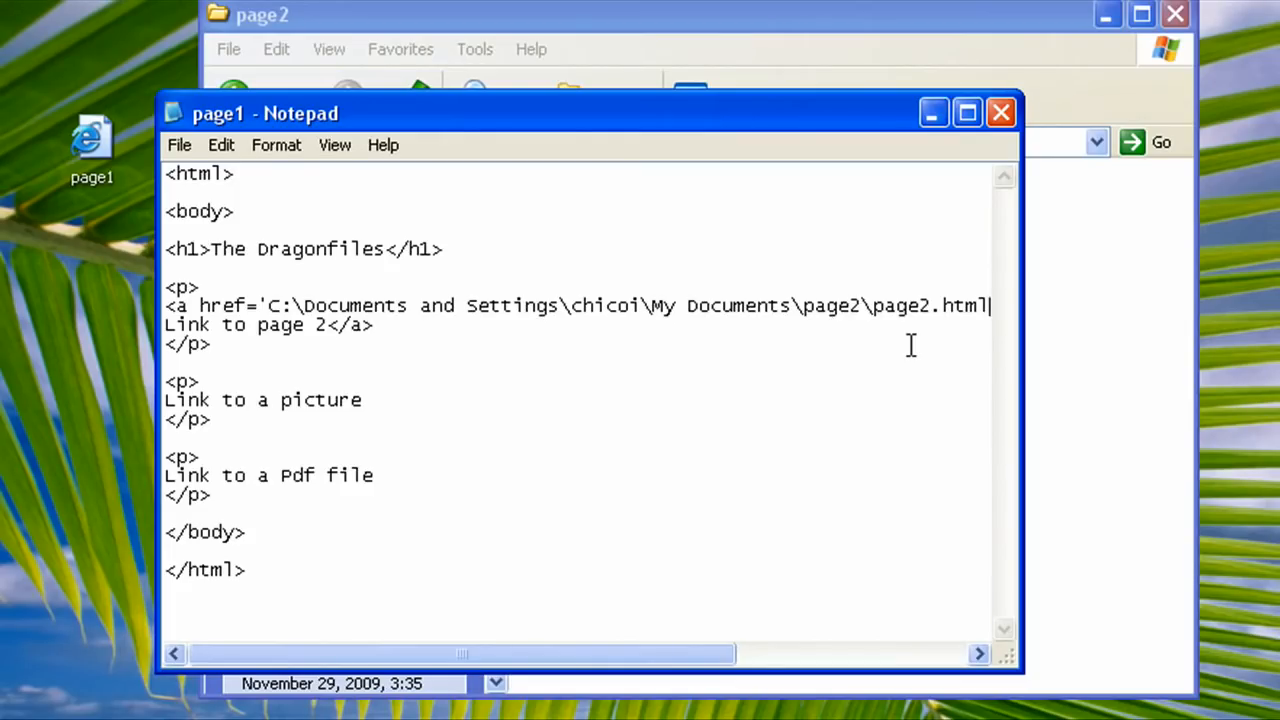
left_click(179, 145)
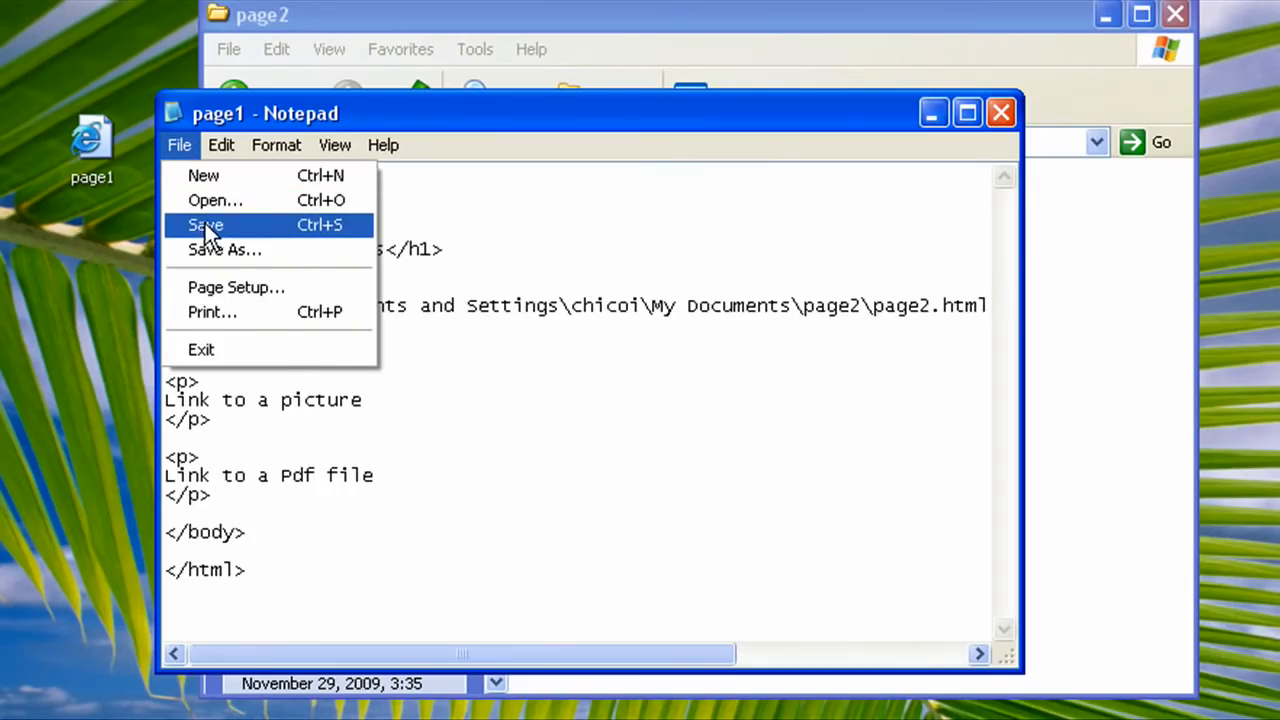
left_click(205, 224)
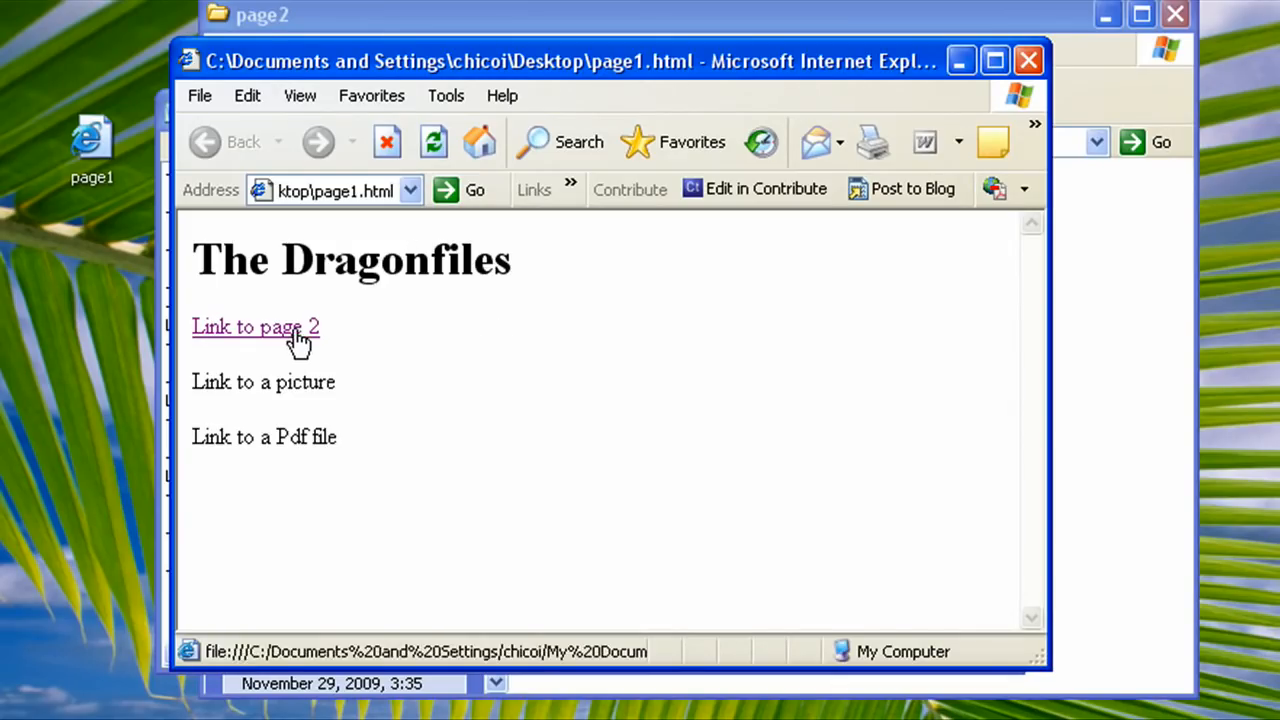
Check that 'Link to page 2' opens page2.html, then return to page1.
left_click(255, 327)
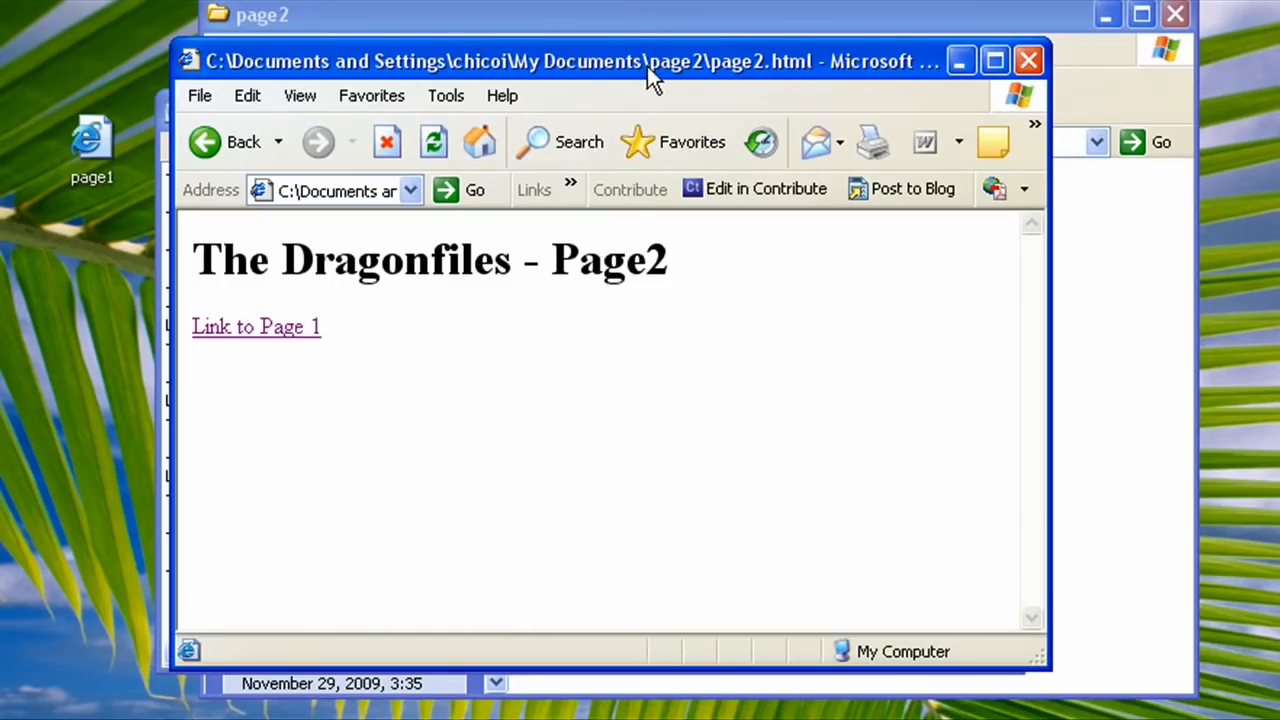
mouse_move(745, 82)
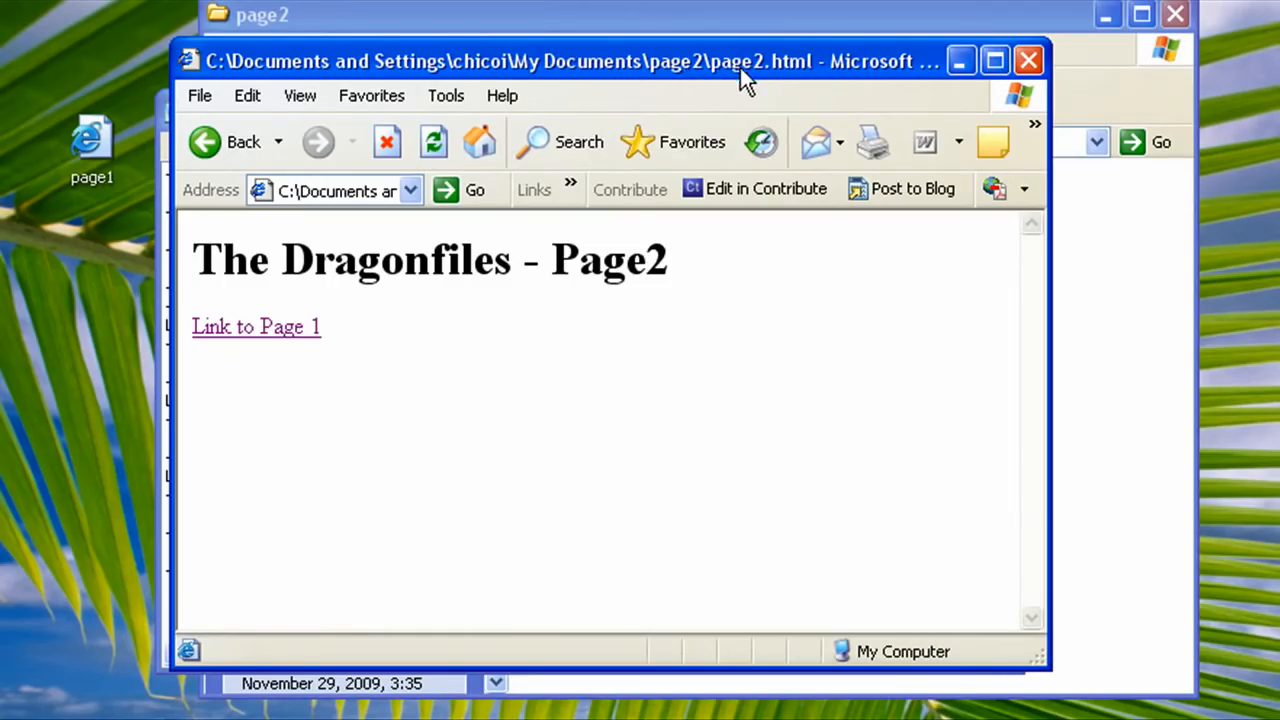
mouse_move(428, 355)
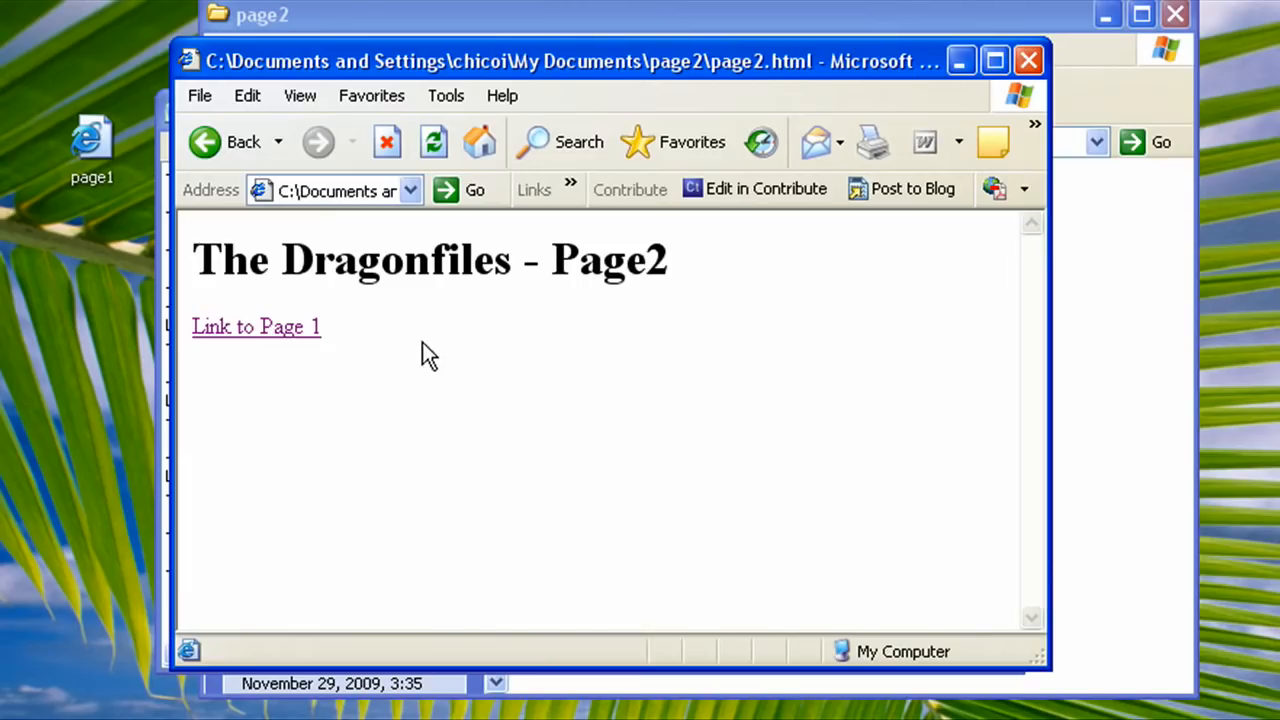
left_click(255, 326)
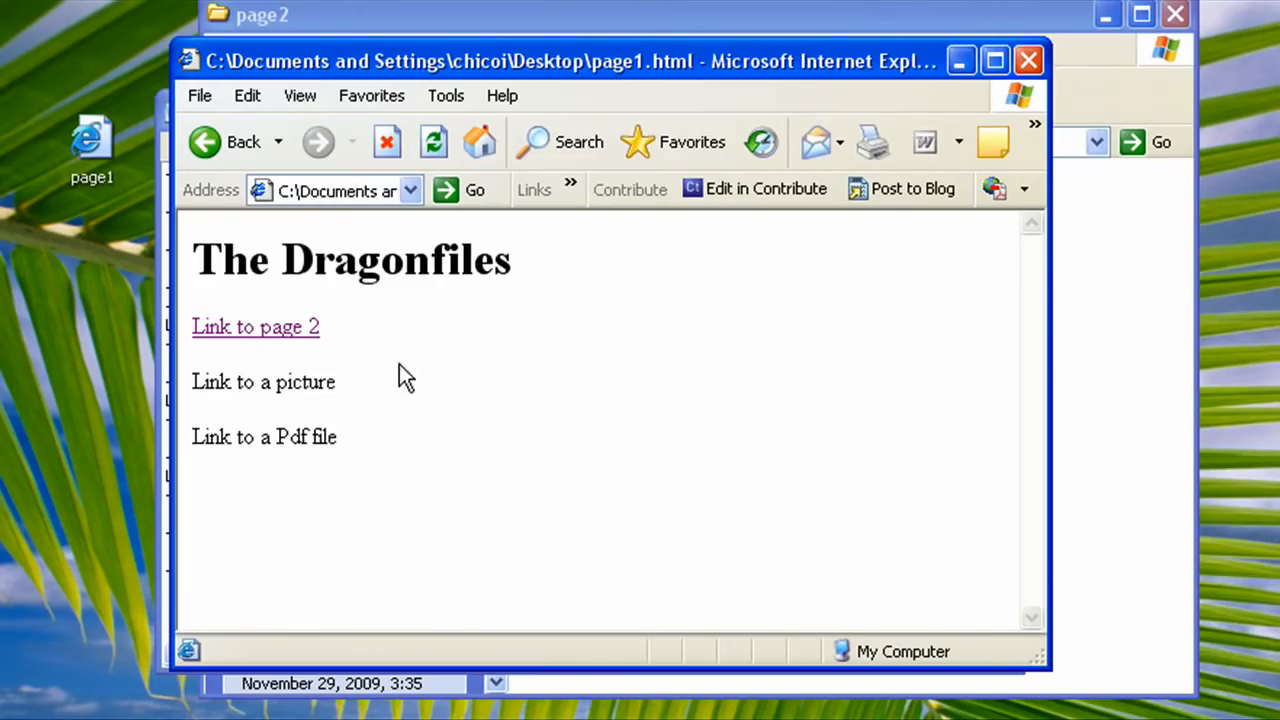
left_click_drag(235, 381, 337, 381)
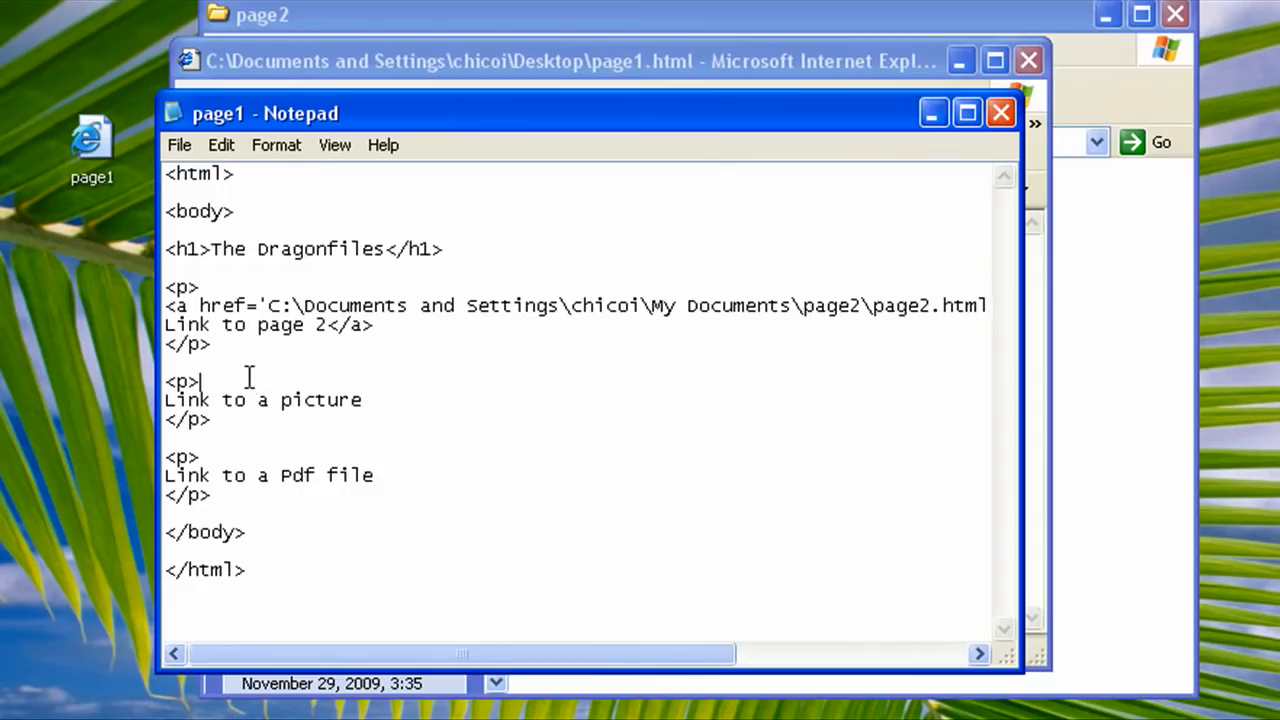
Type <a href=''> in front of 'Link to a picture'.
type("<a>")
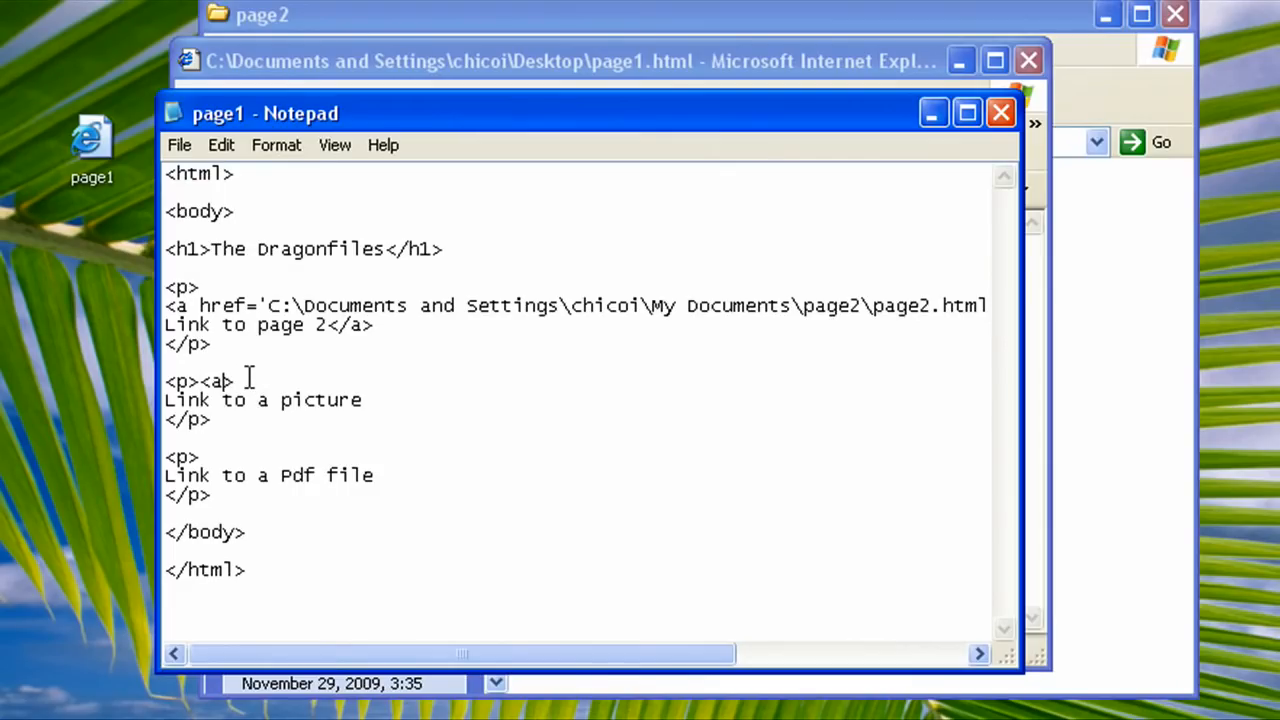
type("href=")
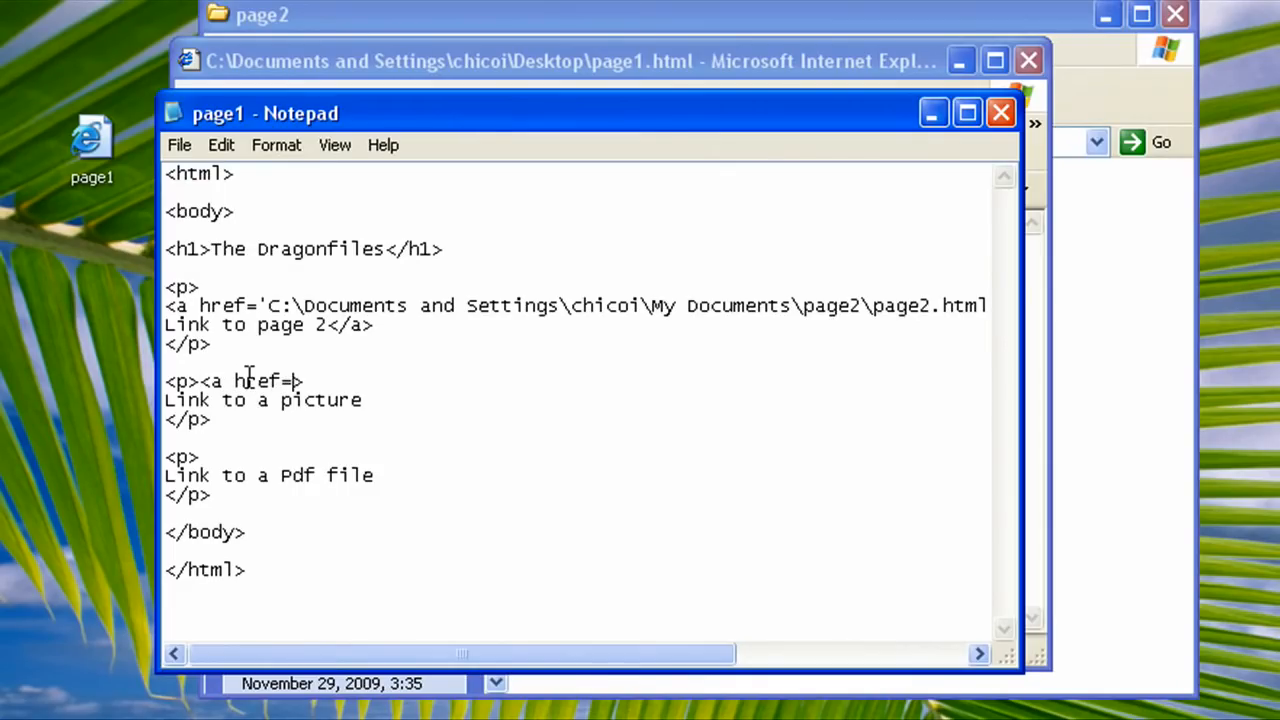
type("''")
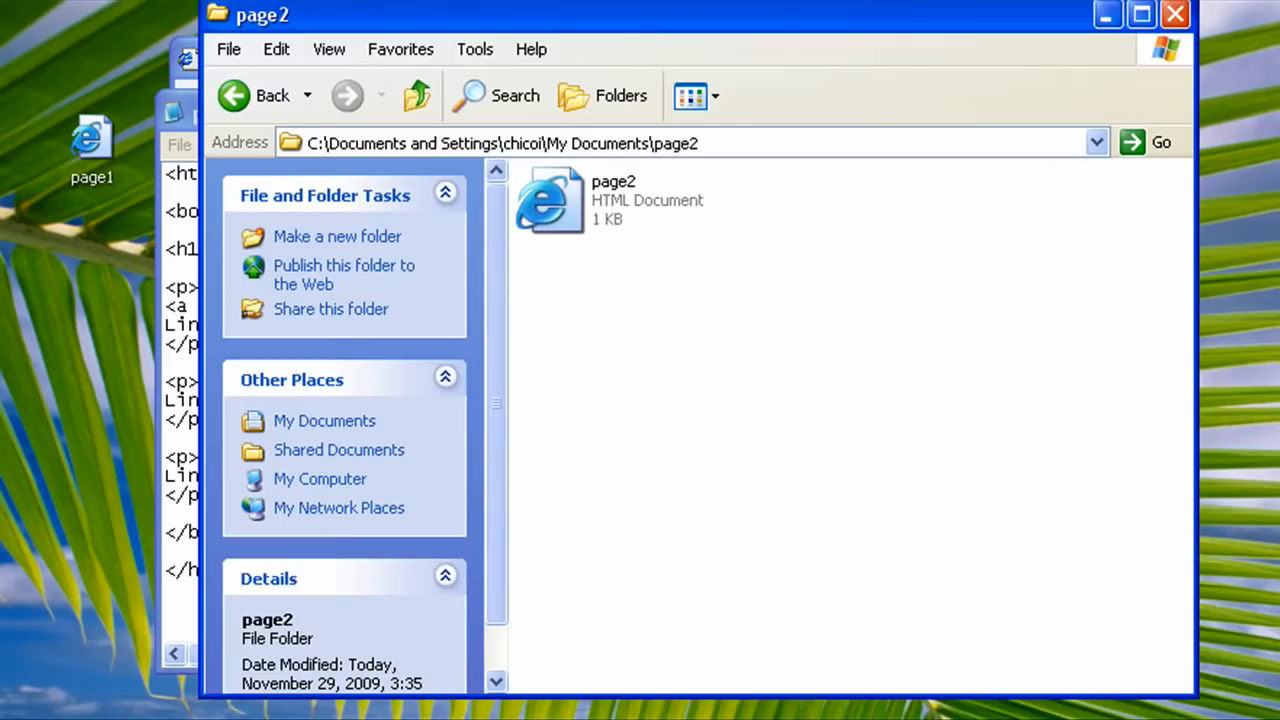
Copy the Sample Pictures folder path and paste it into the picture href.
left_click(234, 95)
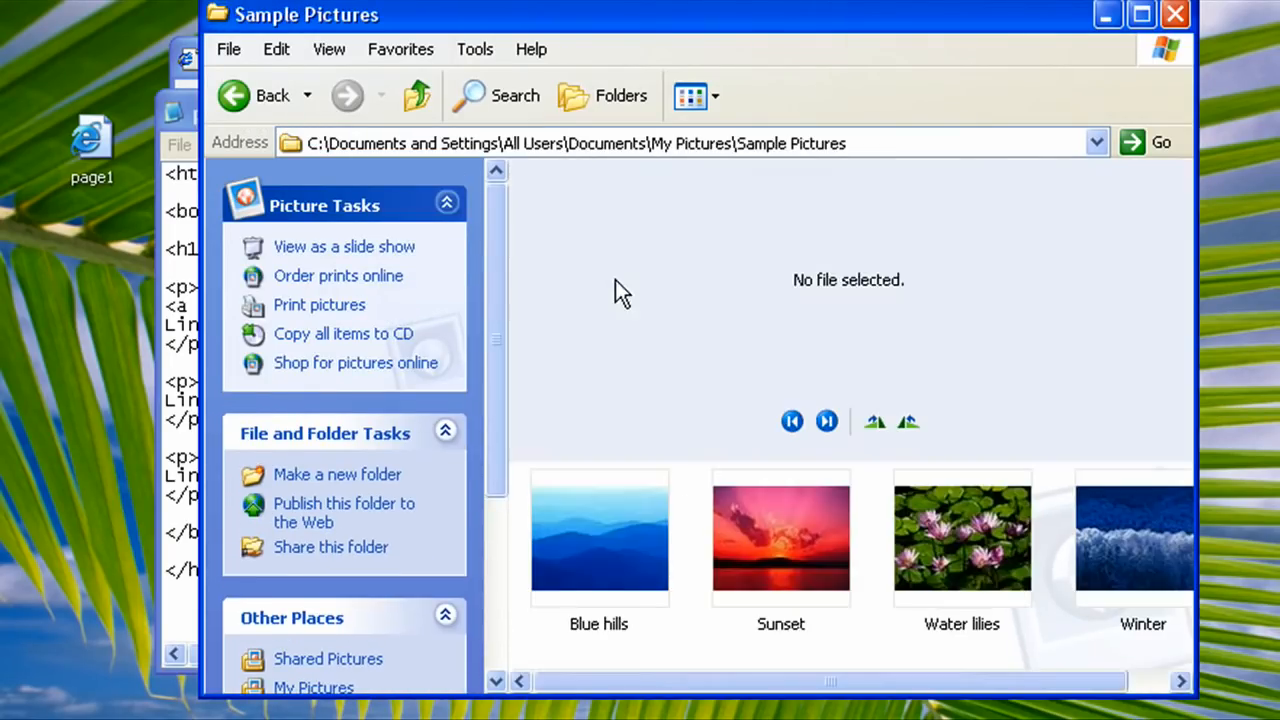
left_click(599, 538)
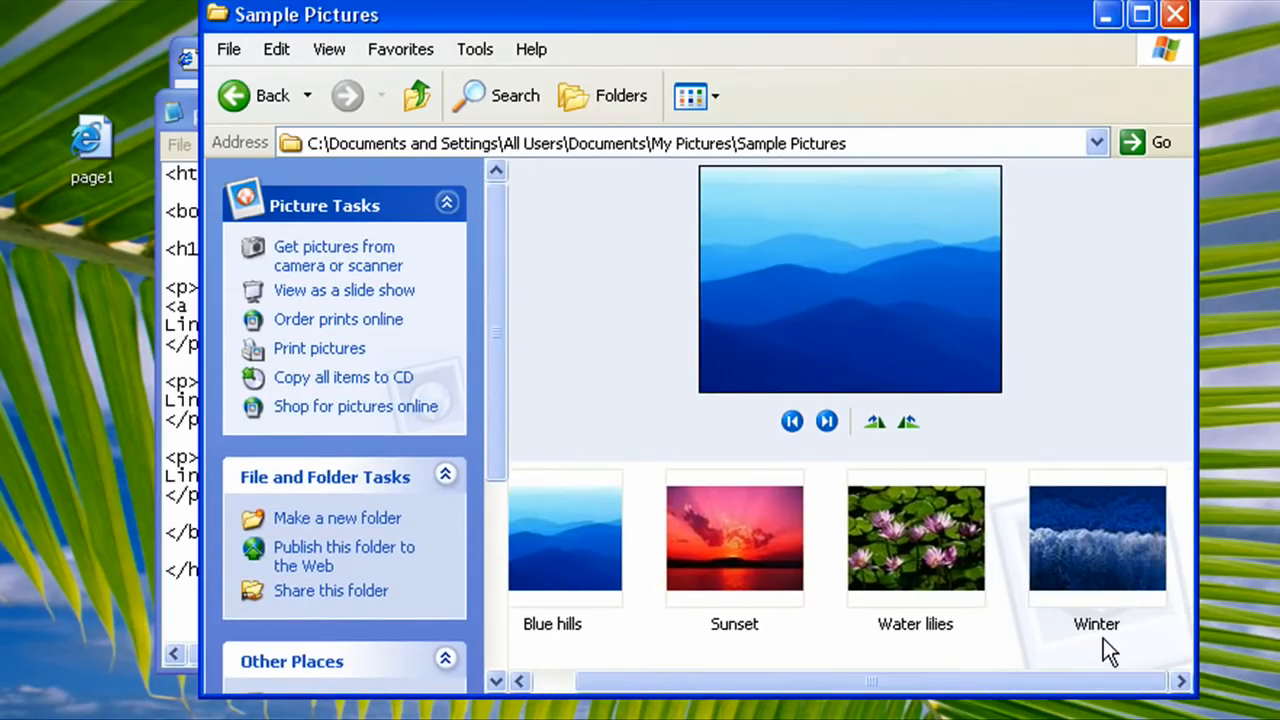
left_click(1096, 540)
type("<a href=''>")
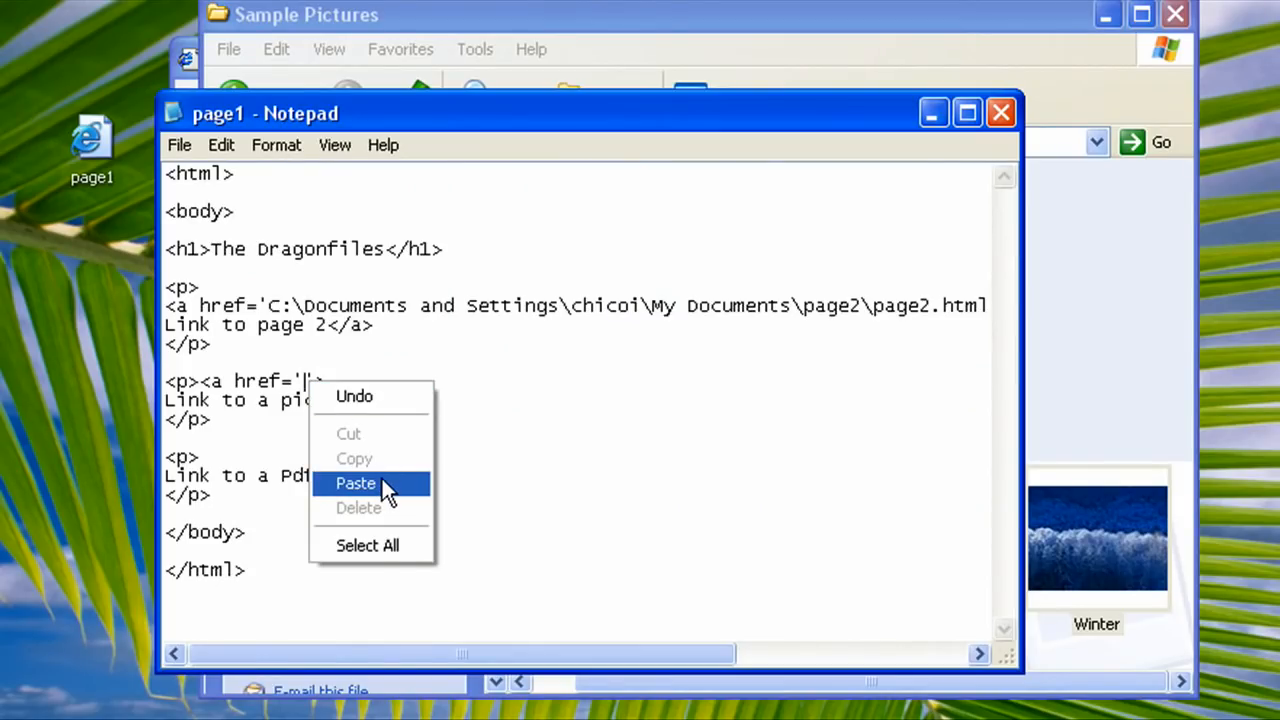
left_click(355, 483)
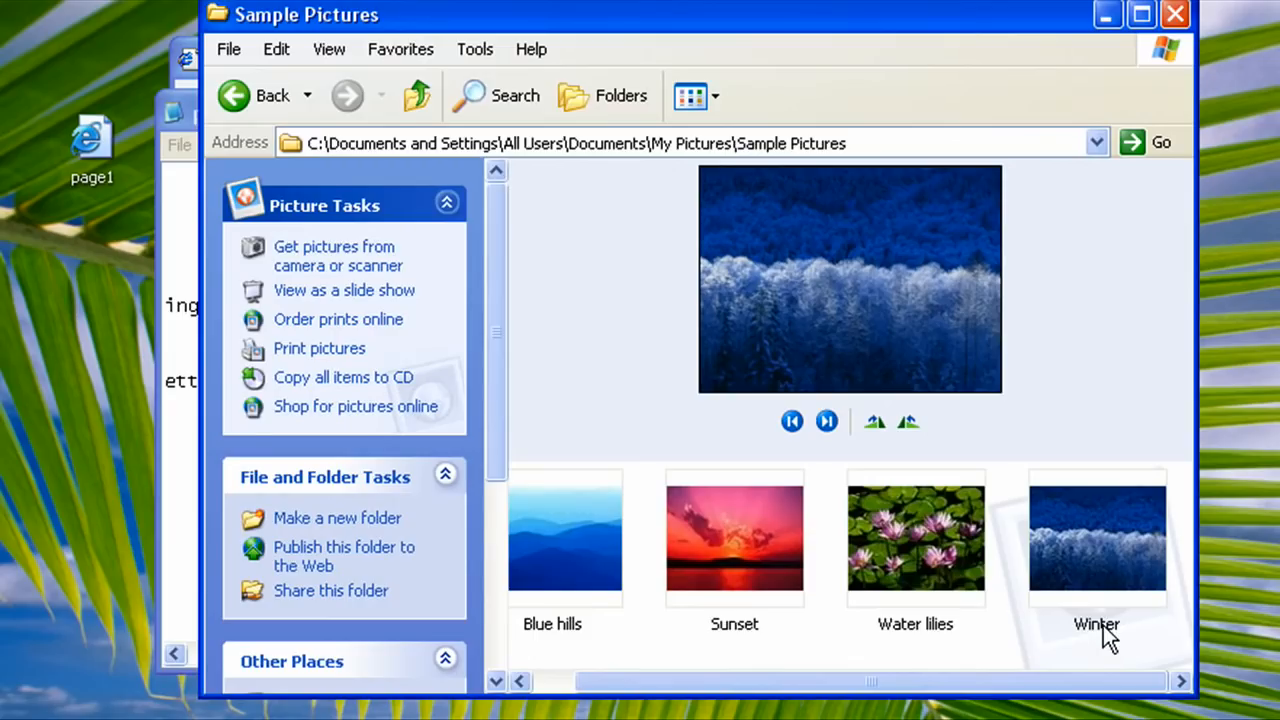
Open the Winter picture's Properties to confirm it is a JPEG.
left_click(1096, 550)
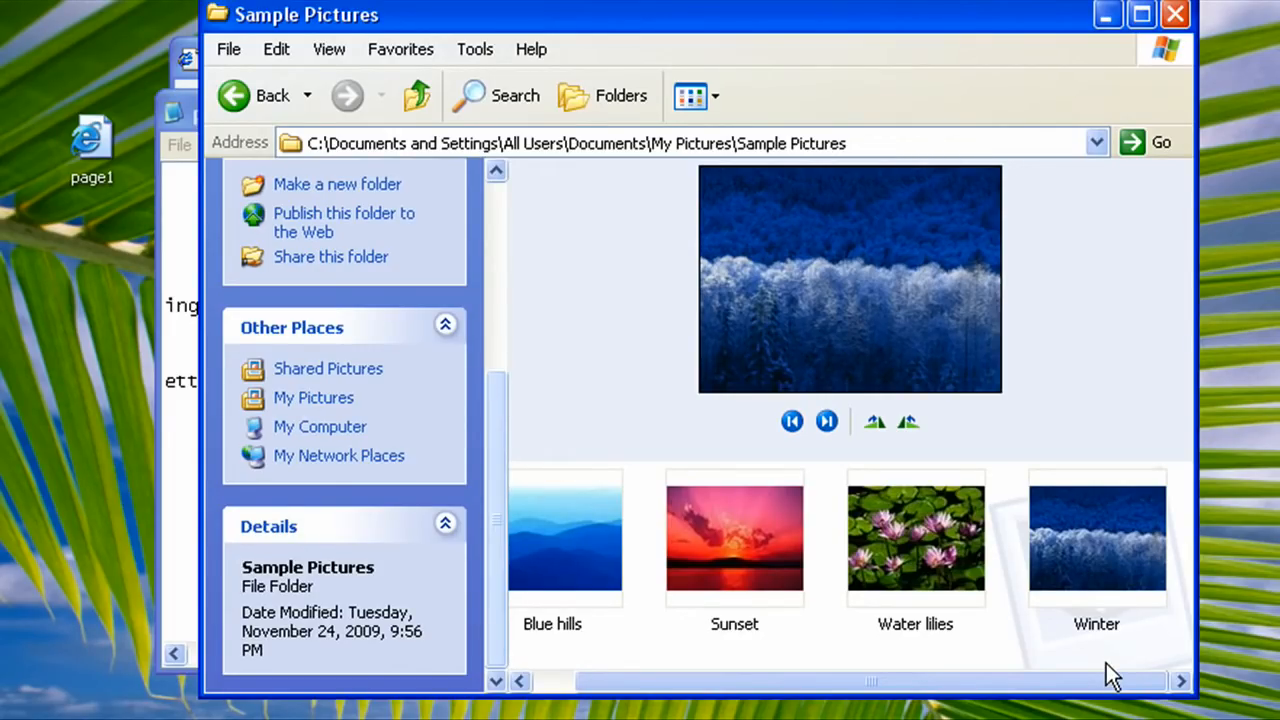
left_click(1096, 550)
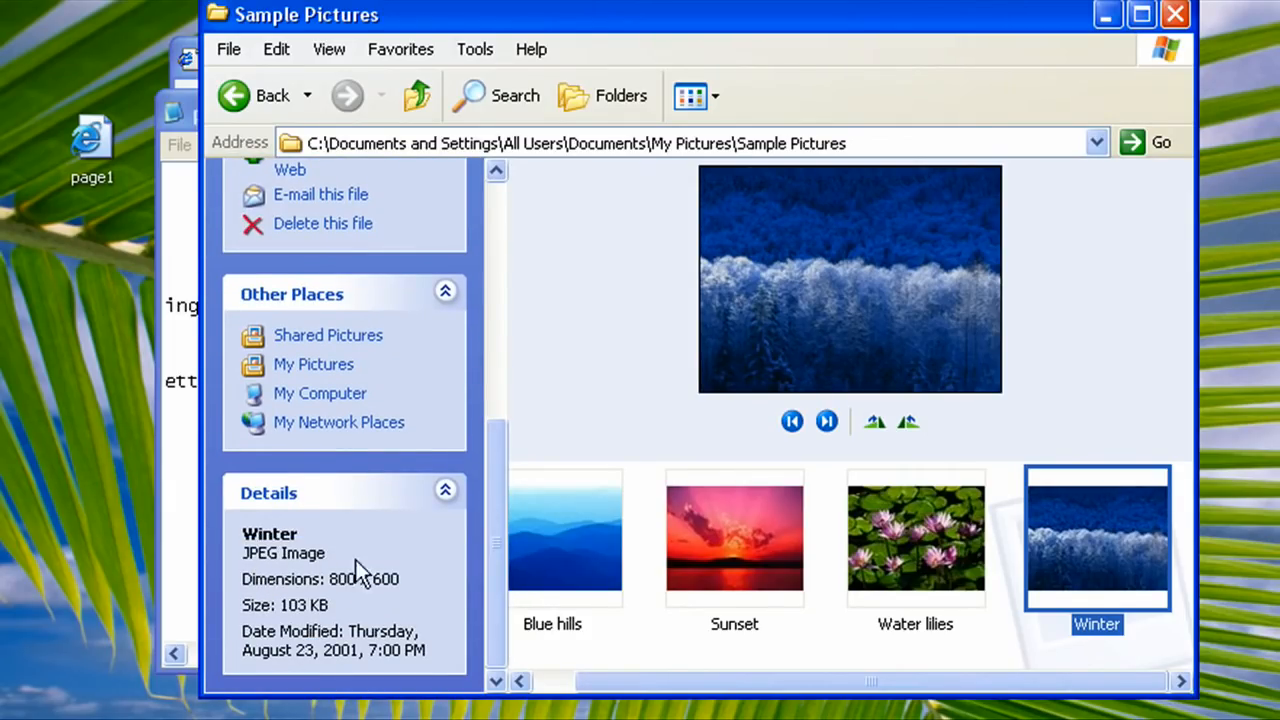
right_click(1092, 545)
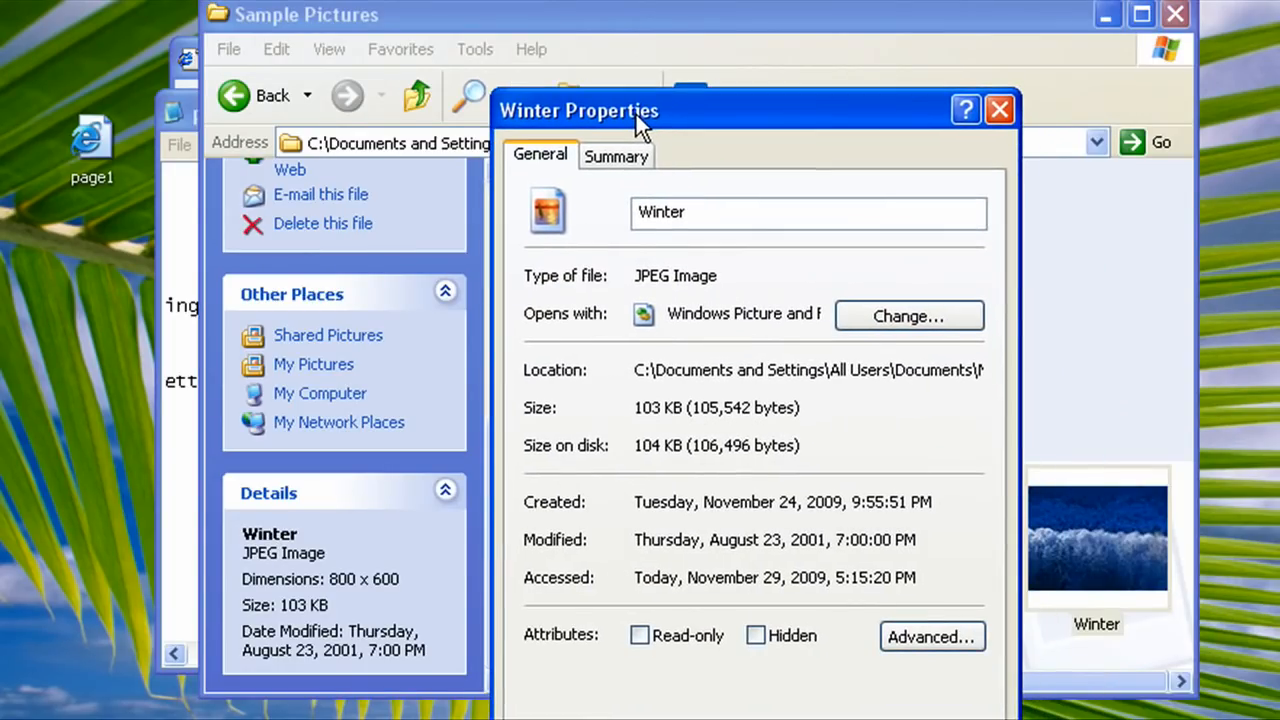
double_click(653, 275)
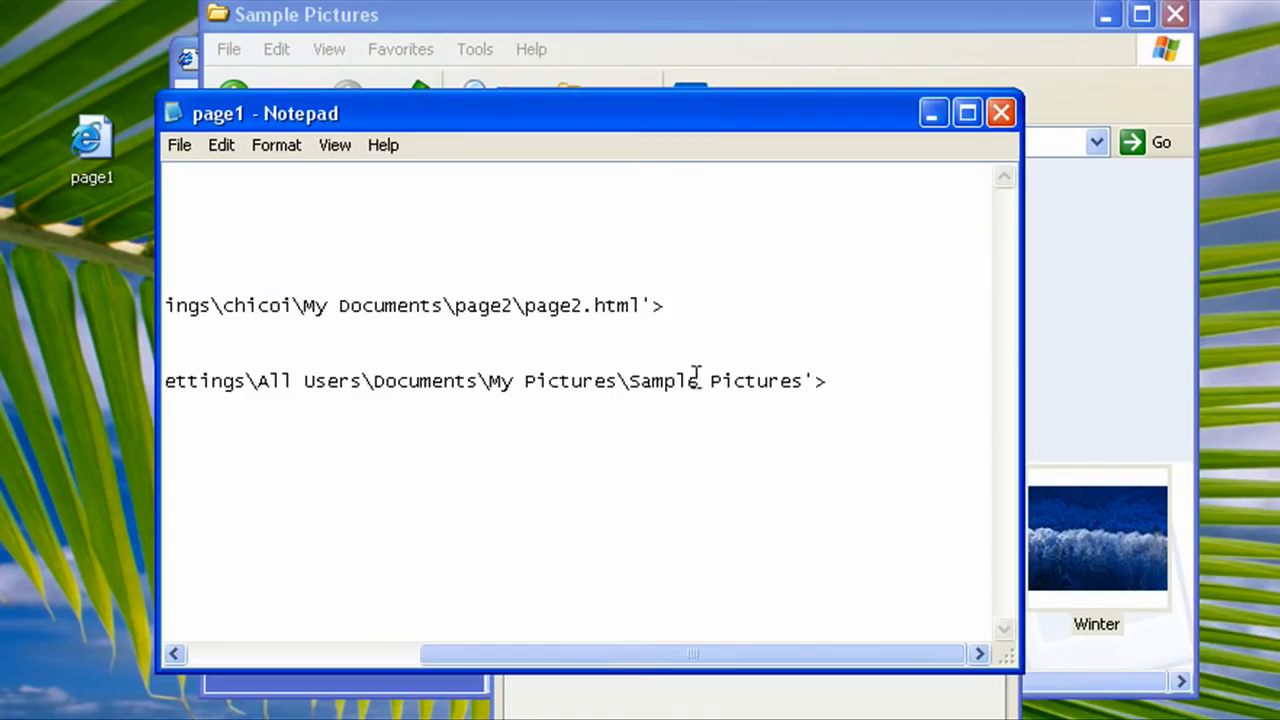
mouse_move(1225, 440)
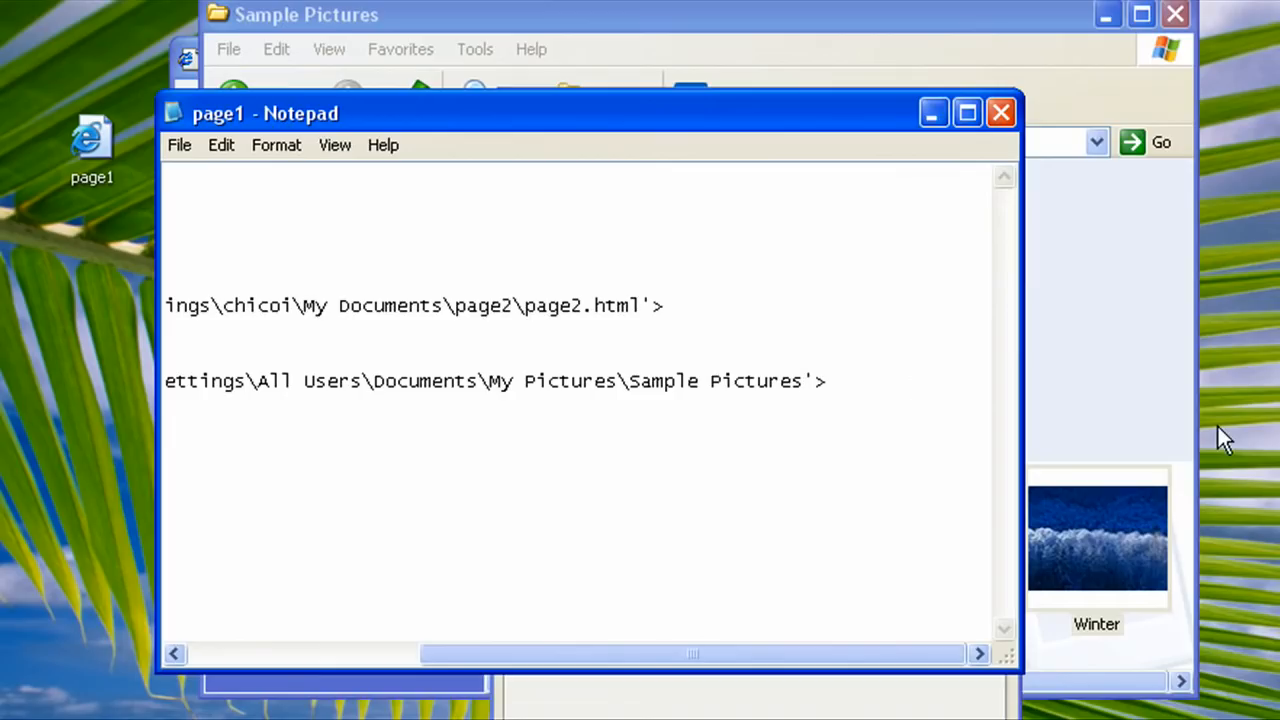
Type \winter.jpg after the Sample Pictures path in the picture href.
type("\\")
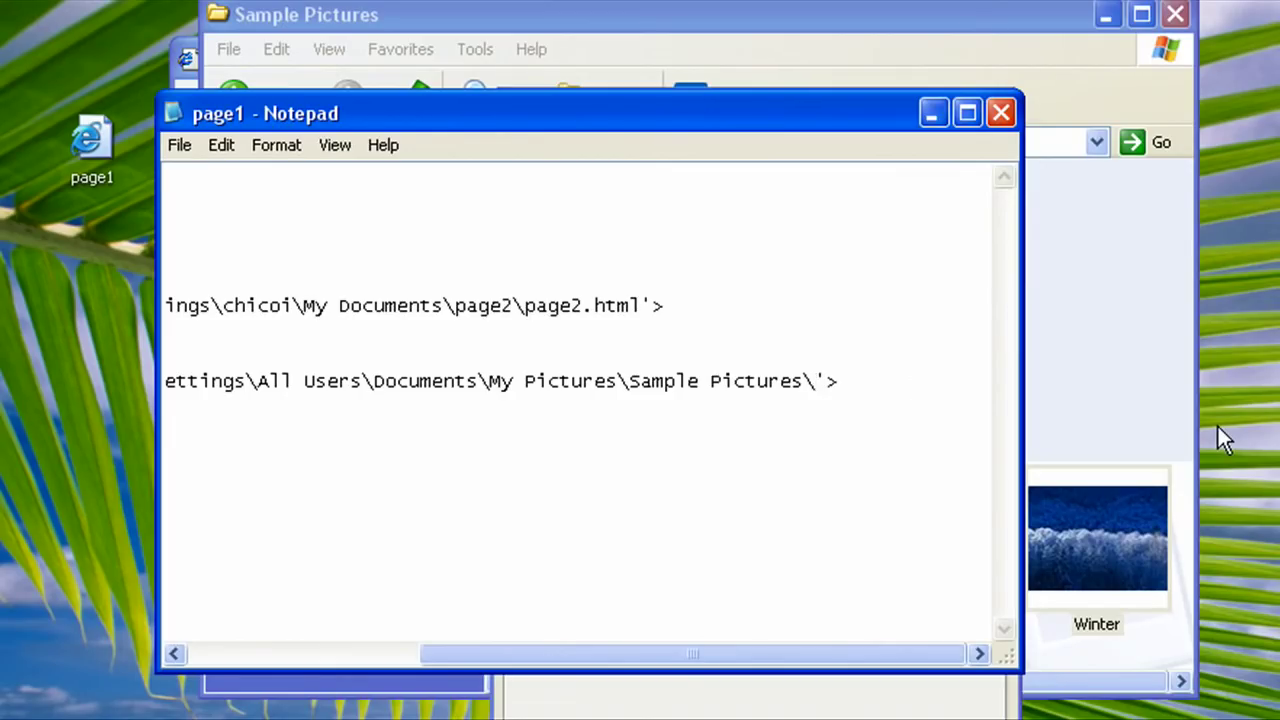
type("winter.jpg")
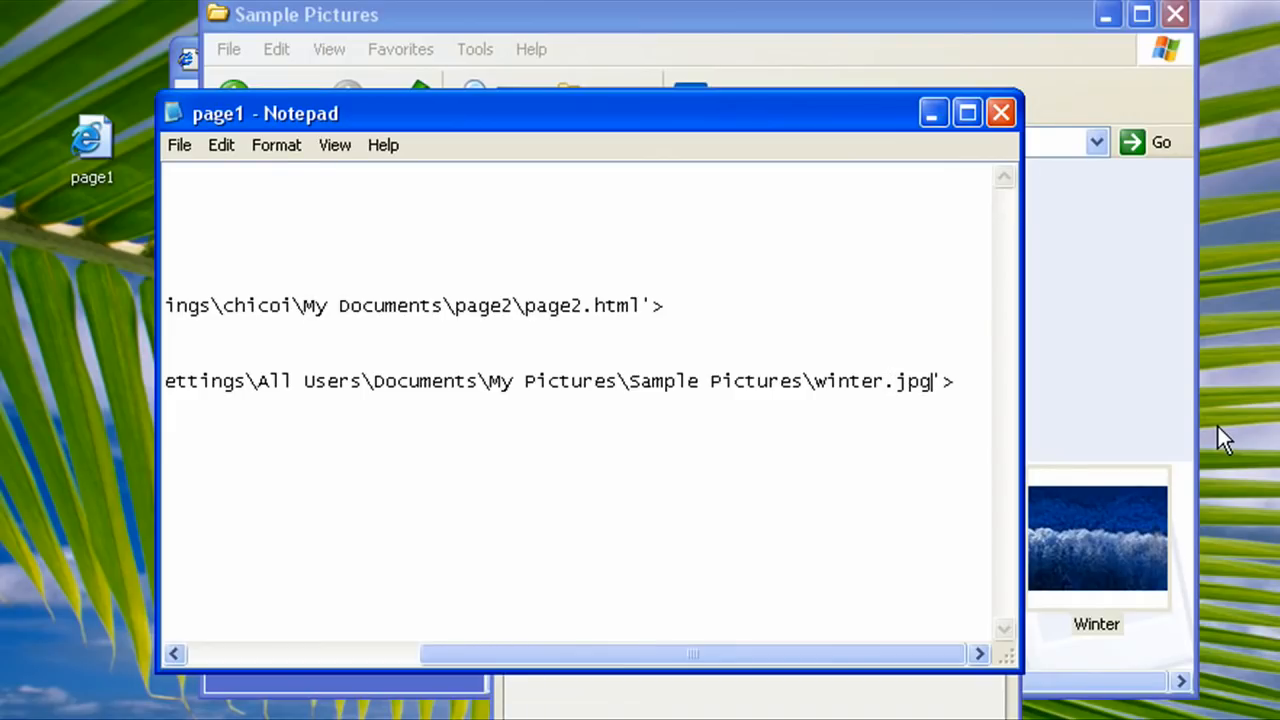
mouse_move(1232, 444)
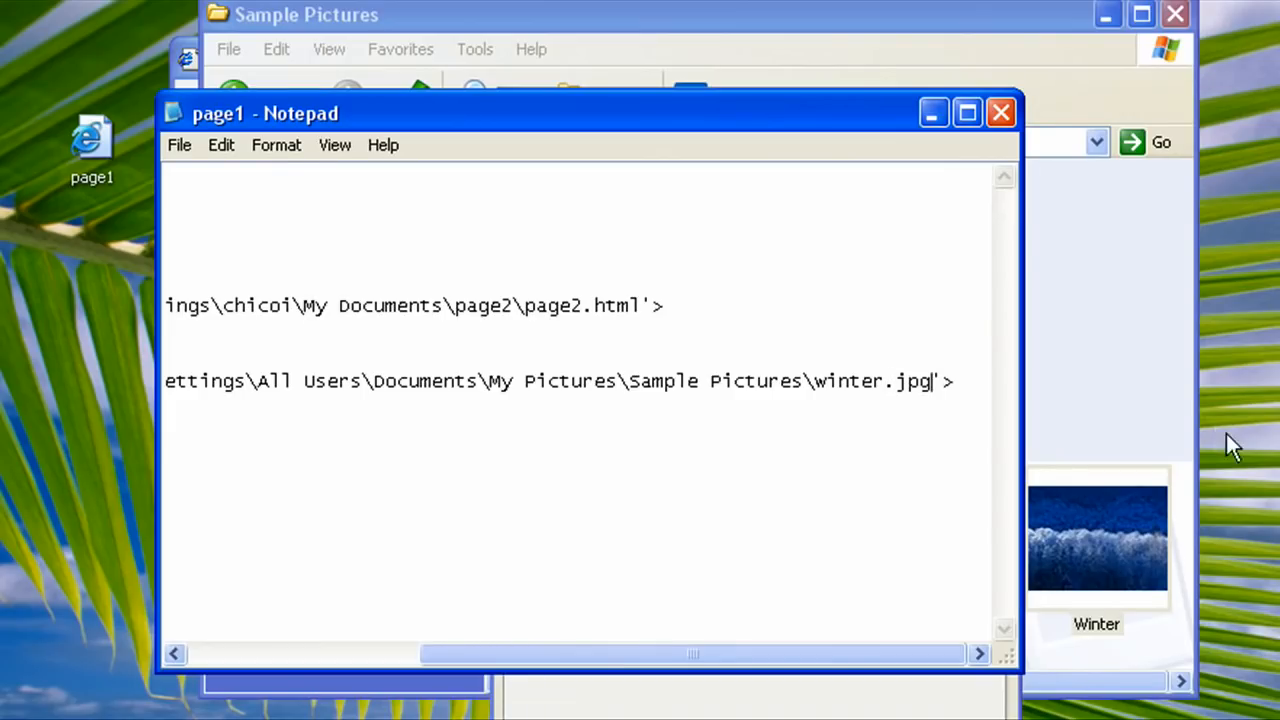
scroll("left", 3)
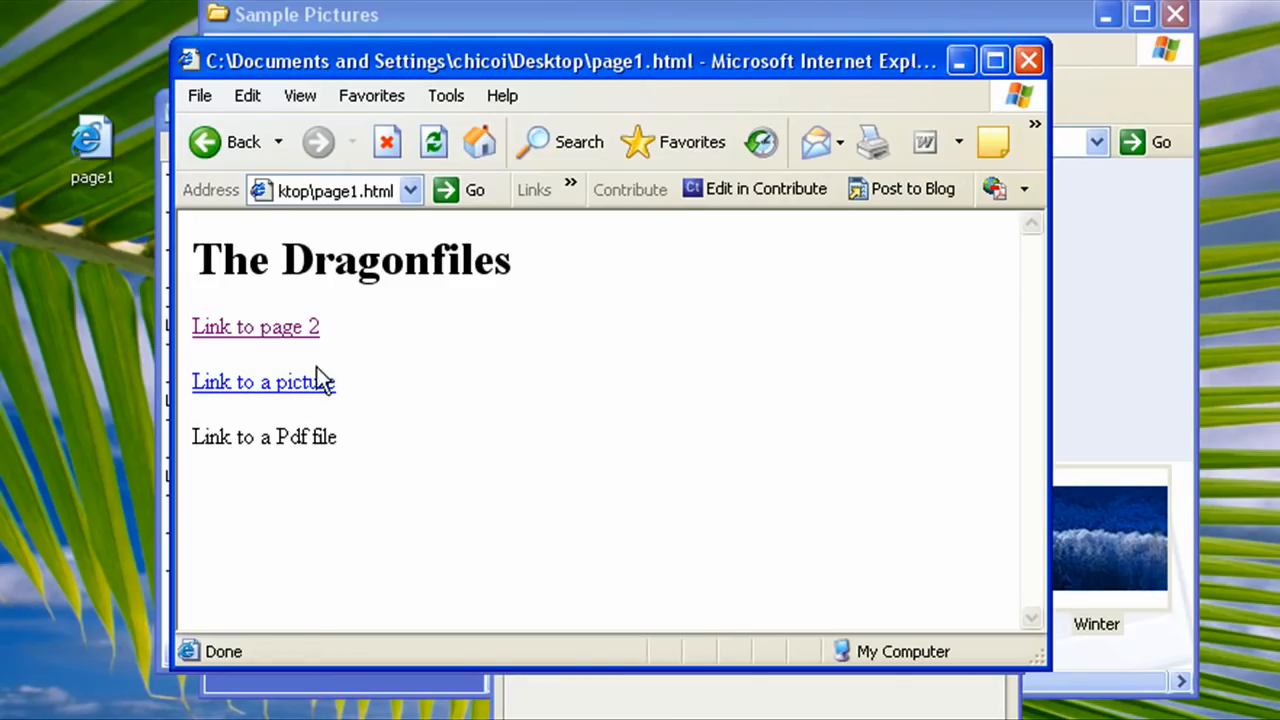
Confirm the picture link shows the snowy blue forest winter.jpg, then bring page1's Notepad source back.
left_click(254, 382)
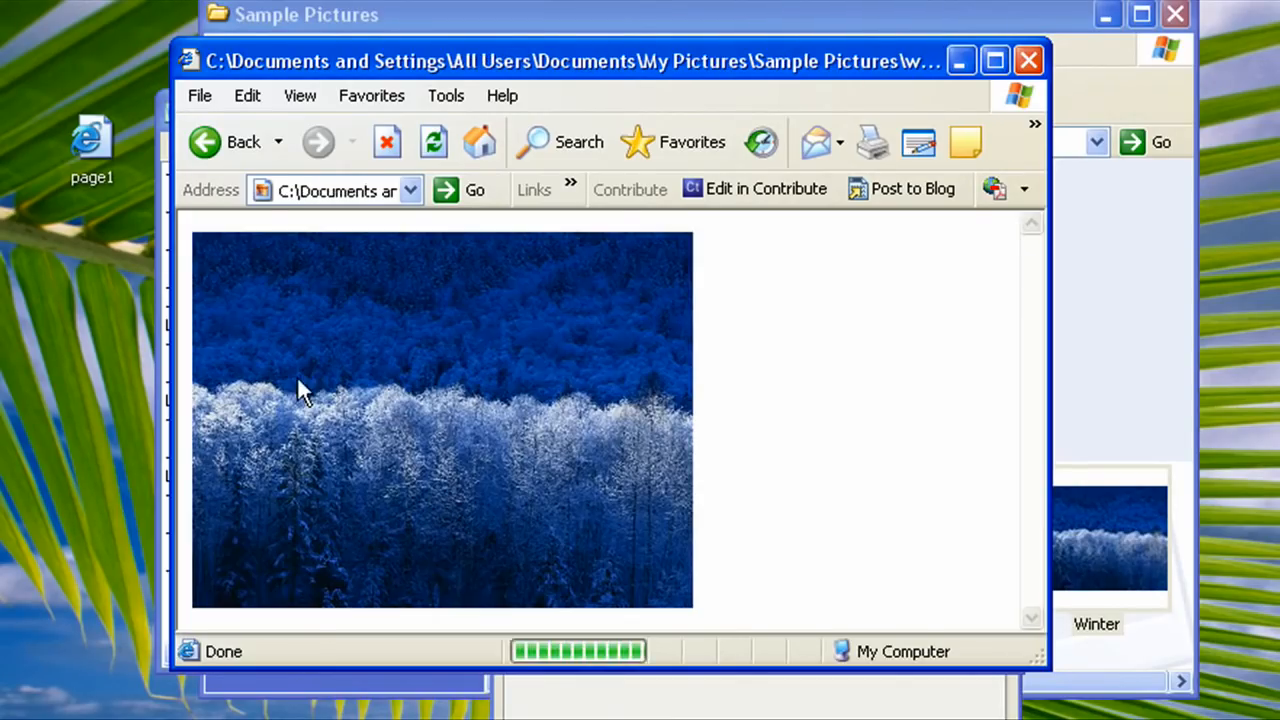
mouse_move(592, 362)
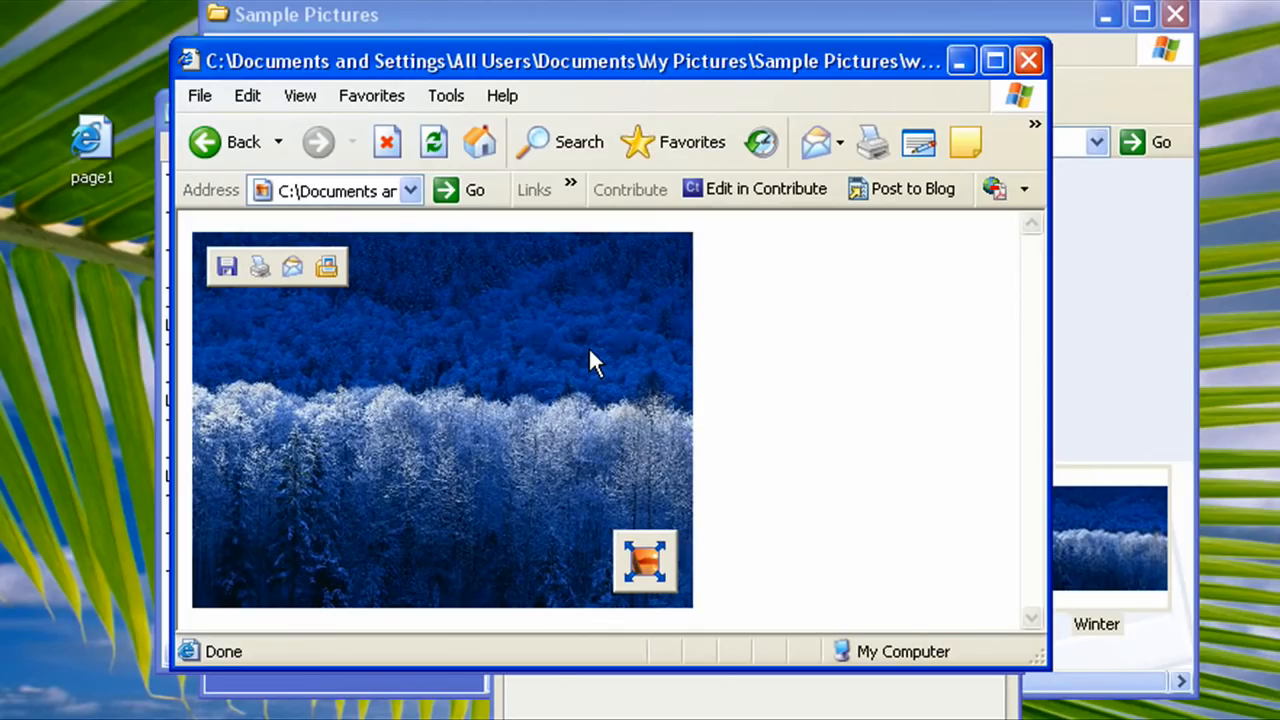
mouse_move(252, 226)
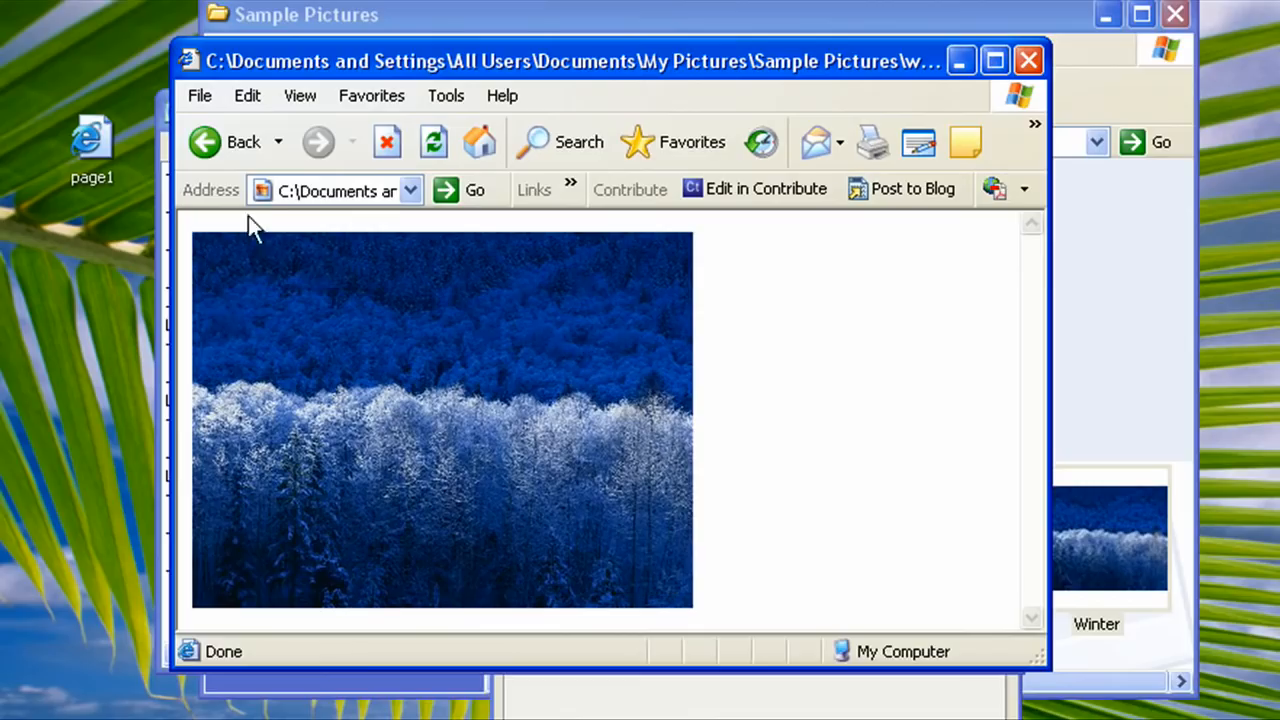
mouse_move(158, 135)
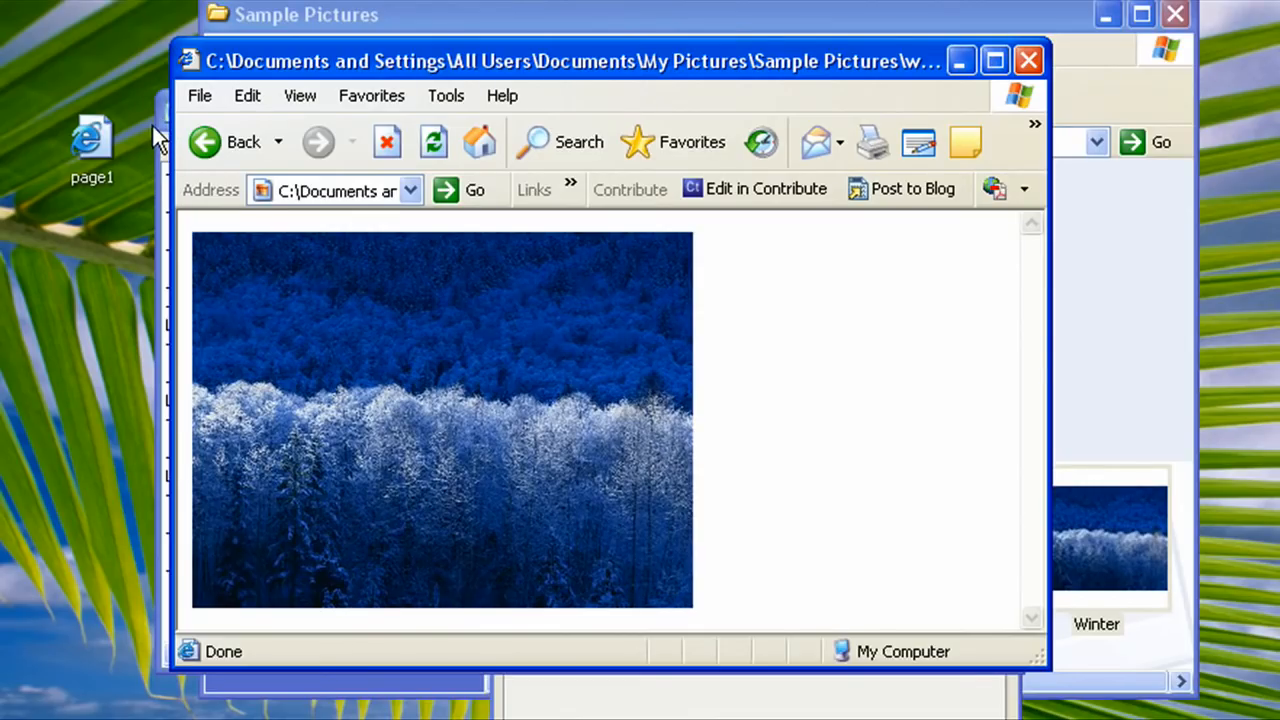
double_click(92, 140)
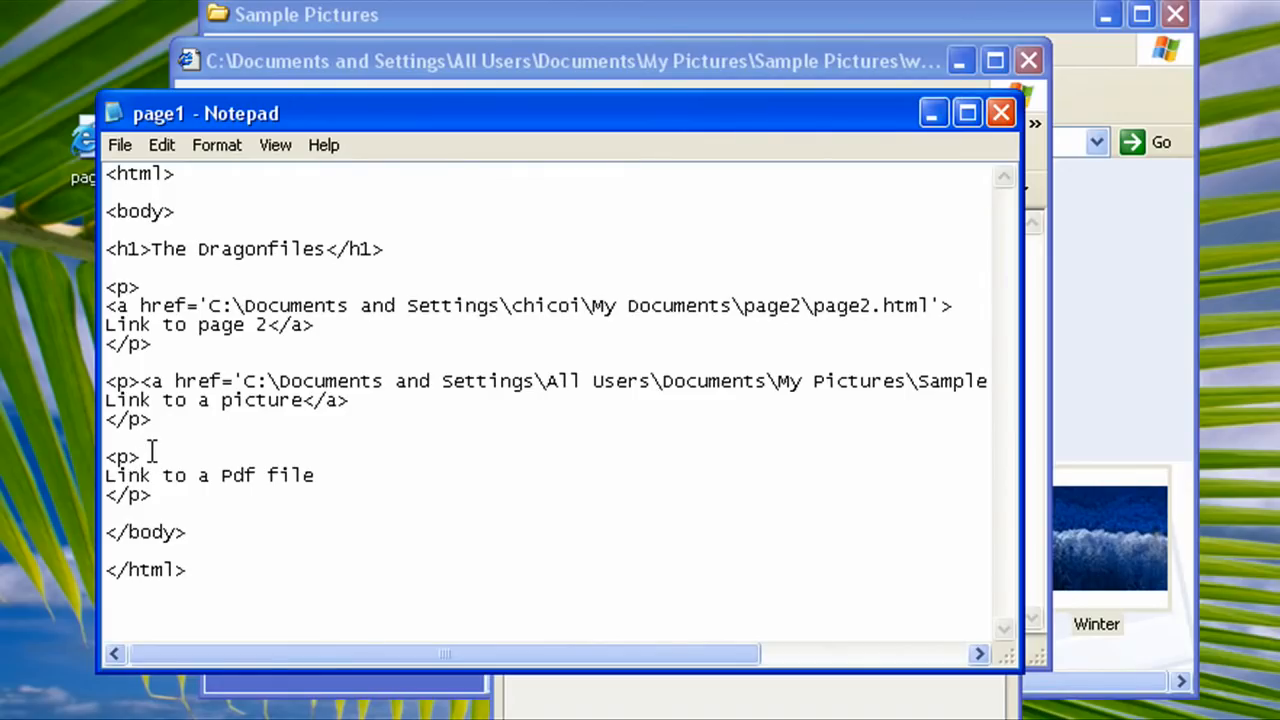
Insert an empty <a href=''> anchor before 'Link to a Pdf file' in page1.
type("<a href=''>")
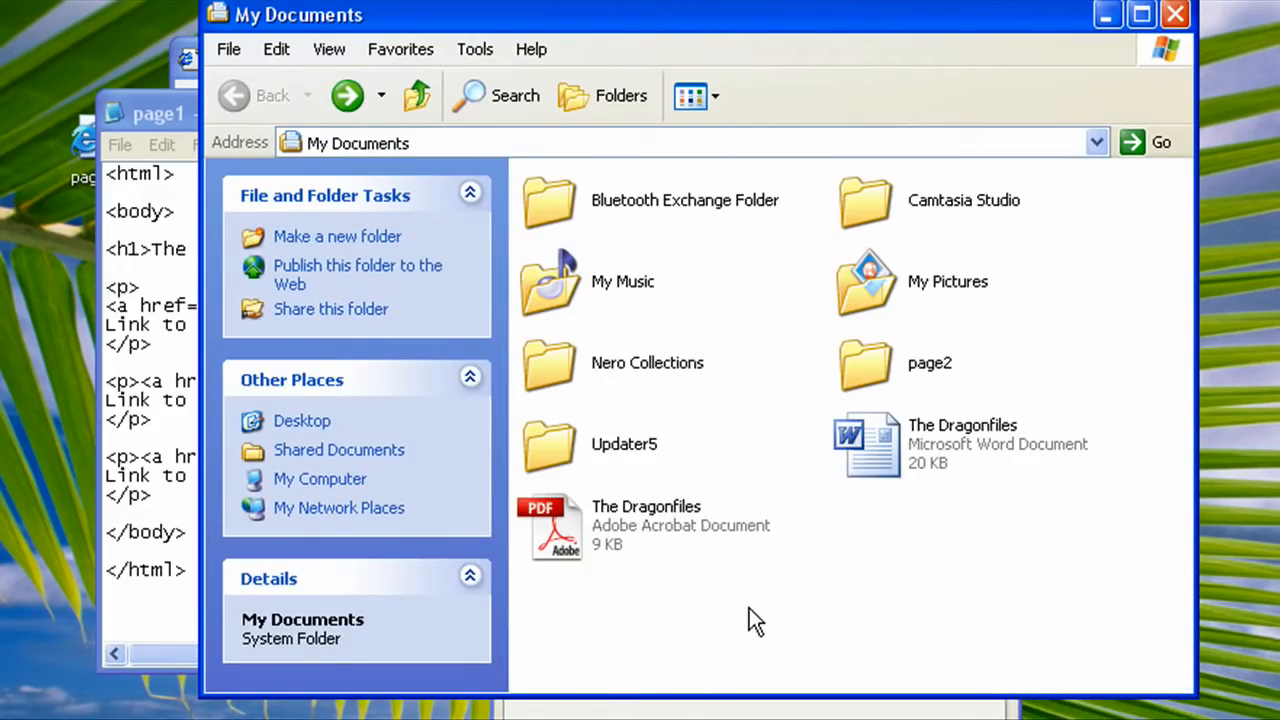
mouse_move(757, 618)
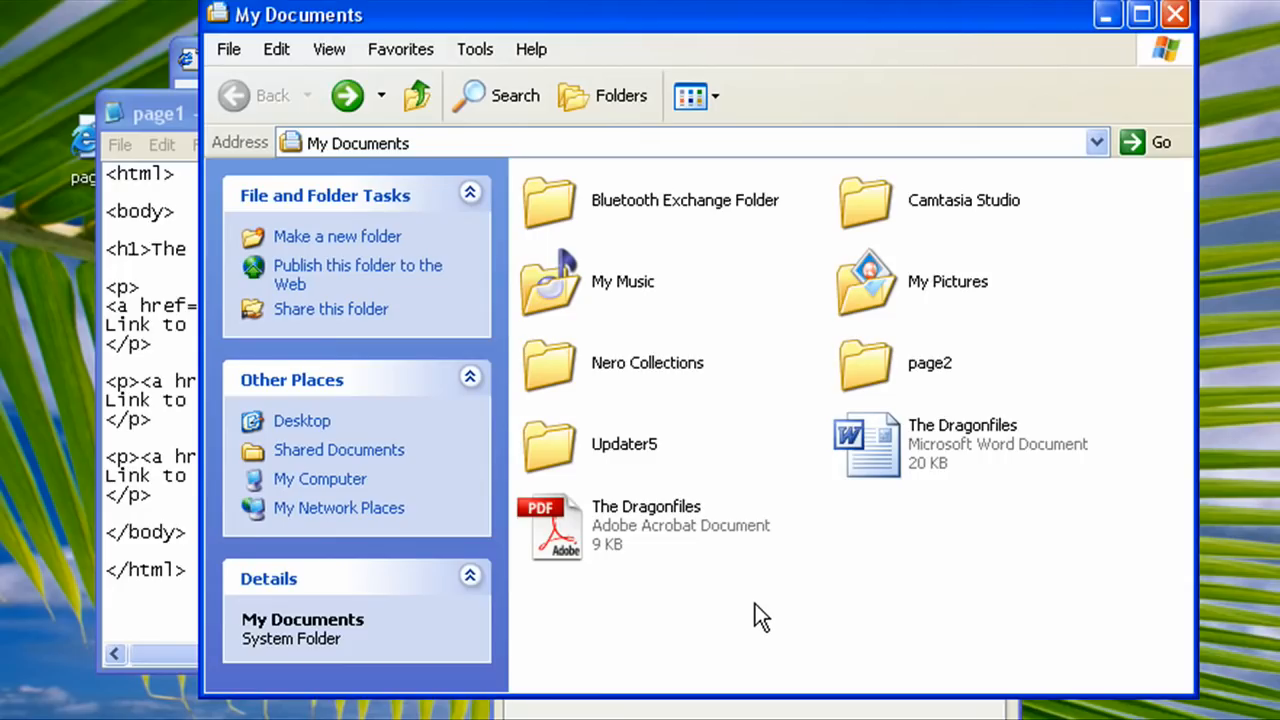
mouse_move(847, 184)
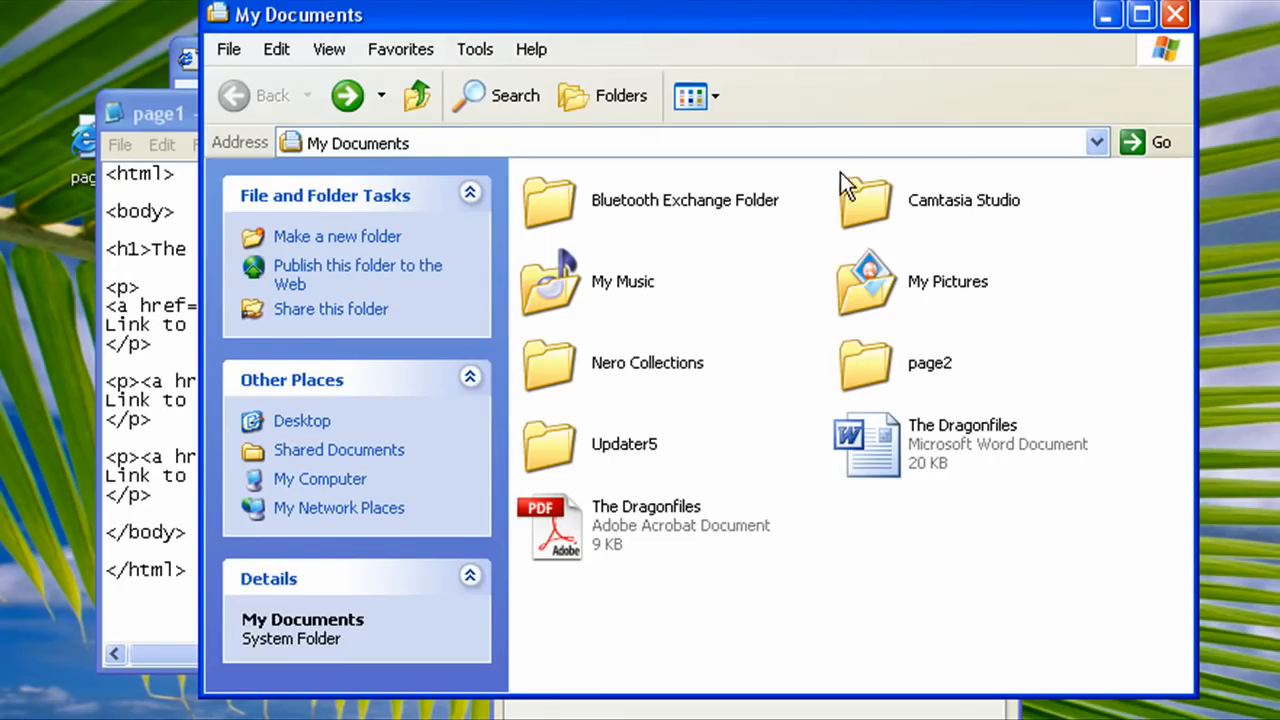
Bring up The Dragonfiles PDF's properties in My Documents to get its folder location.
left_click(370, 143)
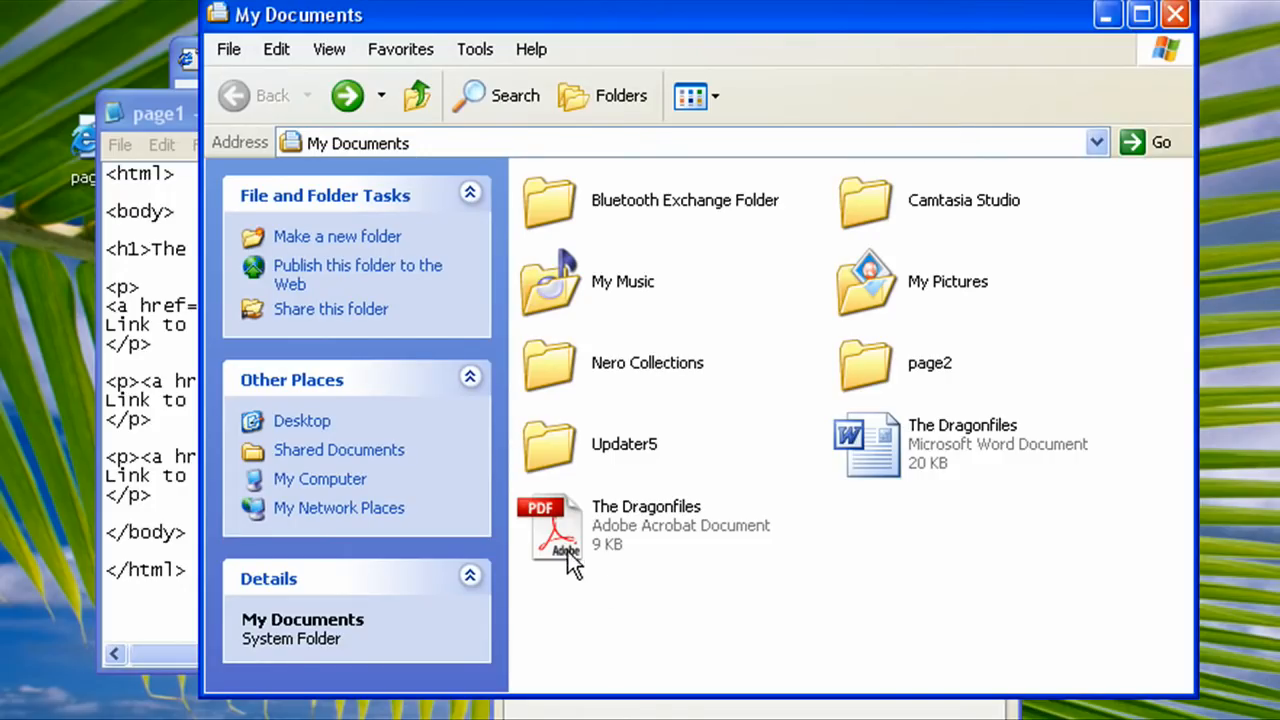
right_click(550, 530)
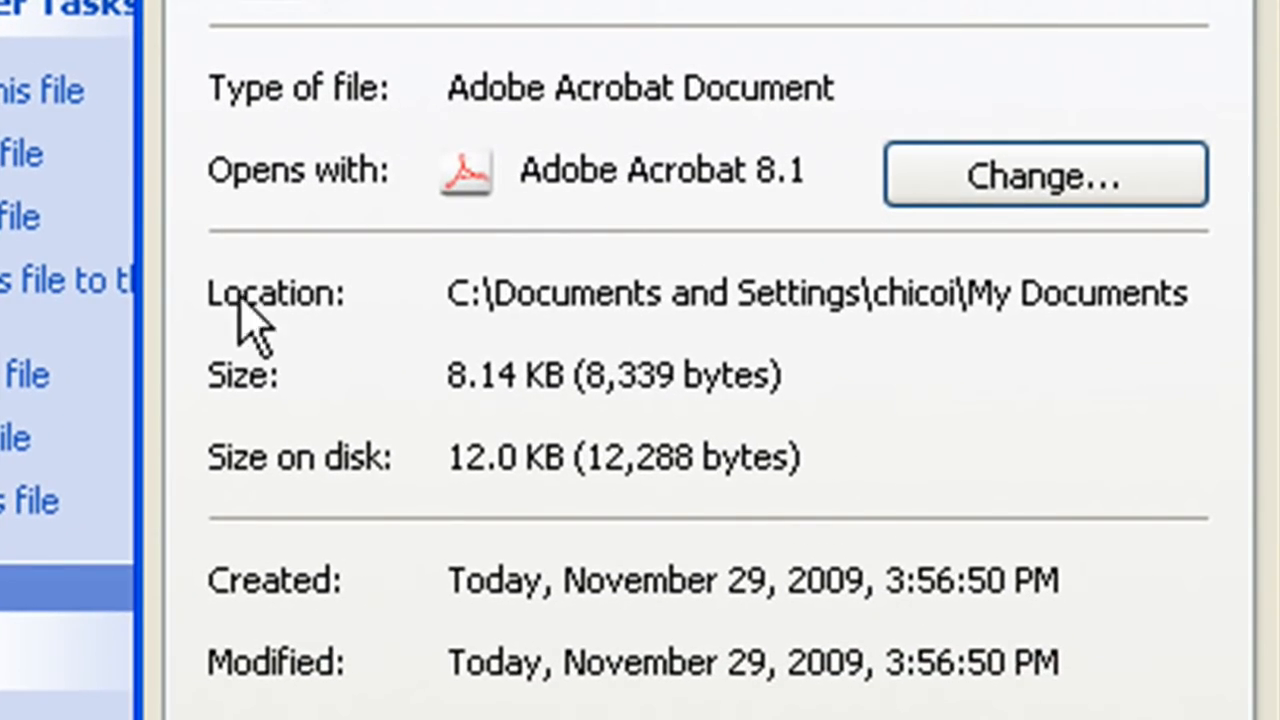
mouse_move(452, 300)
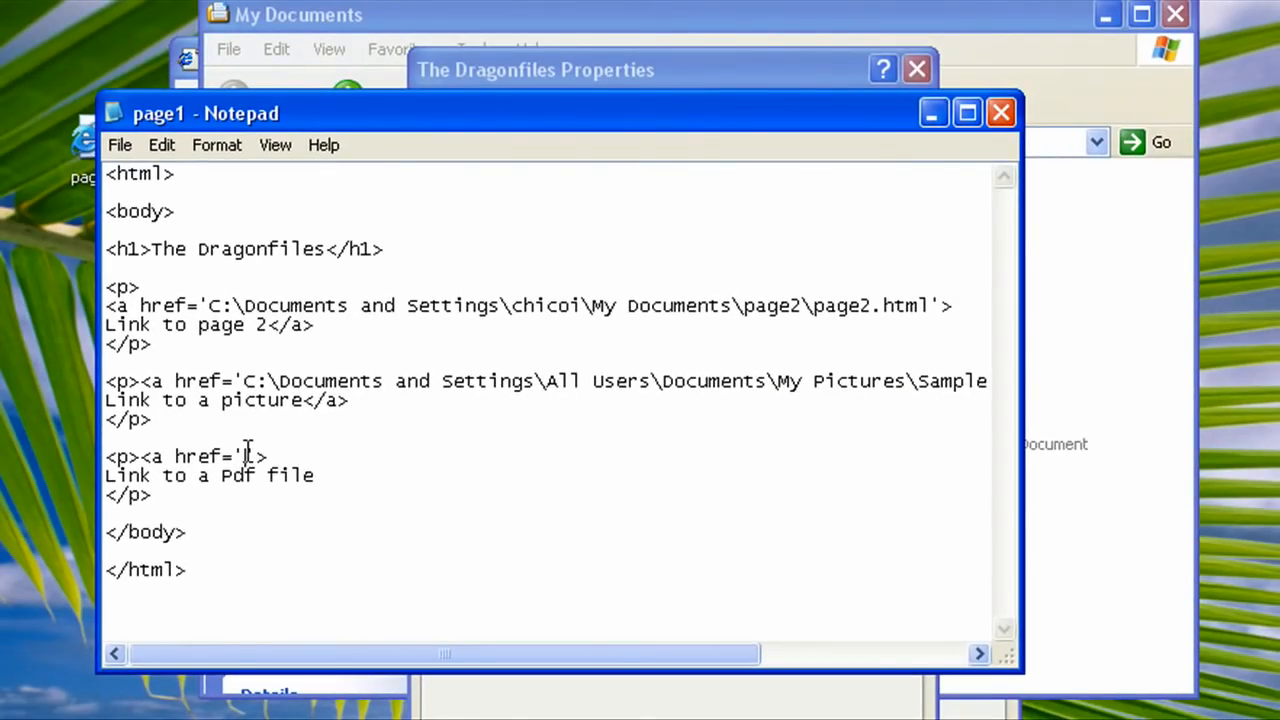
Paste the My Documents folder path into the PDF link's href and add a backslash.
right_click(250, 456)
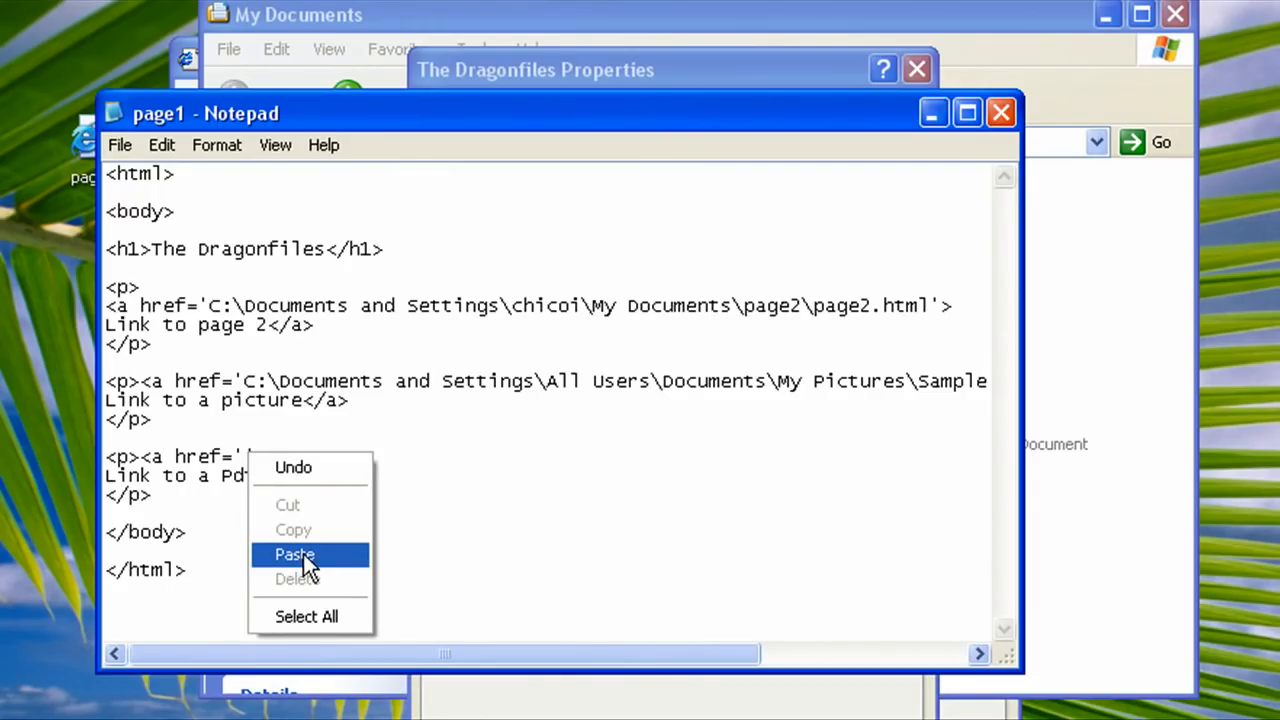
left_click(294, 555)
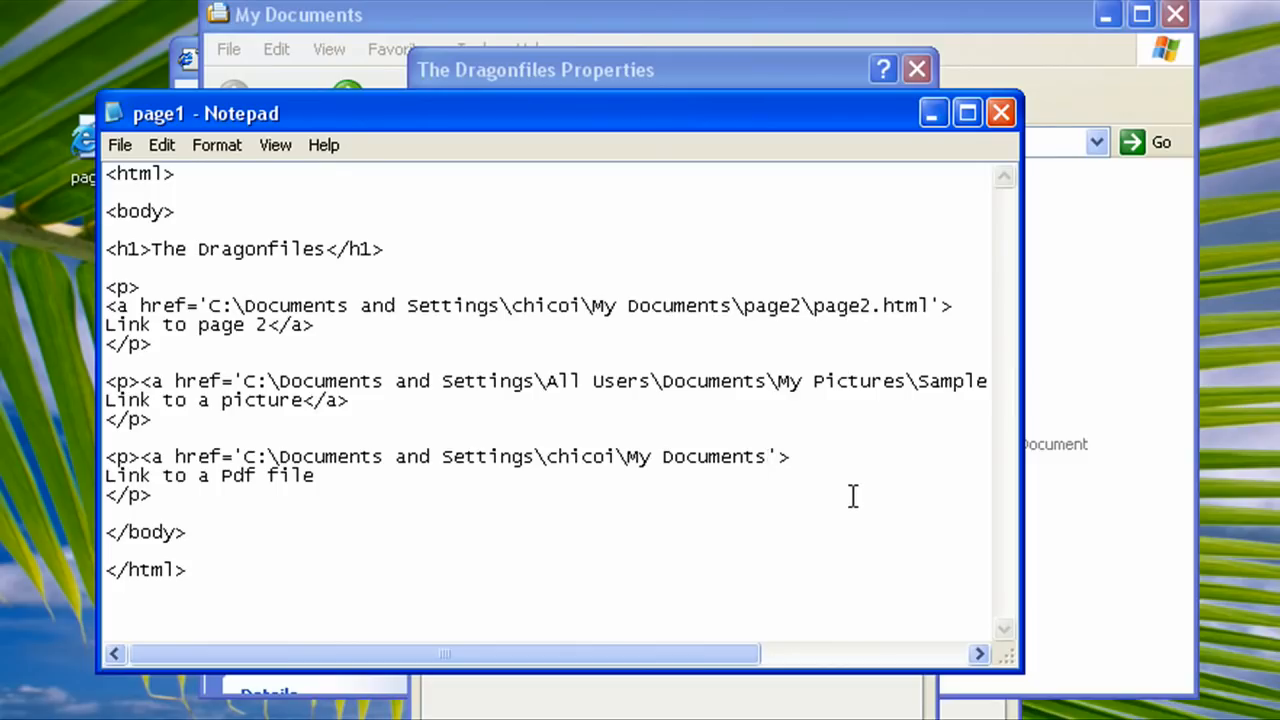
type("\\")
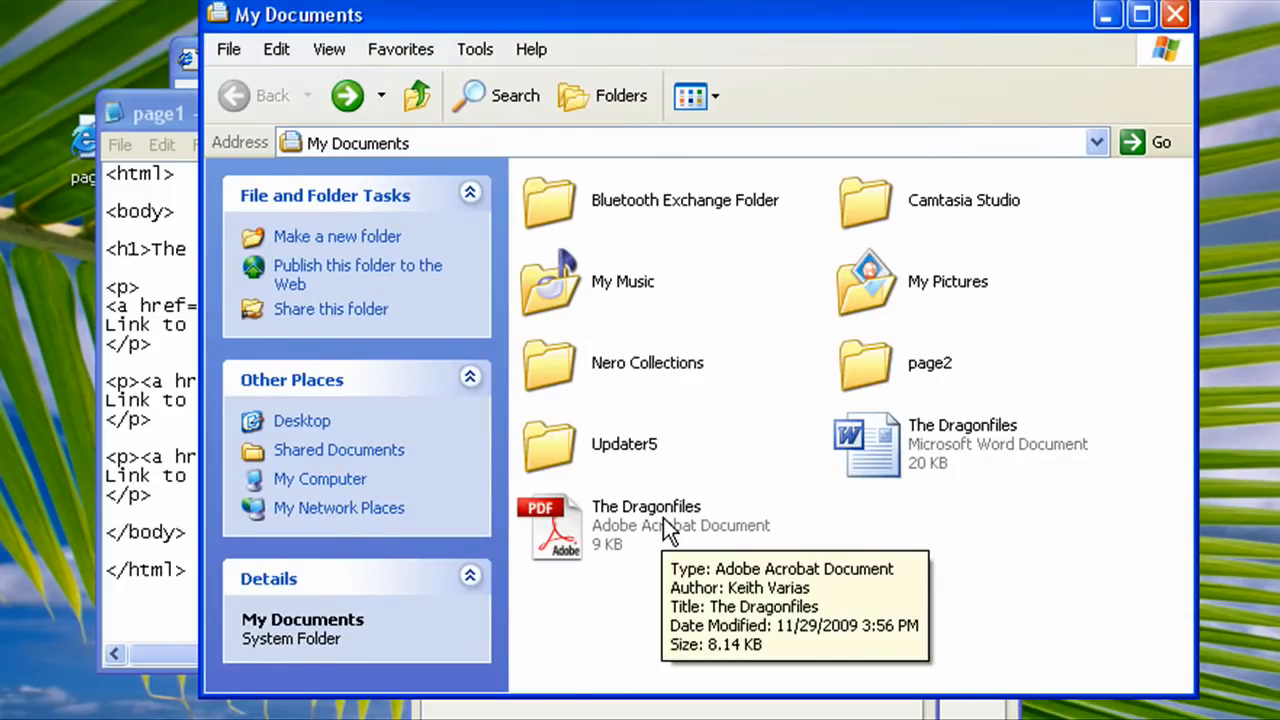
Recheck The Dragonfiles PDF's exact name and Adobe Acrobat Document type in Properties.
right_click(646, 525)
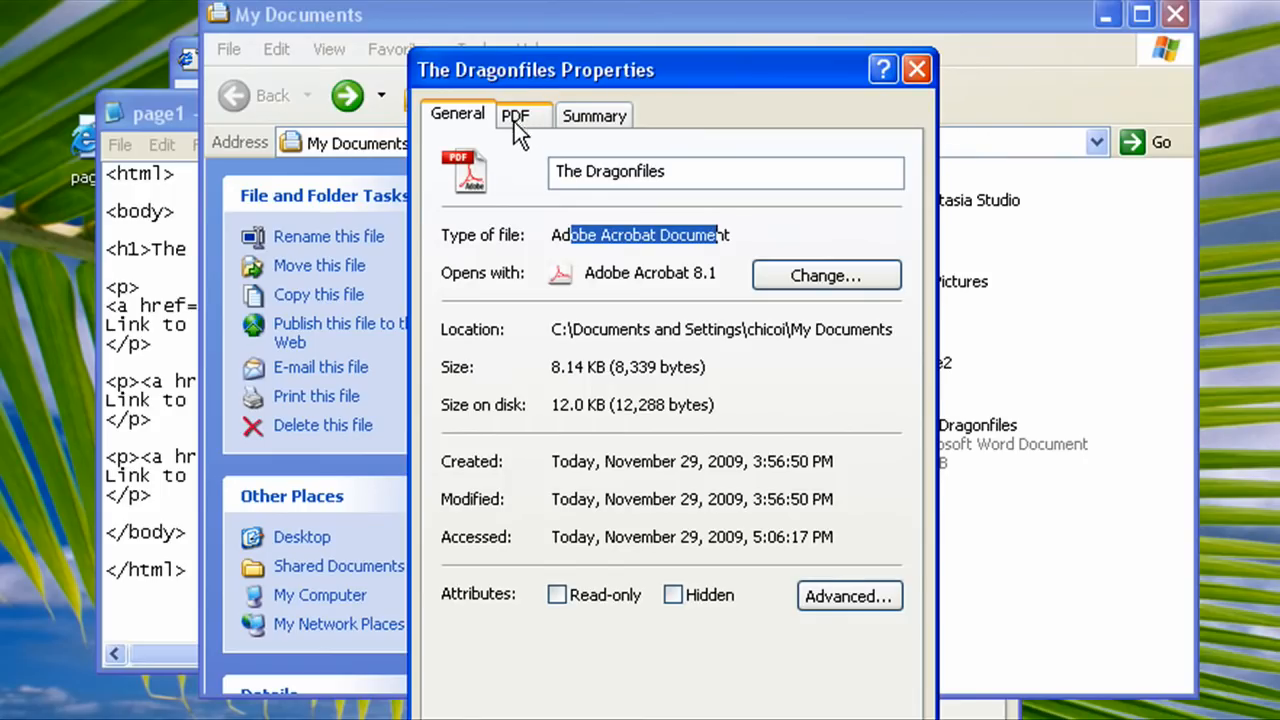
left_click(523, 115)
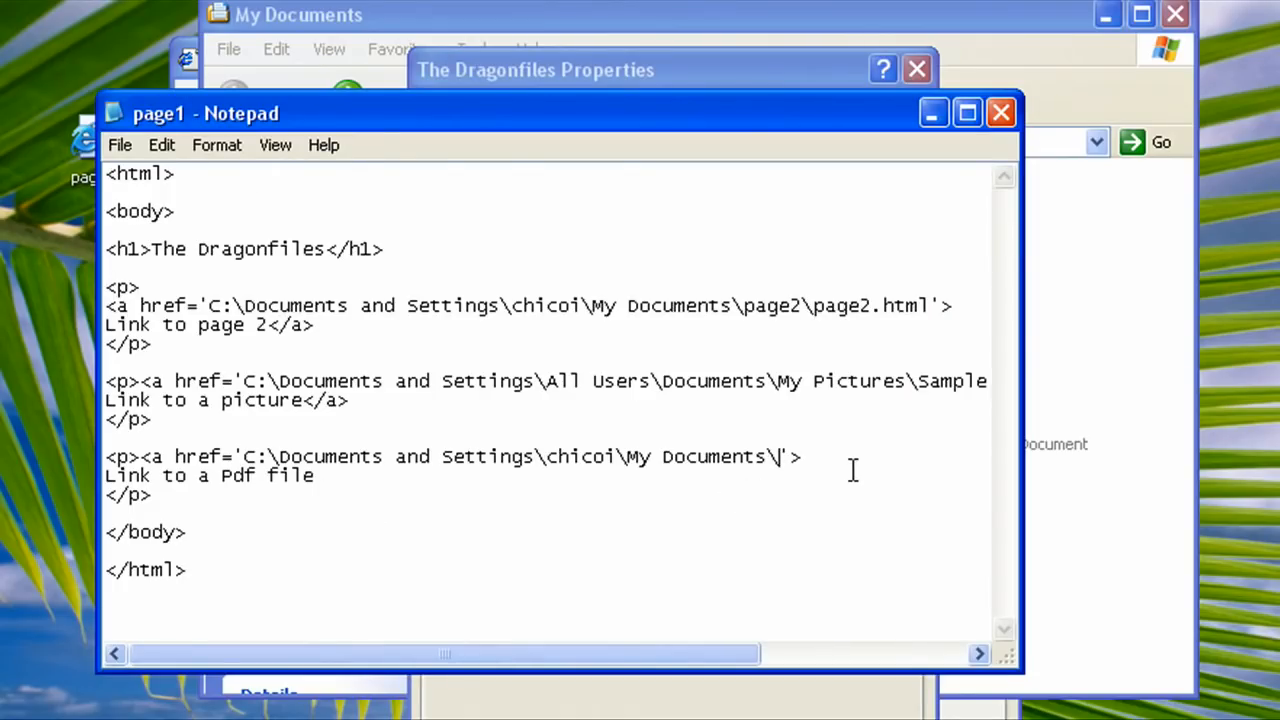
Add the file name 'the dragondiles.pdf' to the href and close the anchor with </a>.
type("the dragondiles.pd")
left_click(212, 475)
type("<")
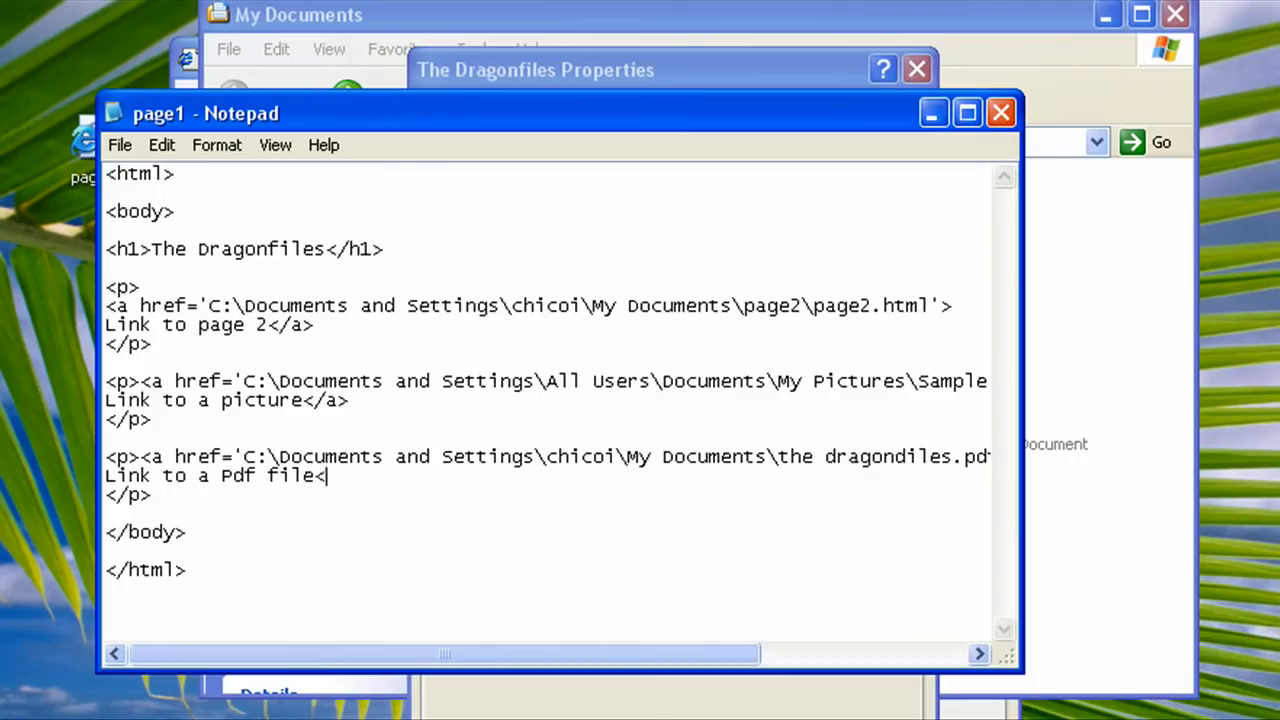
type("/a>")
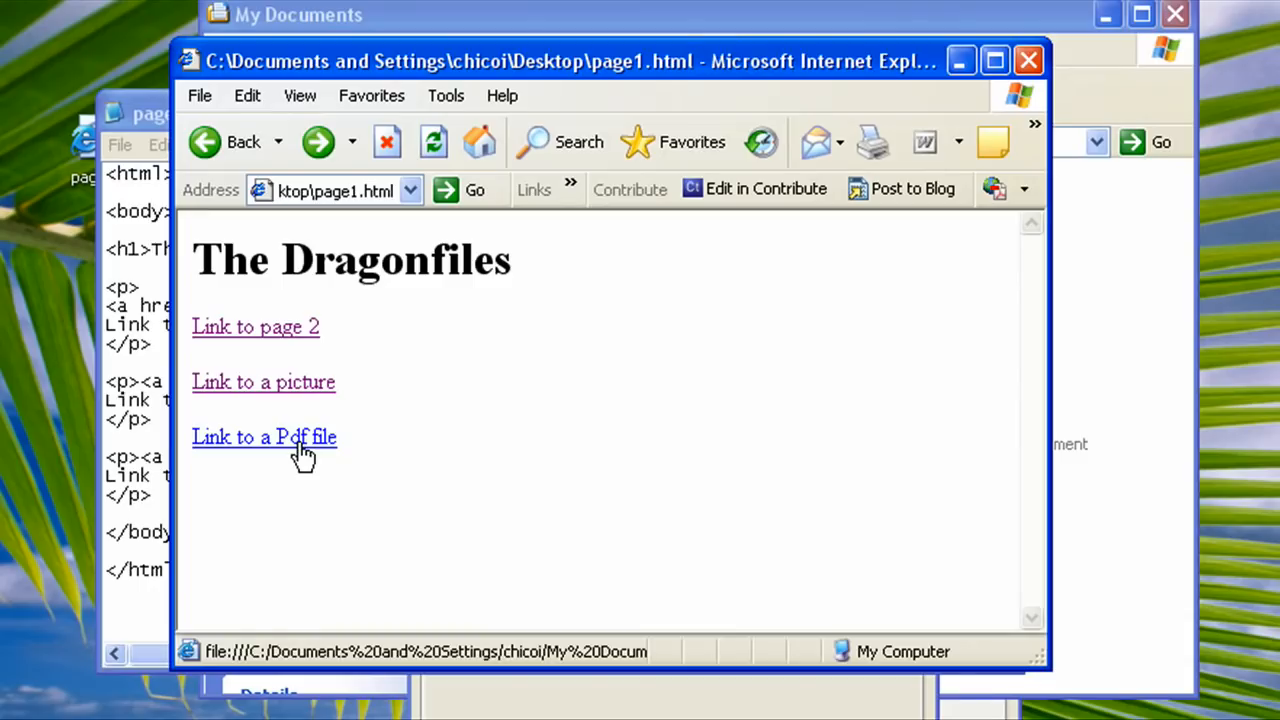
Follow 'Link to a Pdf file', hit the page-cannot-be-displayed error, go back, return to Notepad.
left_click(264, 437)
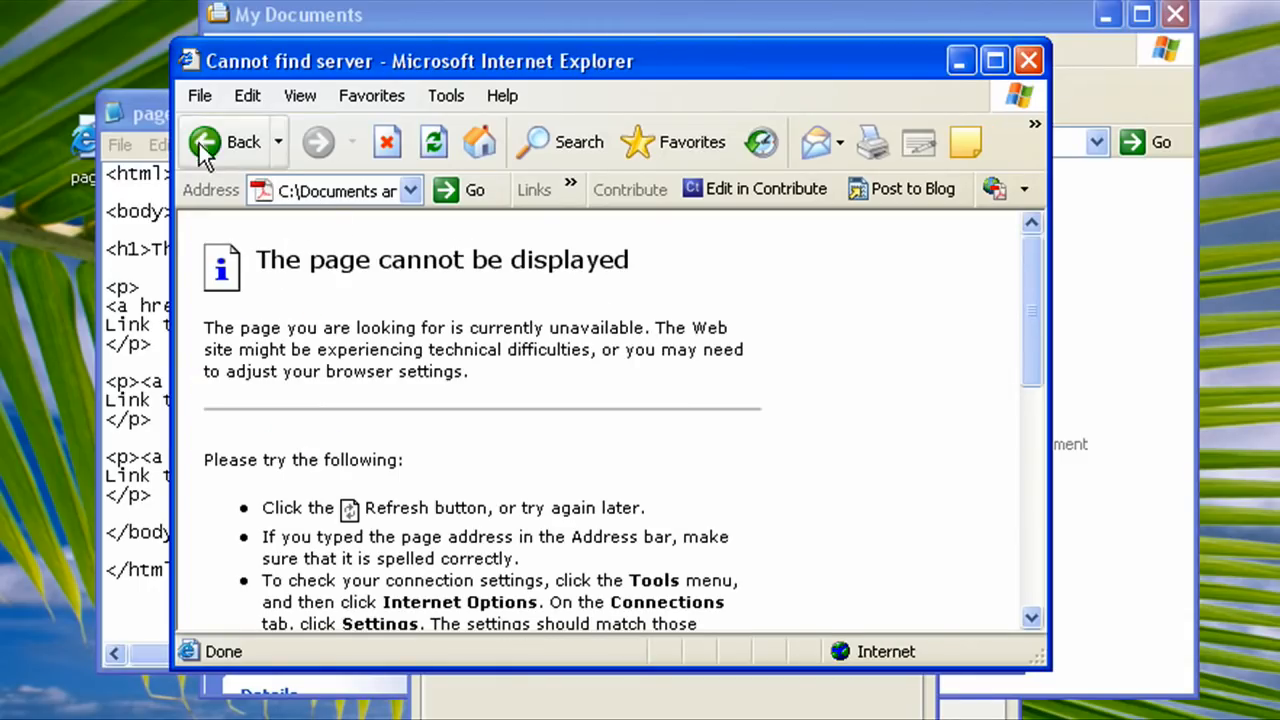
left_click(207, 141)
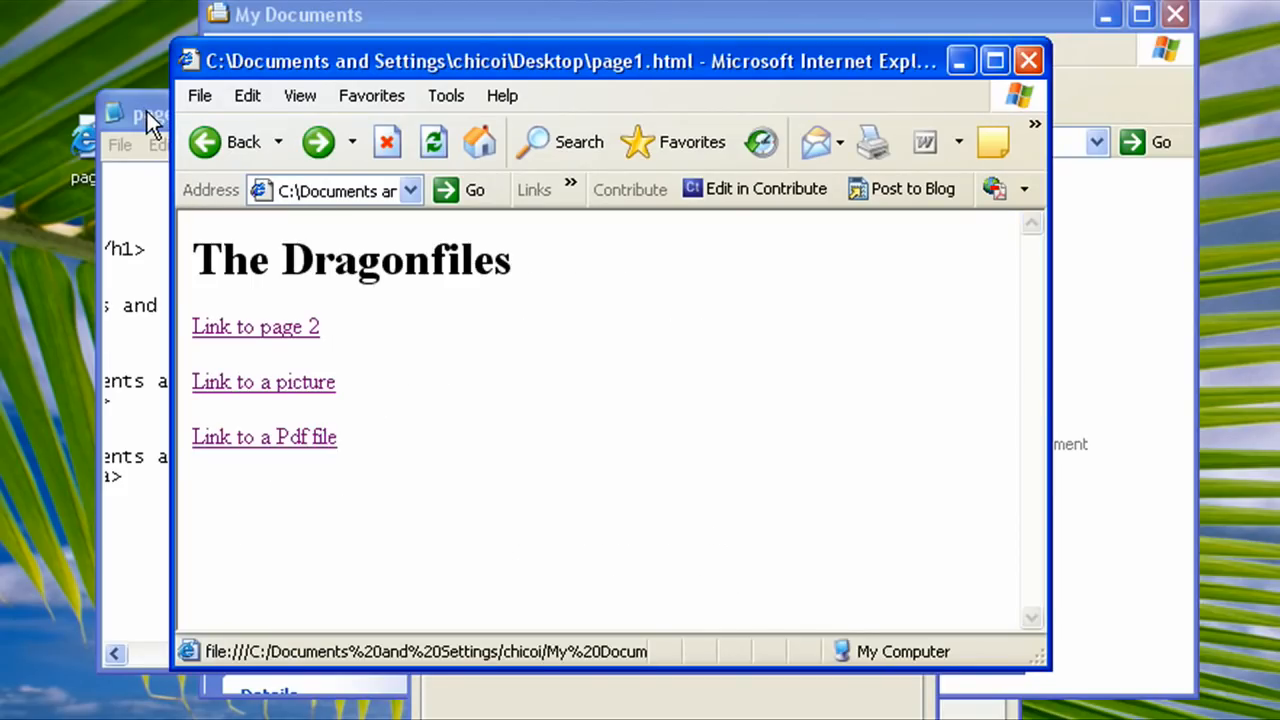
left_click(150, 113)
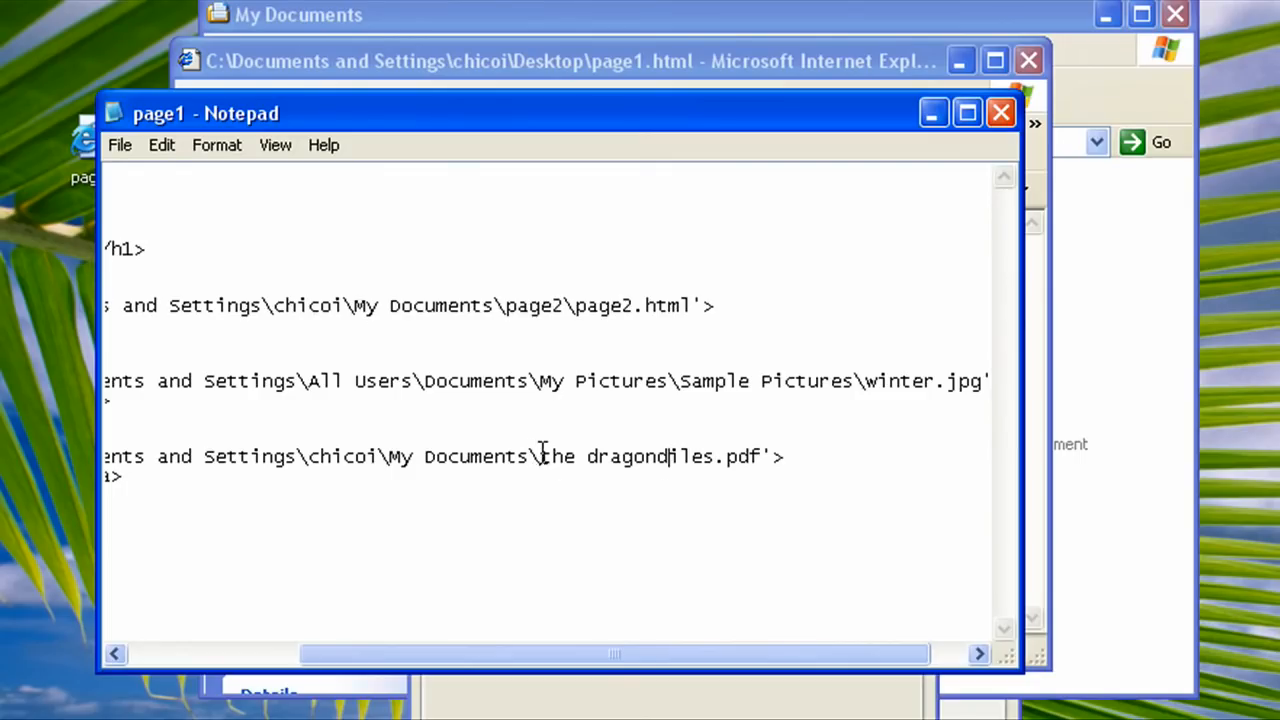
Fix 'dragondiles' to 'dragonfiles' in the href and confirm the PDF link opens.
left_click_drag(540, 456, 715, 456)
type("f")
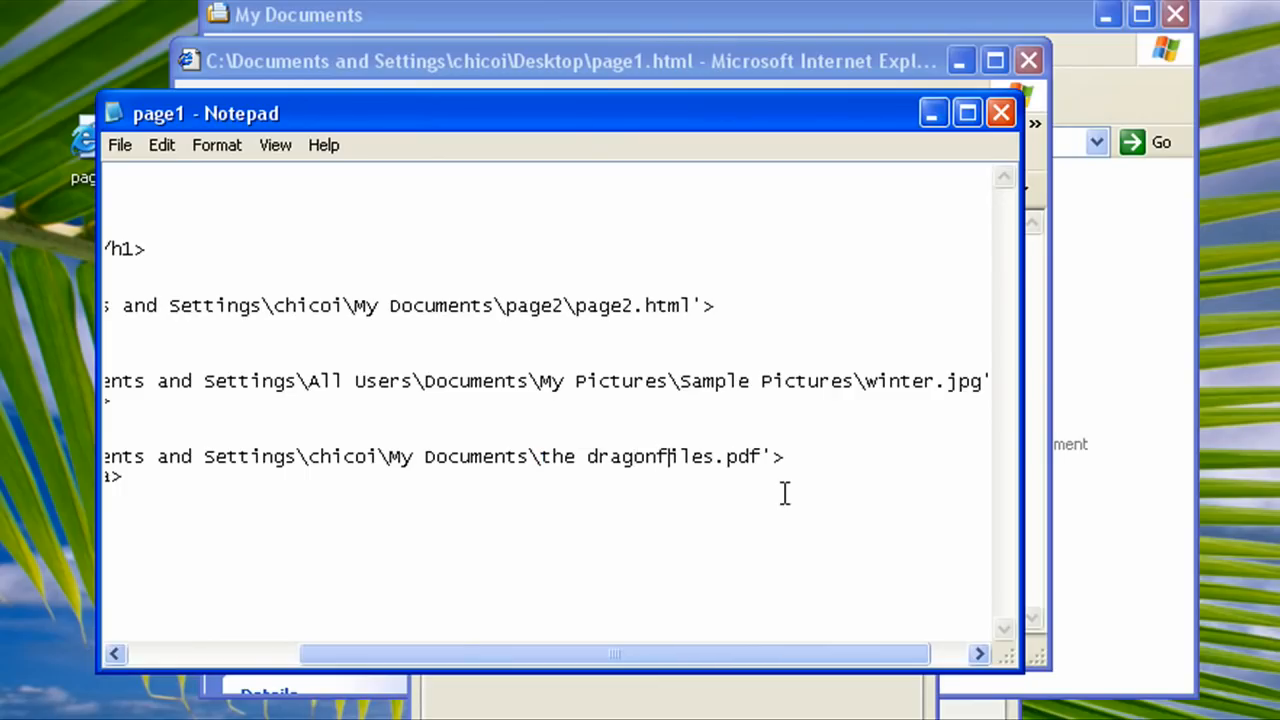
left_click(119, 145)
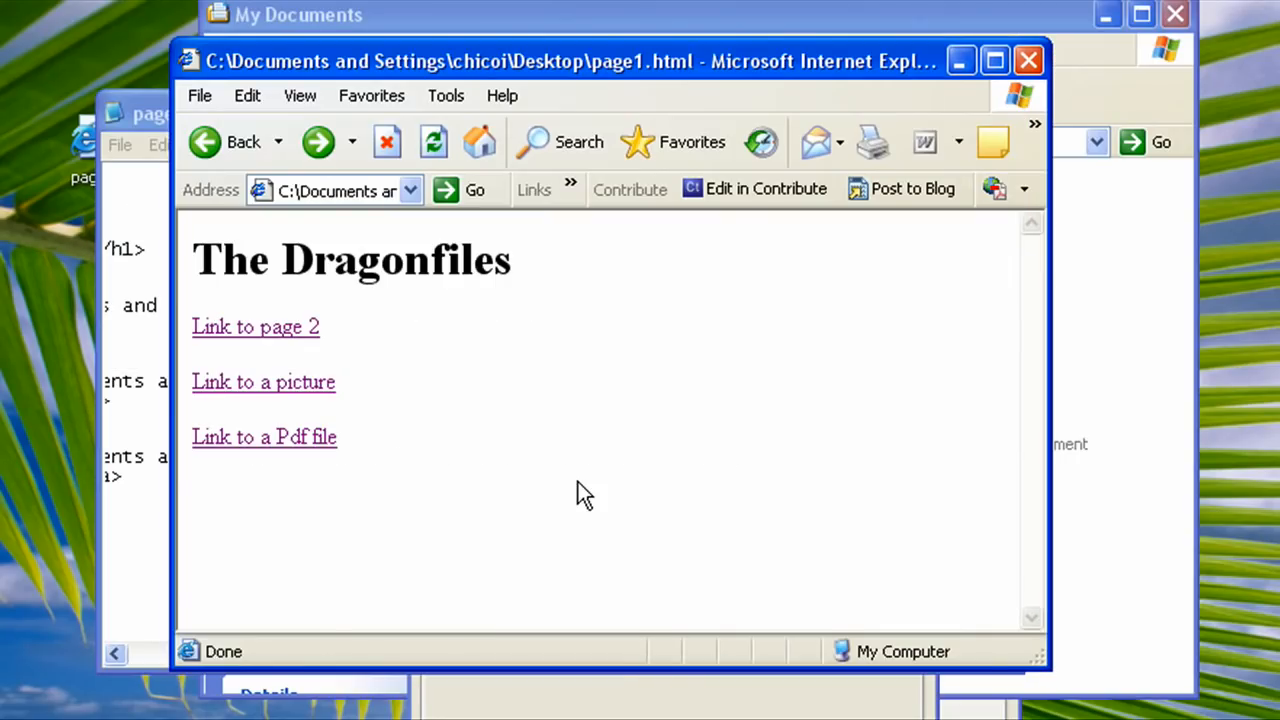
left_click(264, 437)
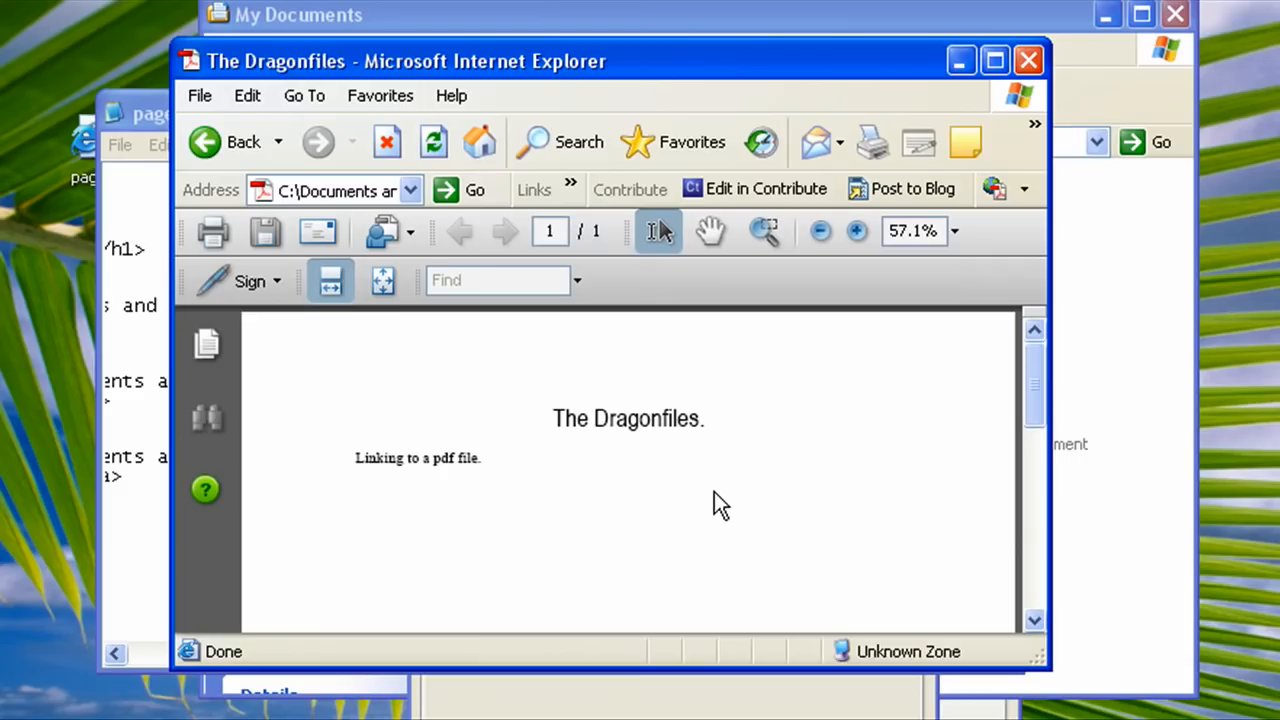